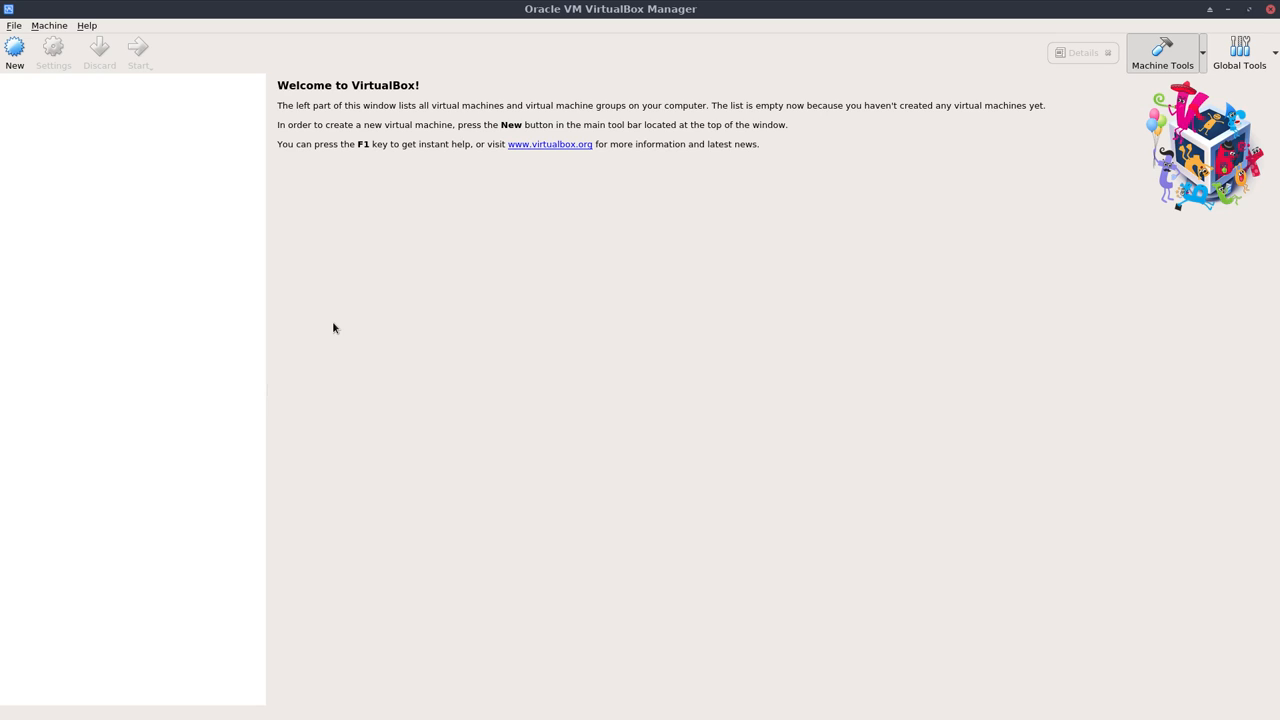
mouse_move(264, 291)
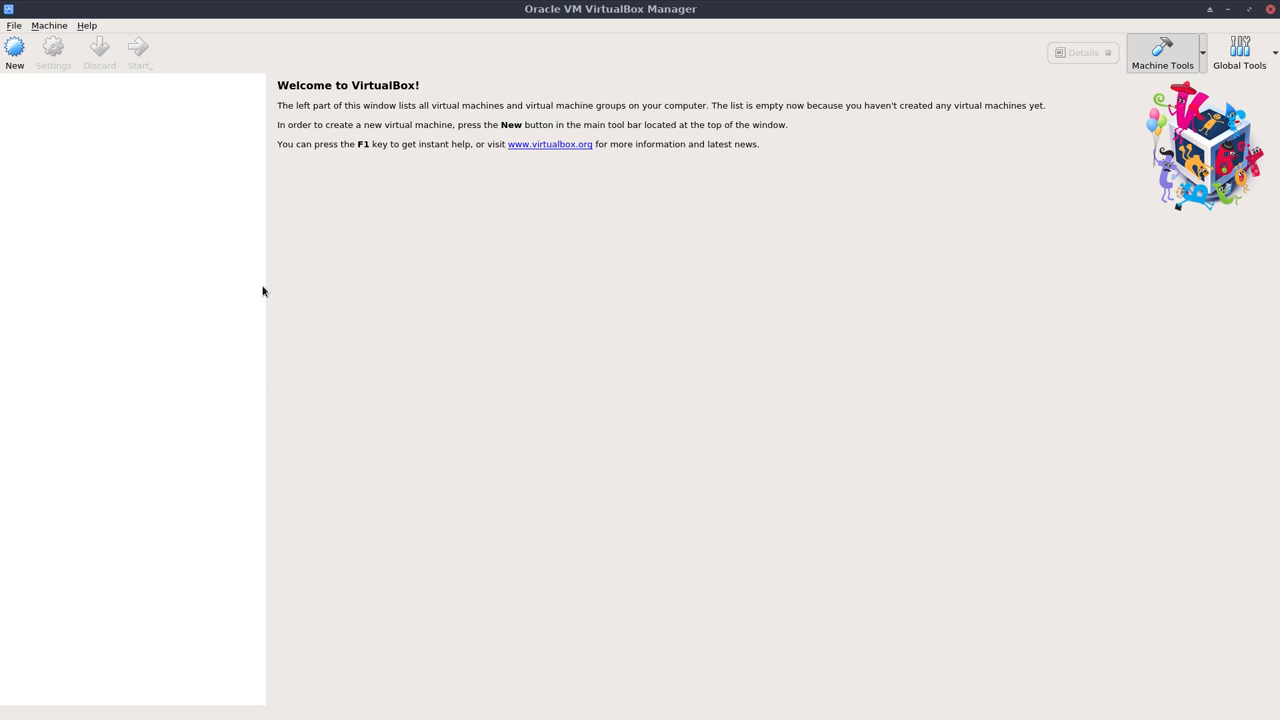
Step: Name the new machine 'ArchMergeD Xfce' and keep type Linux, version Arch Linux (64-bit)
left_click(14, 52)
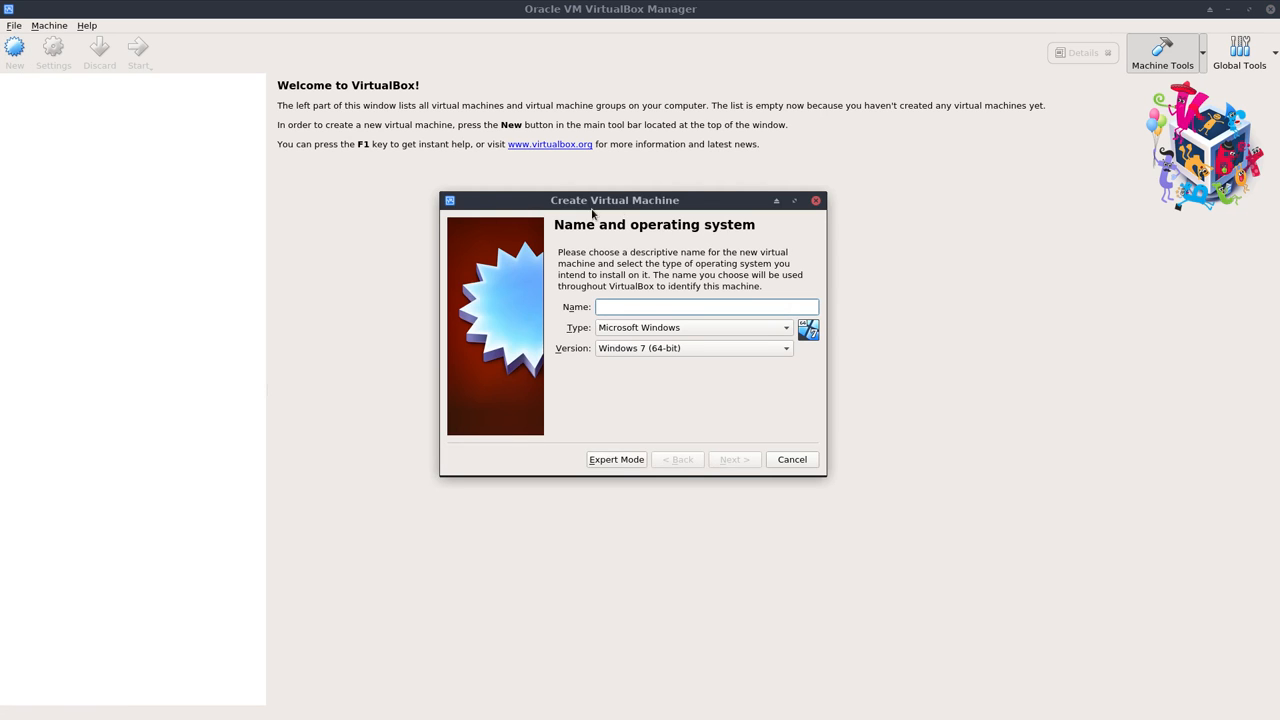
left_click_drag(590, 200, 615, 234)
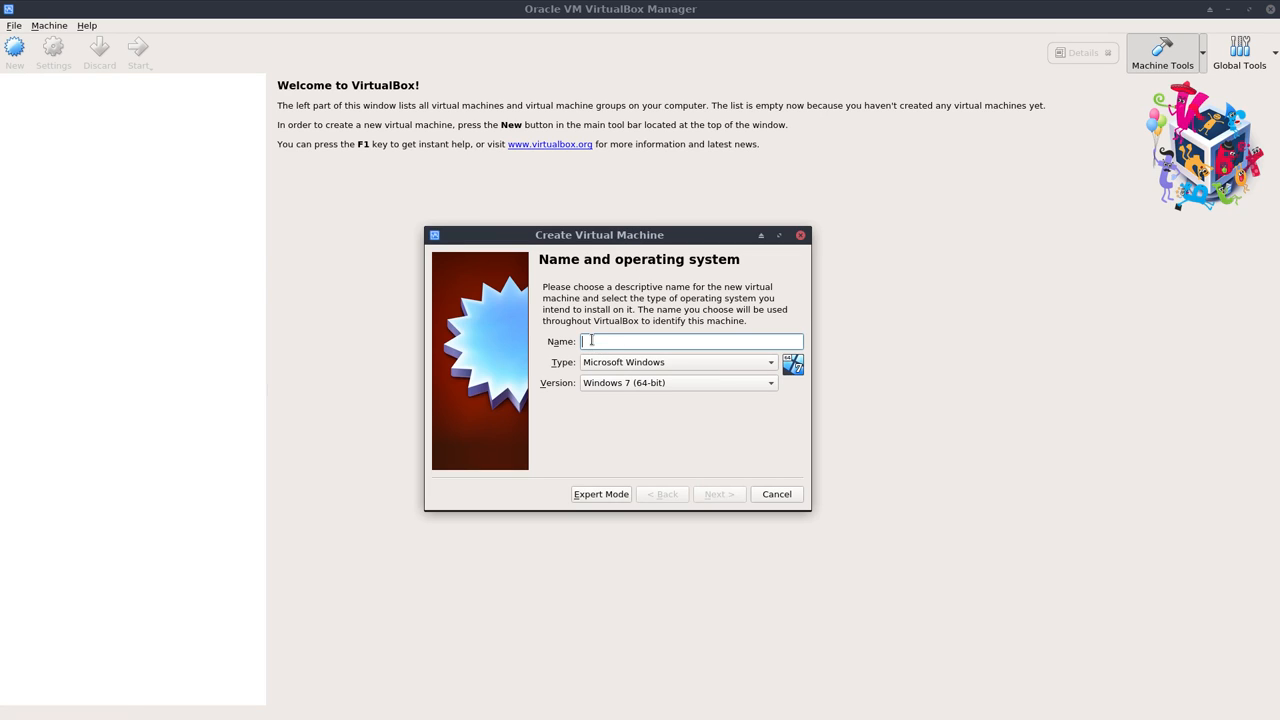
type("ArchMen")
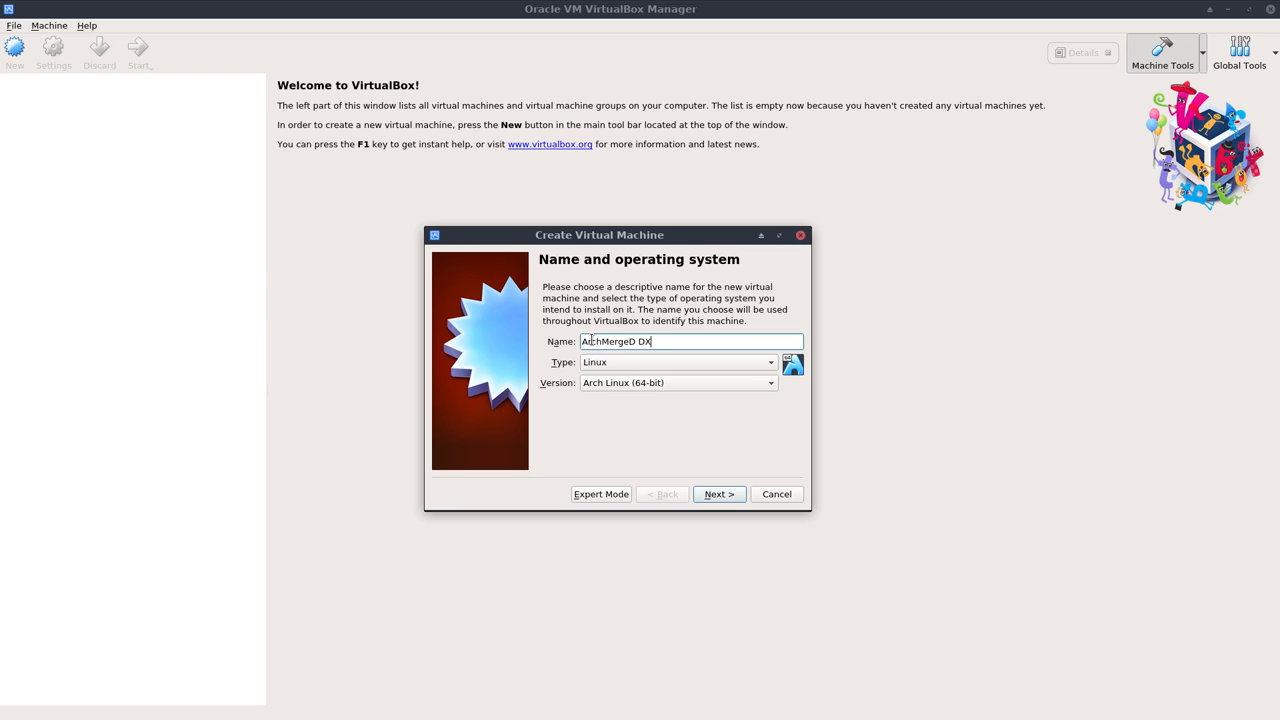
key("BackSpace")
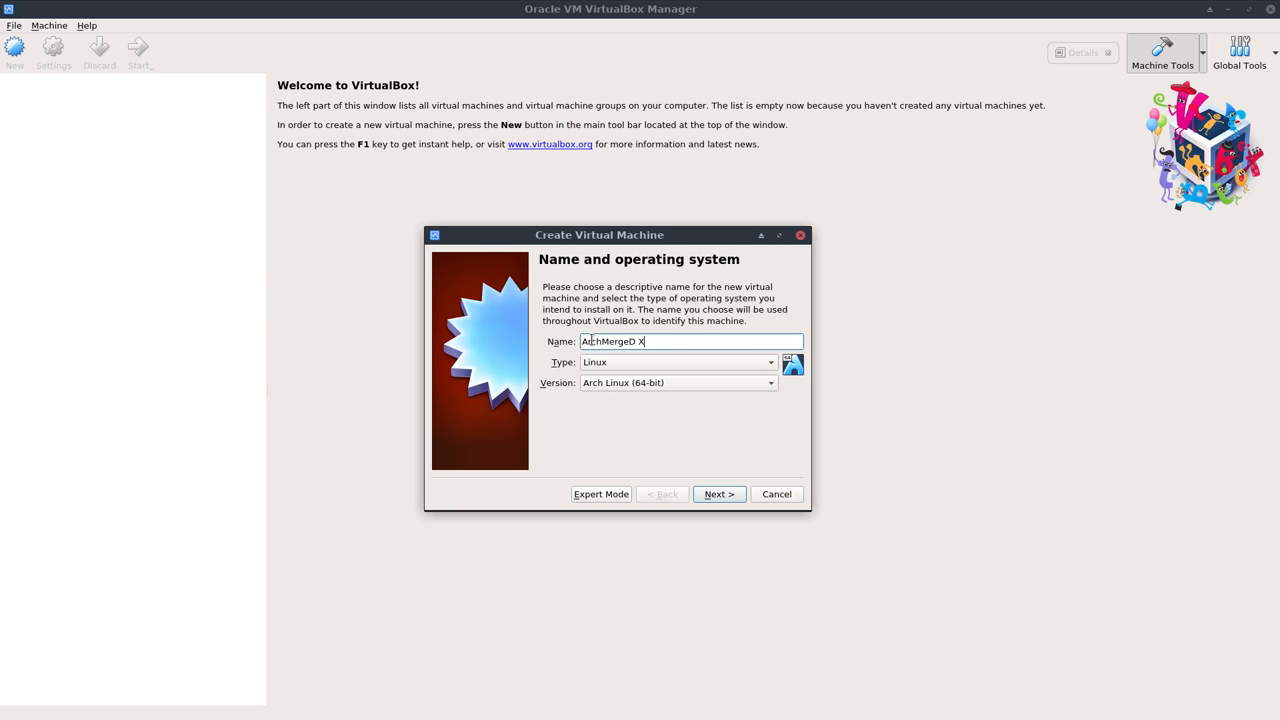
type("fce")
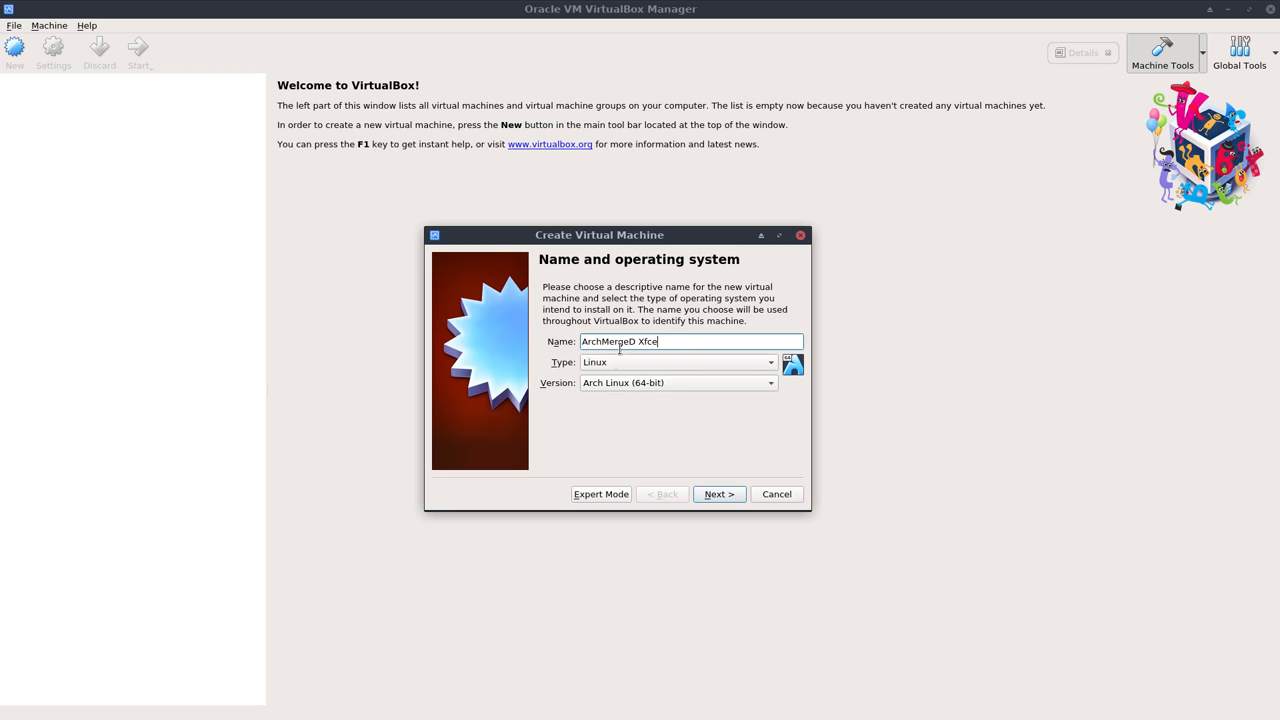
left_click(770, 383)
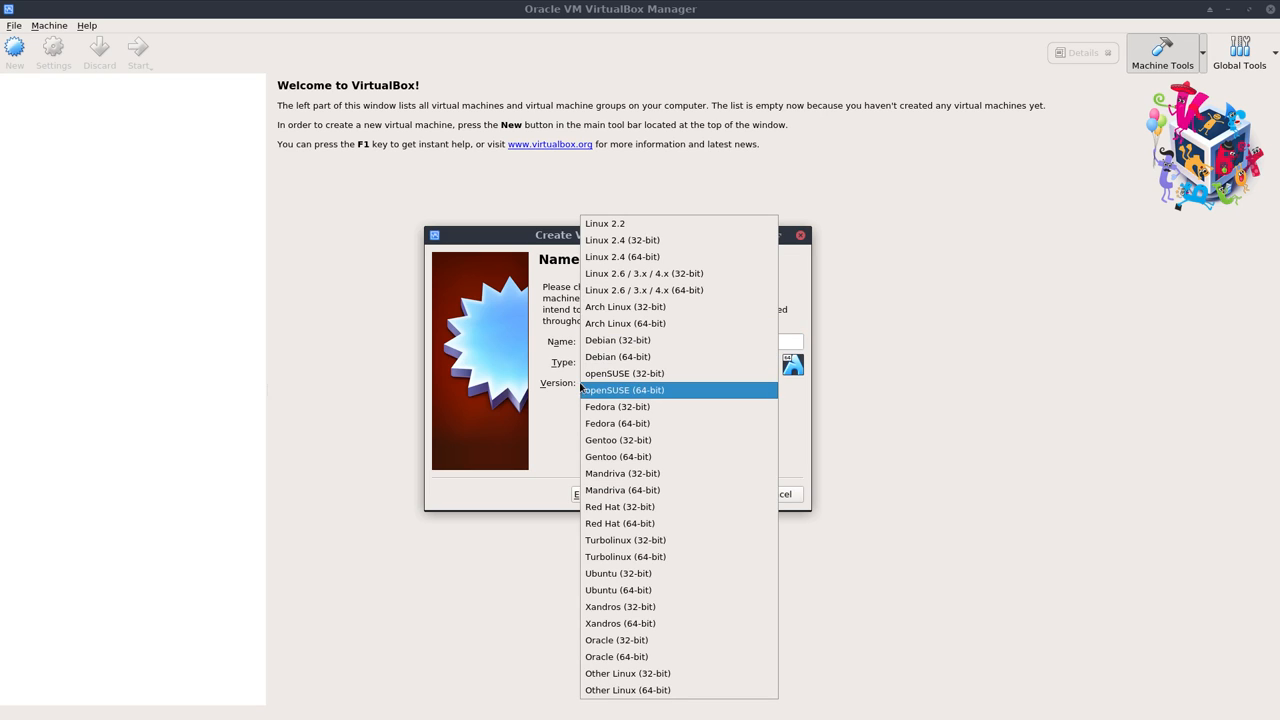
left_click(625, 323)
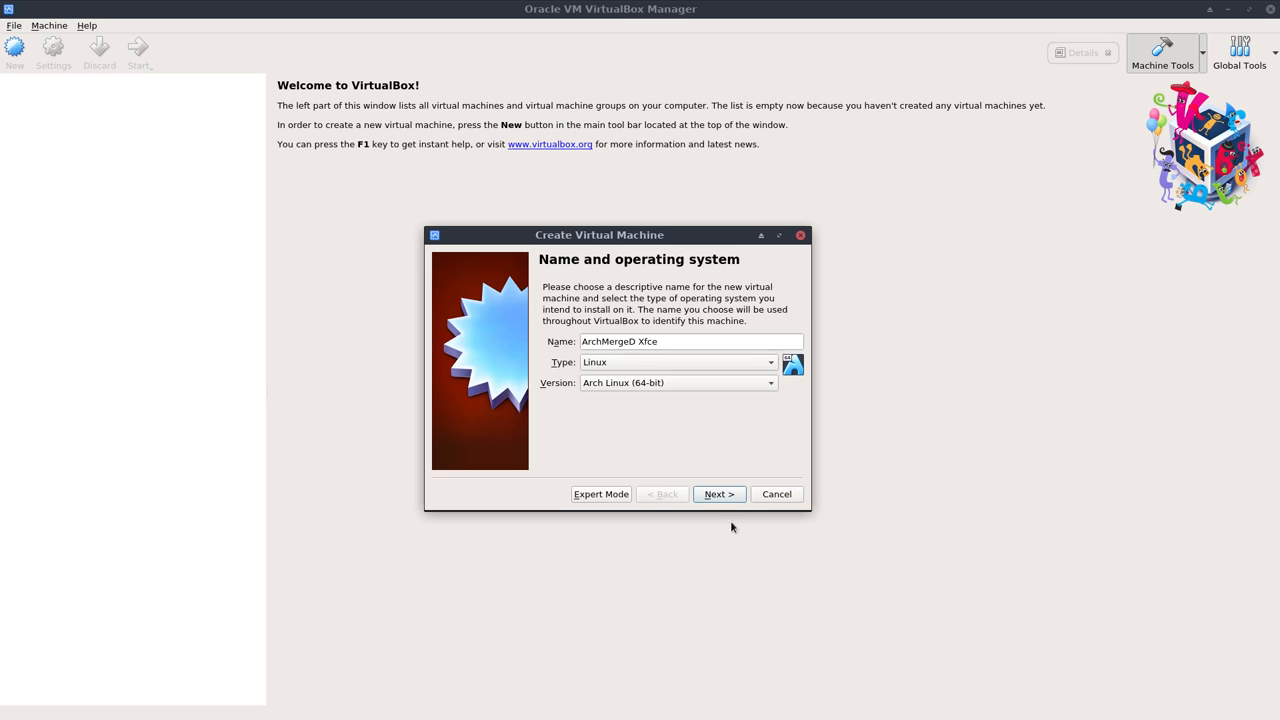
Step: Set the new machine's memory slider to 8192 MB and advance to the hard disk page
left_click(719, 494)
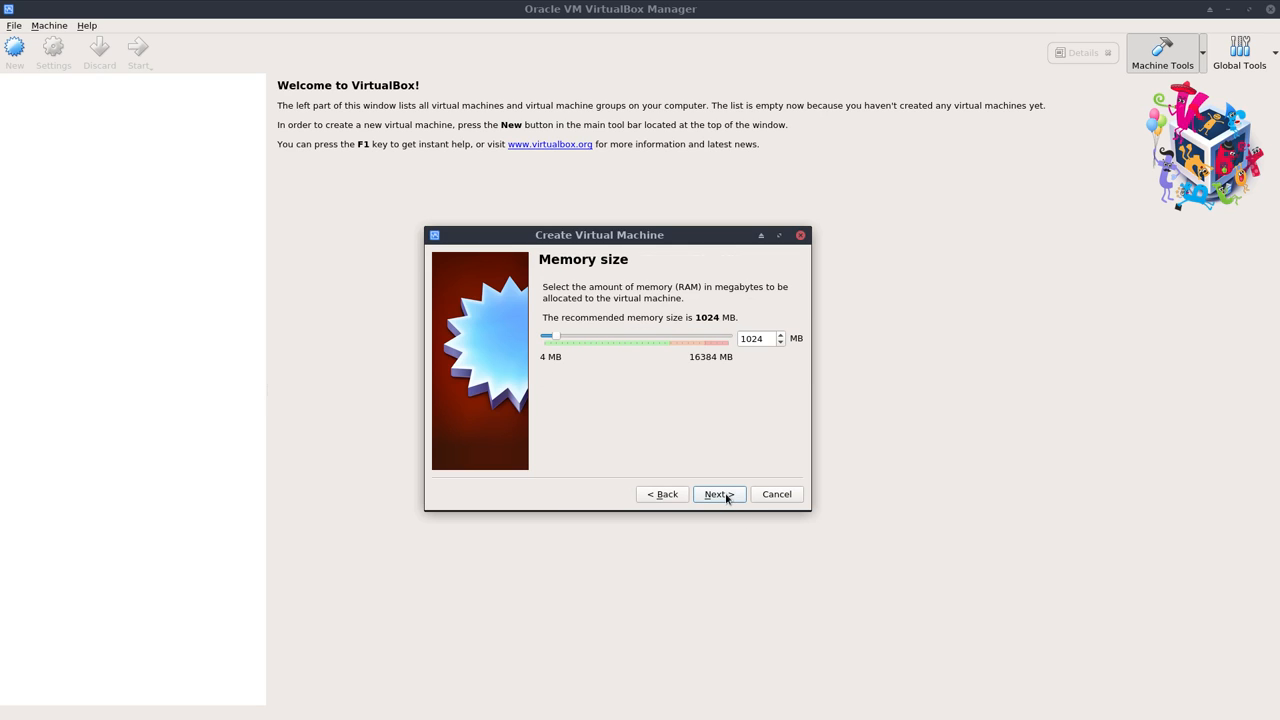
mouse_move(712, 367)
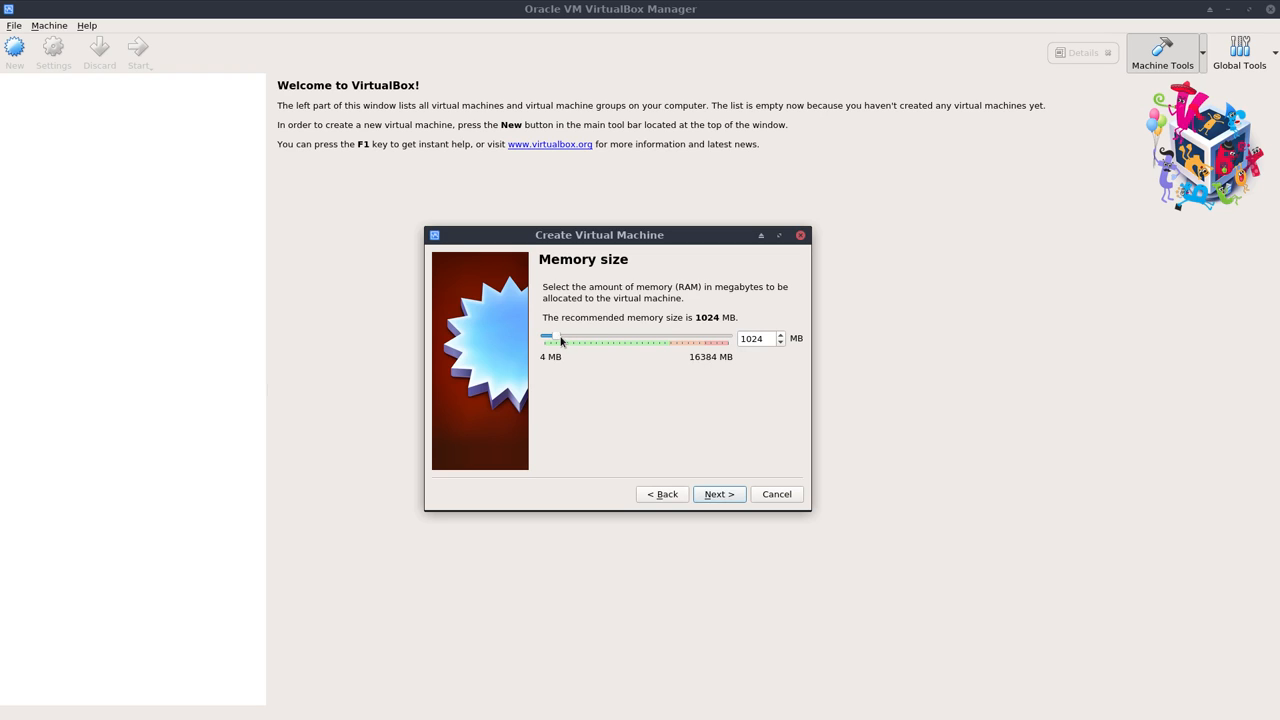
left_click_drag(560, 338, 635, 338)
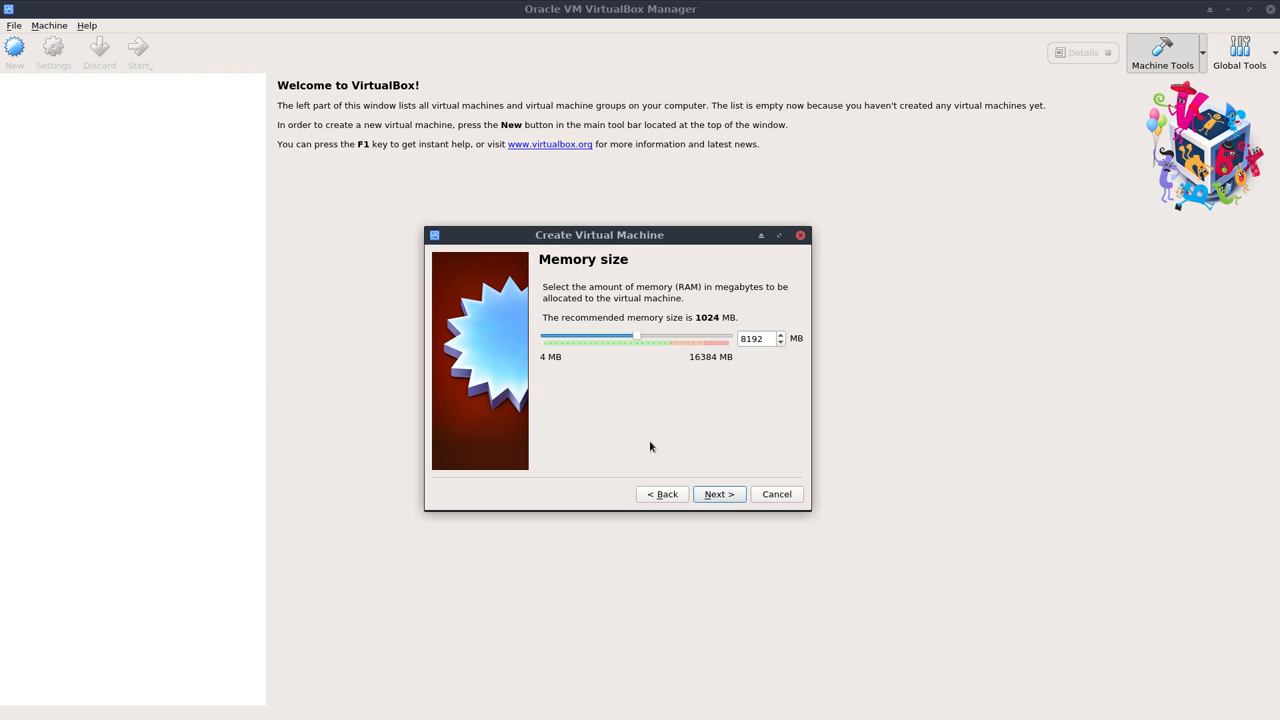
left_click(719, 494)
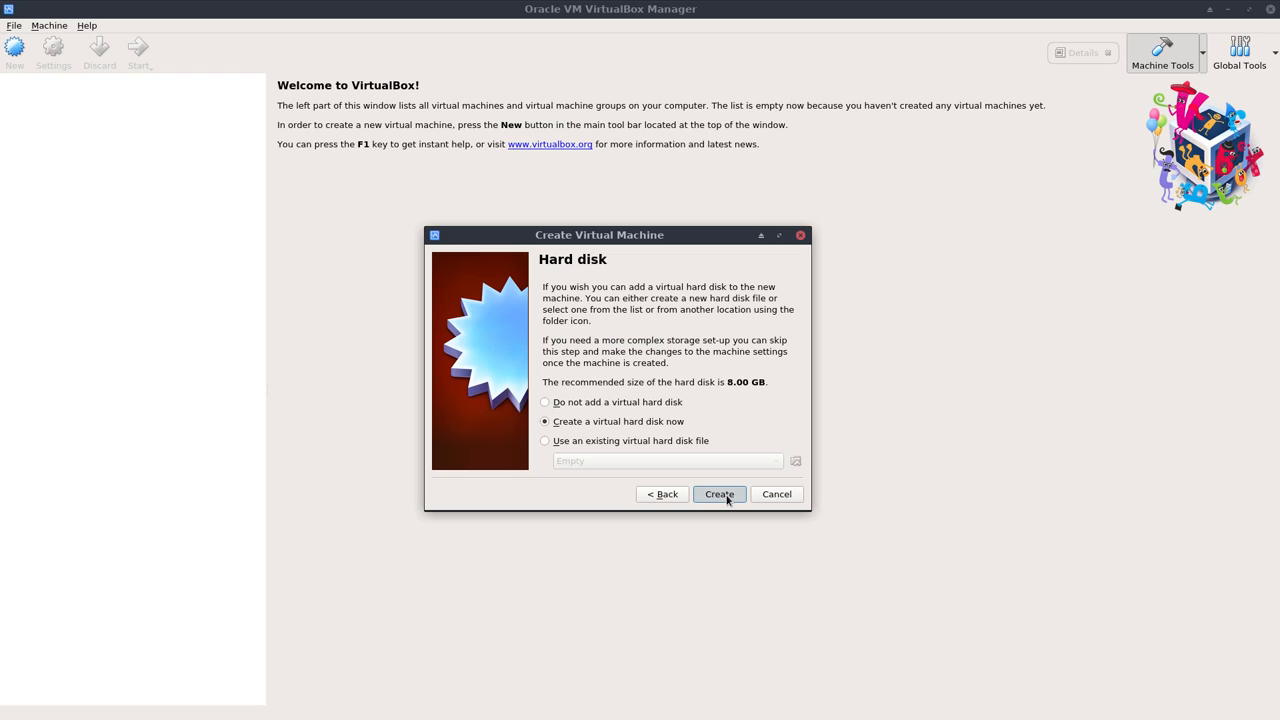
Step: Create a new VDI virtual hard disk sized 25.29 GB to complete the machine
left_click(719, 494)
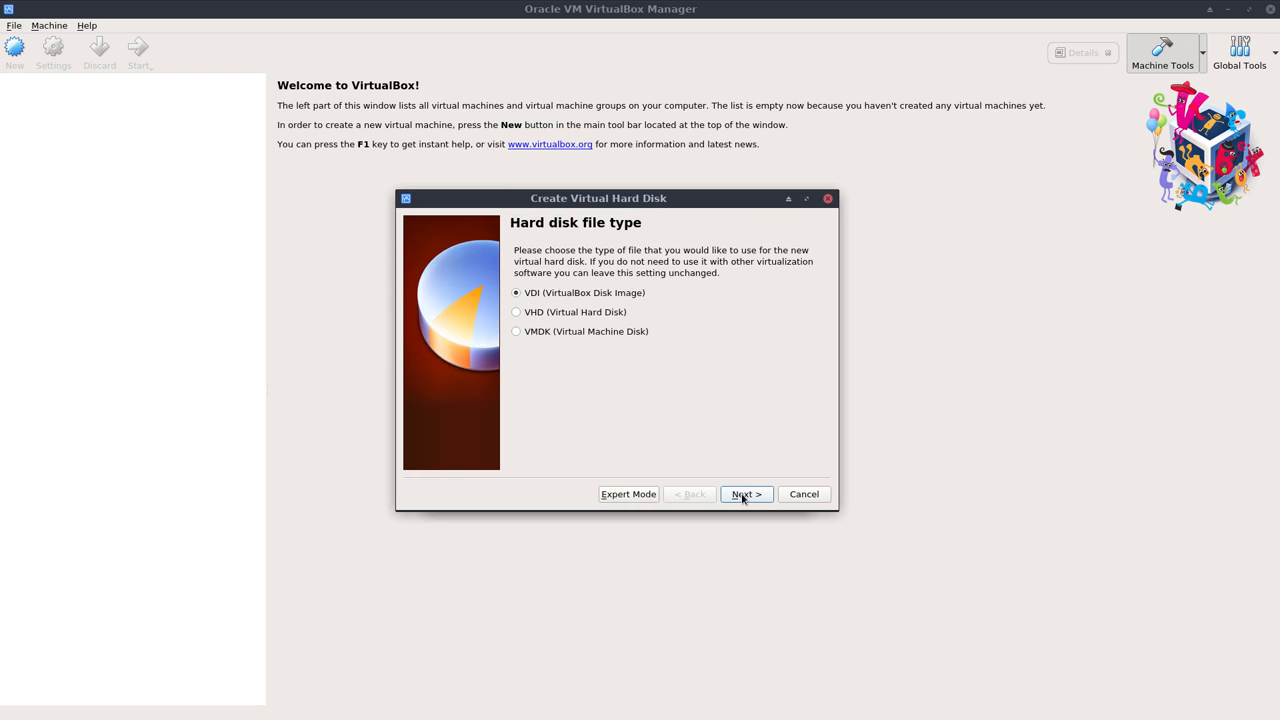
left_click(746, 494)
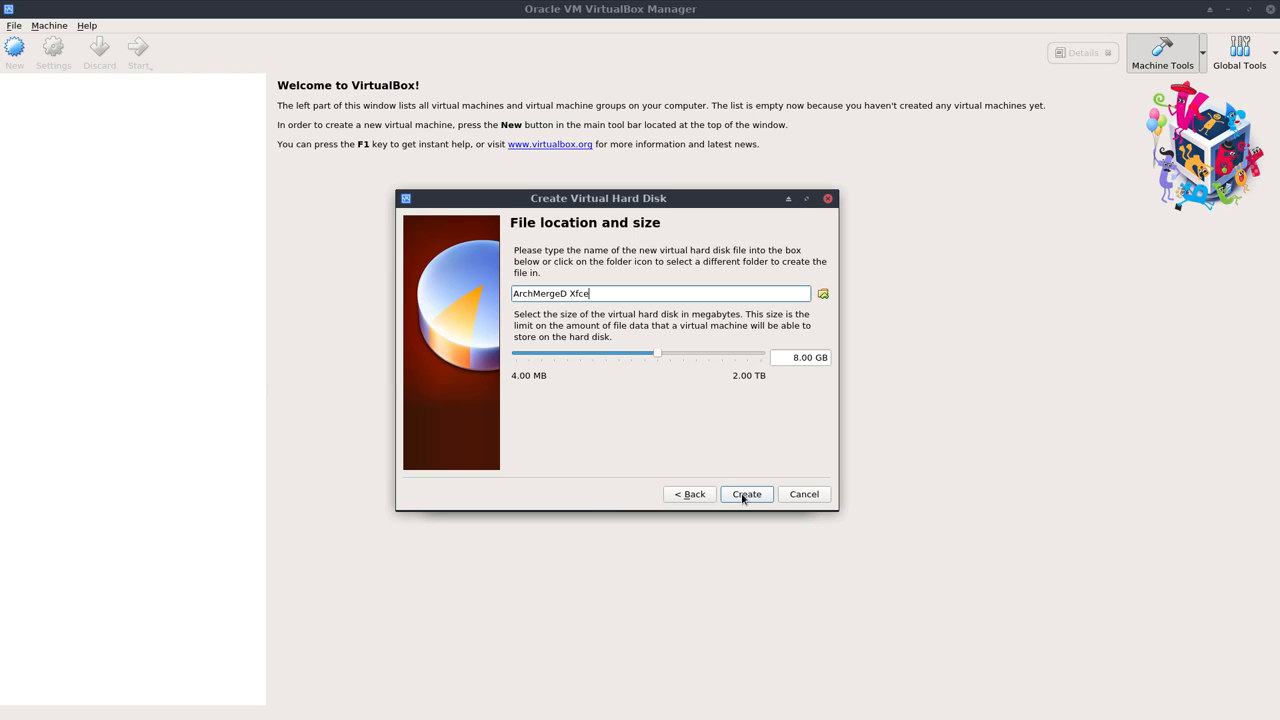
mouse_move(760, 373)
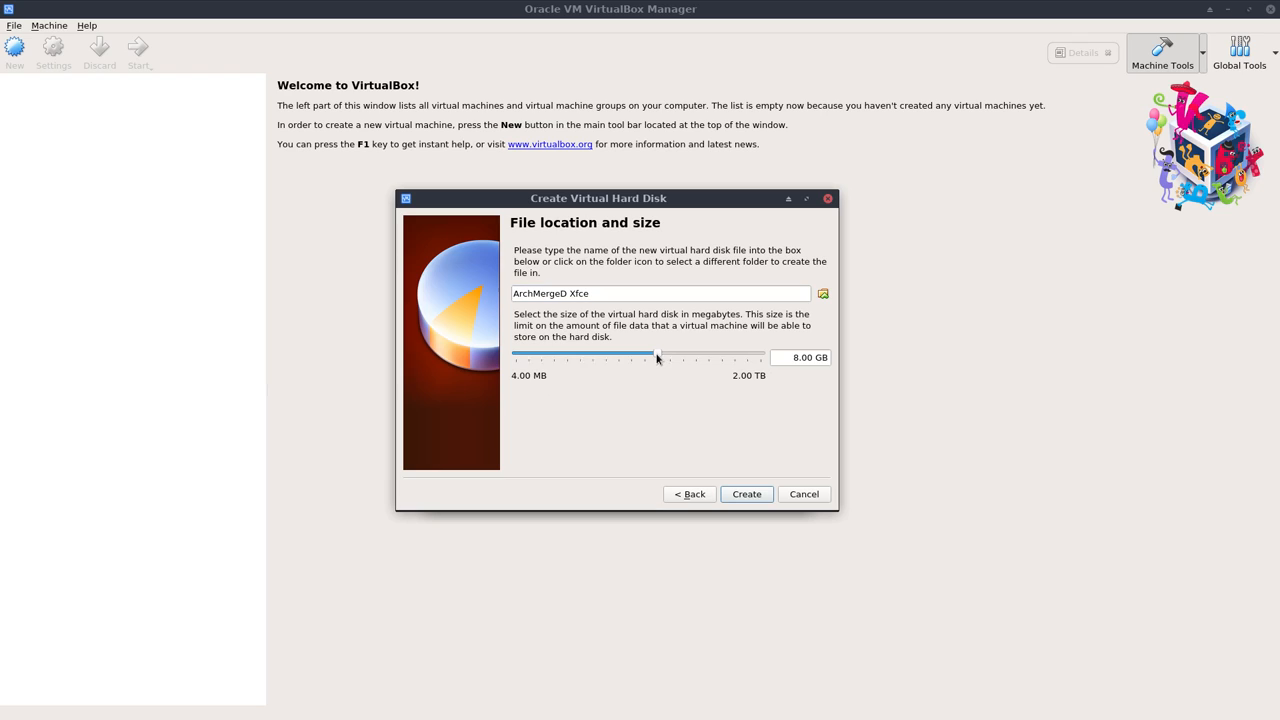
left_click_drag(650, 357, 677, 357)
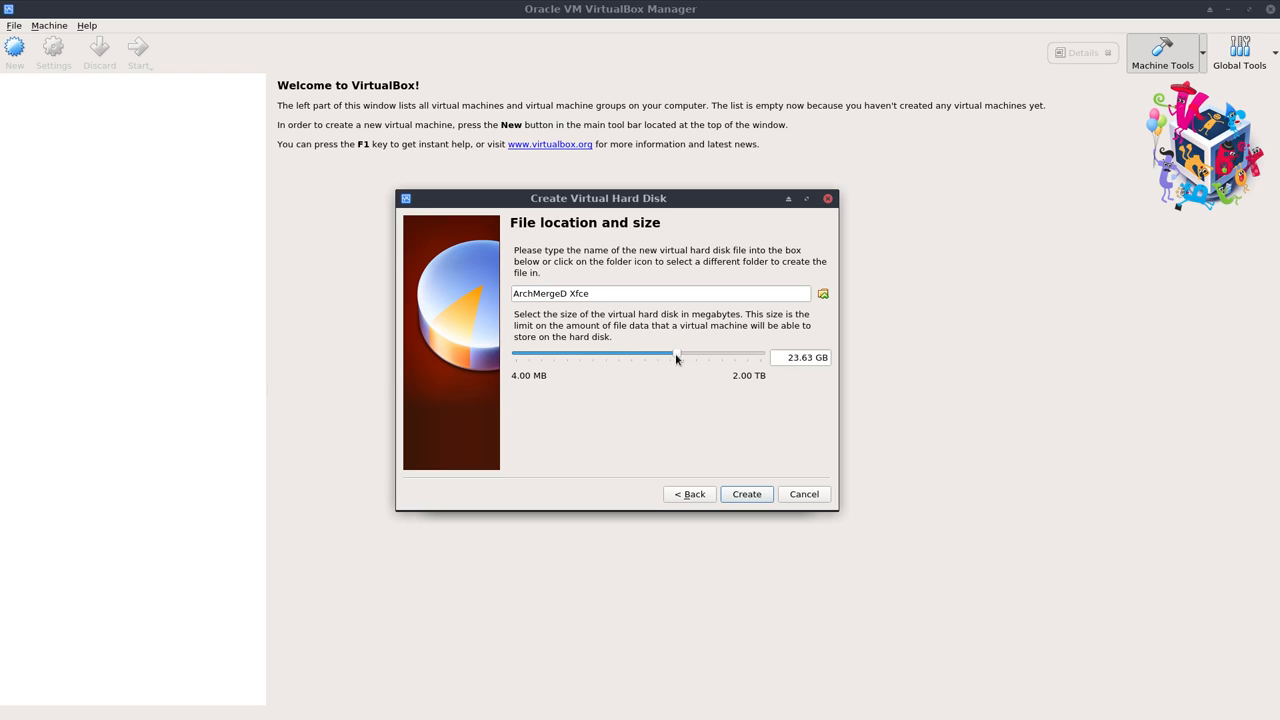
left_click_drag(675, 356, 680, 356)
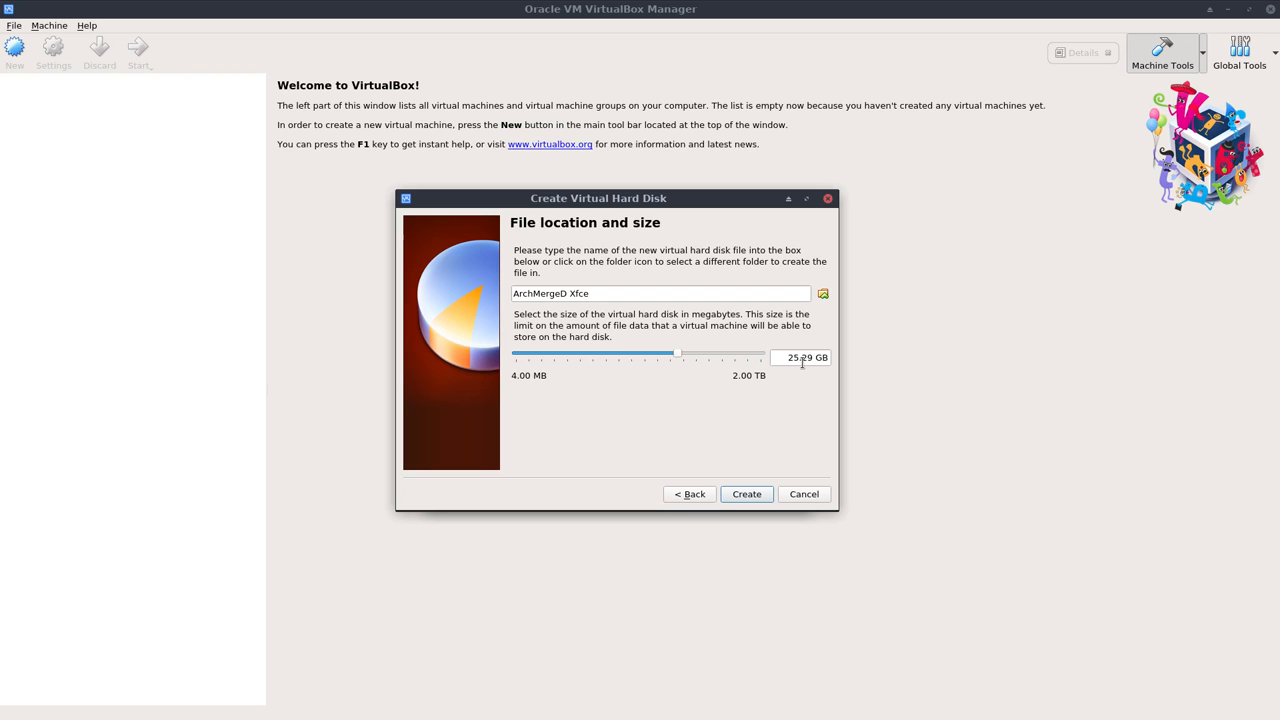
mouse_move(798, 360)
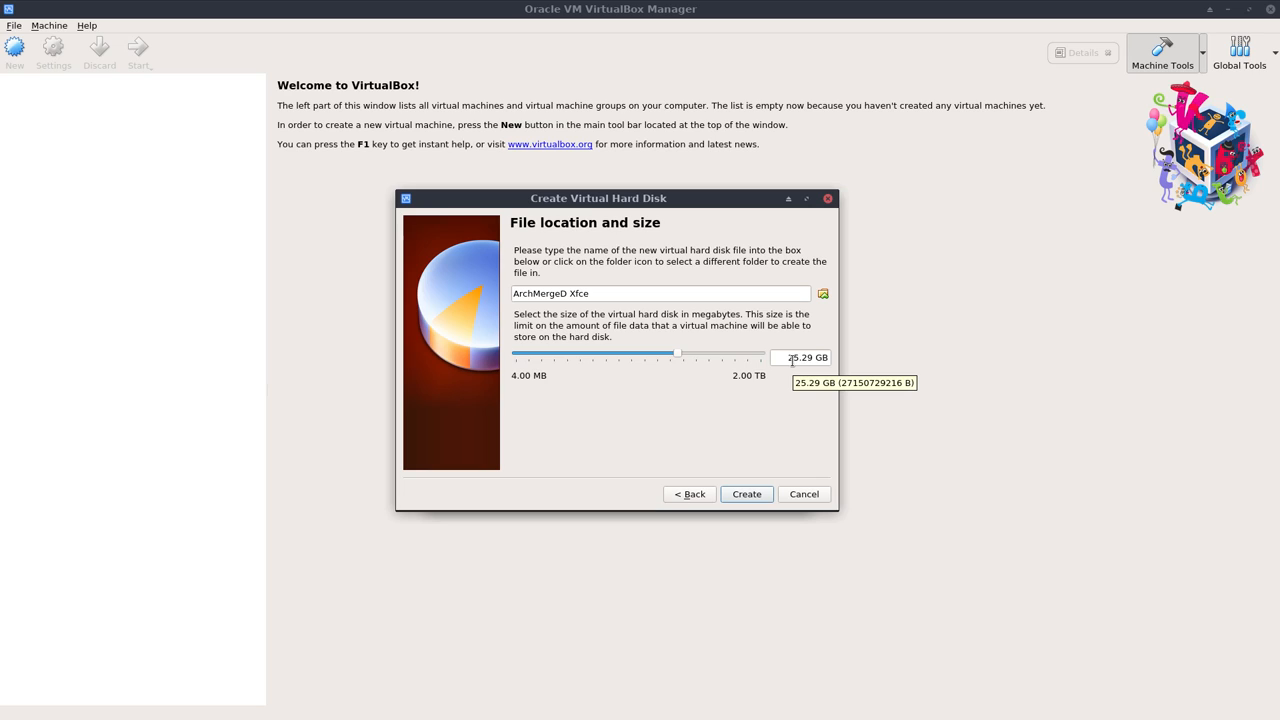
mouse_move(766, 339)
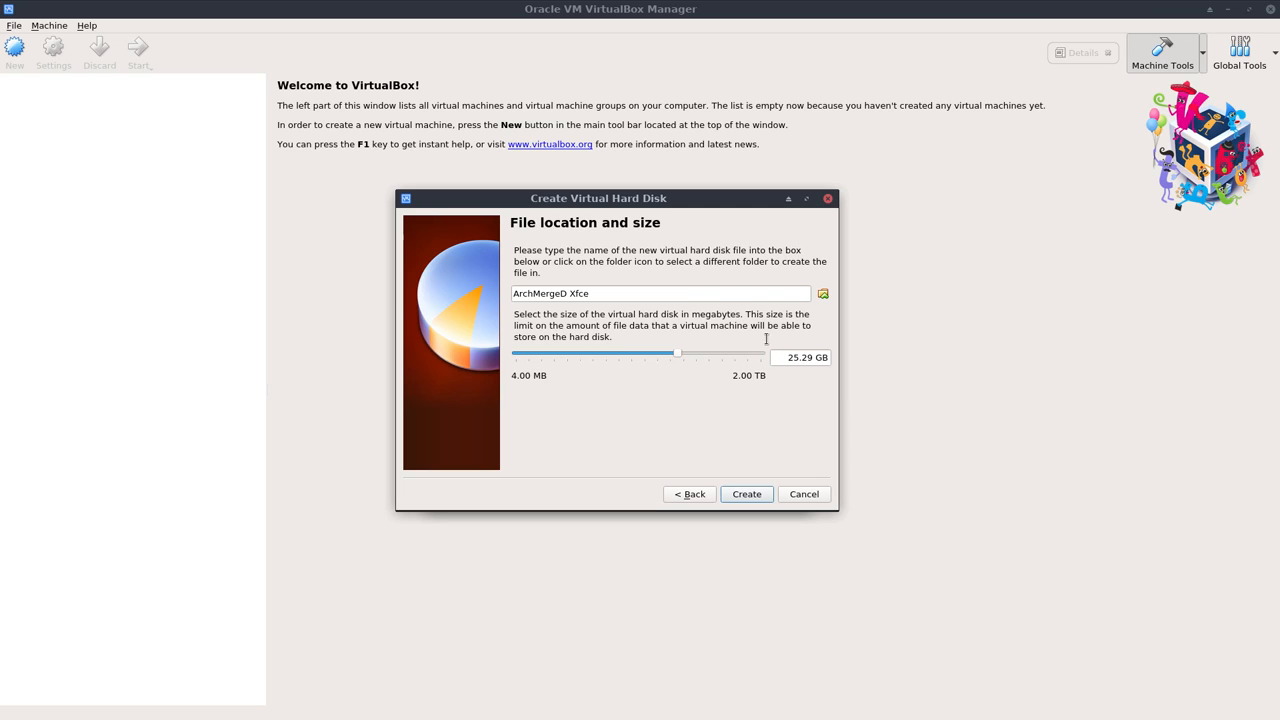
mouse_move(702, 353)
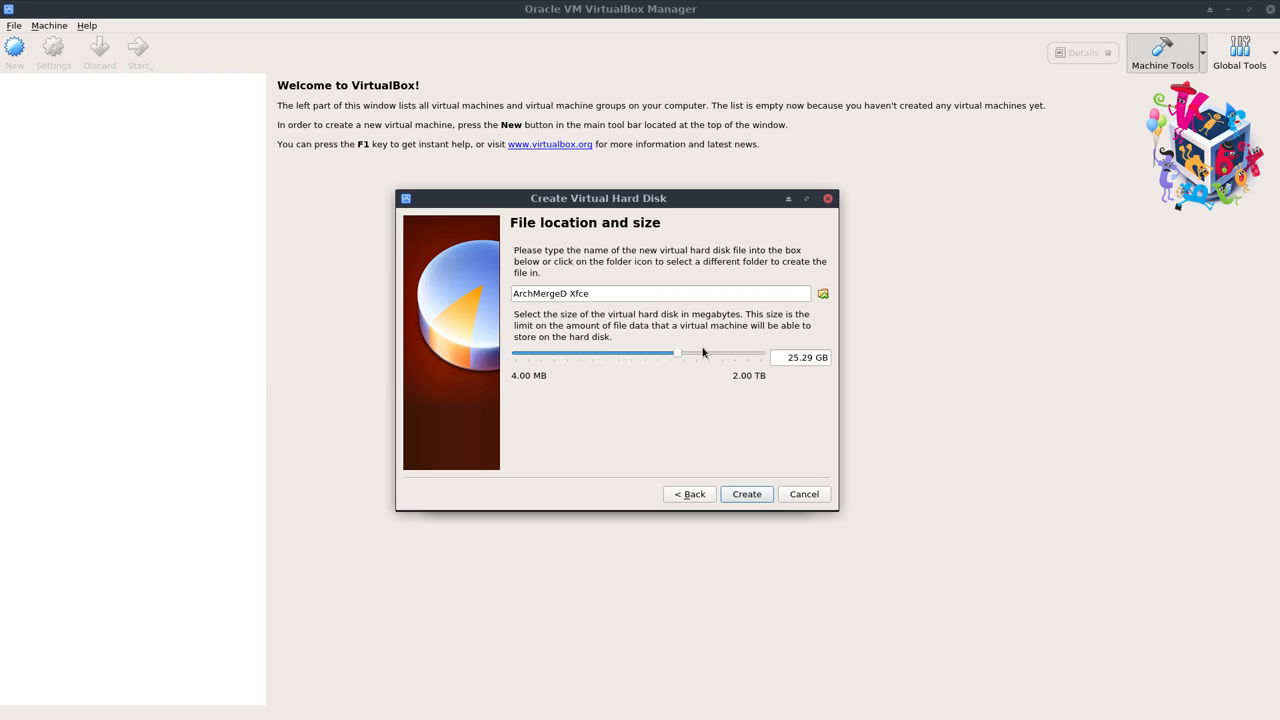
mouse_move(725, 430)
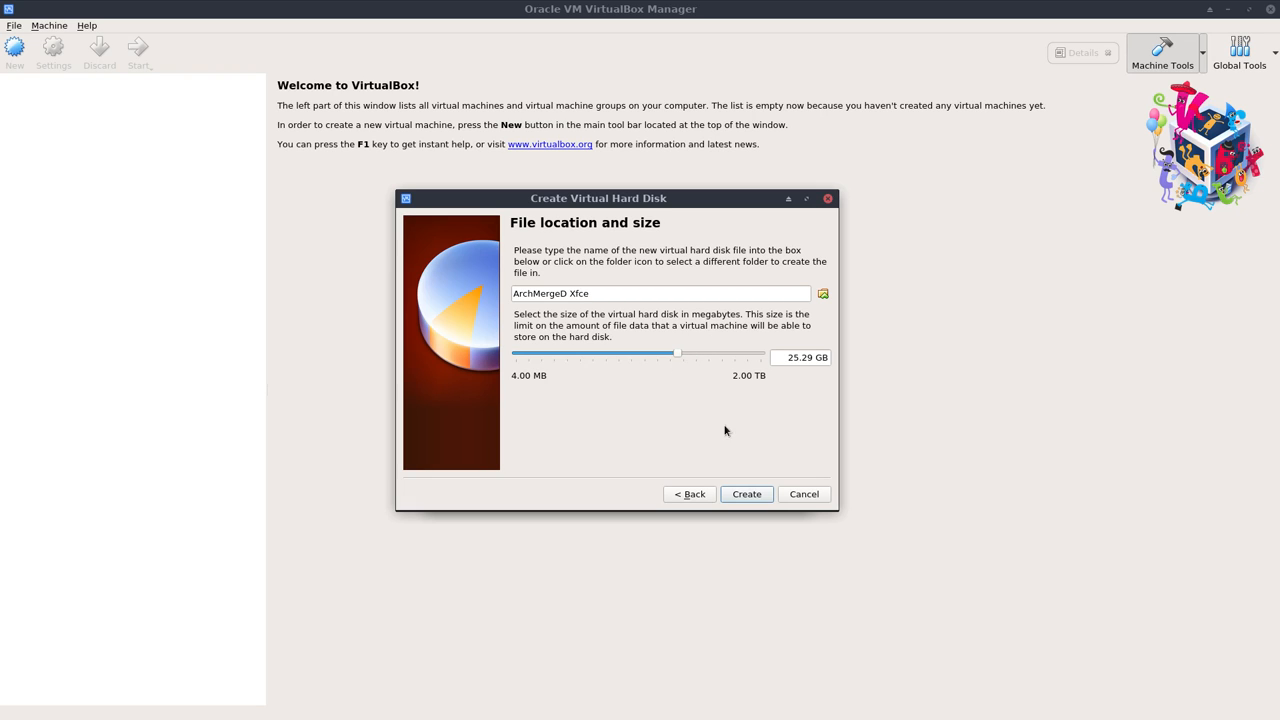
left_click(746, 494)
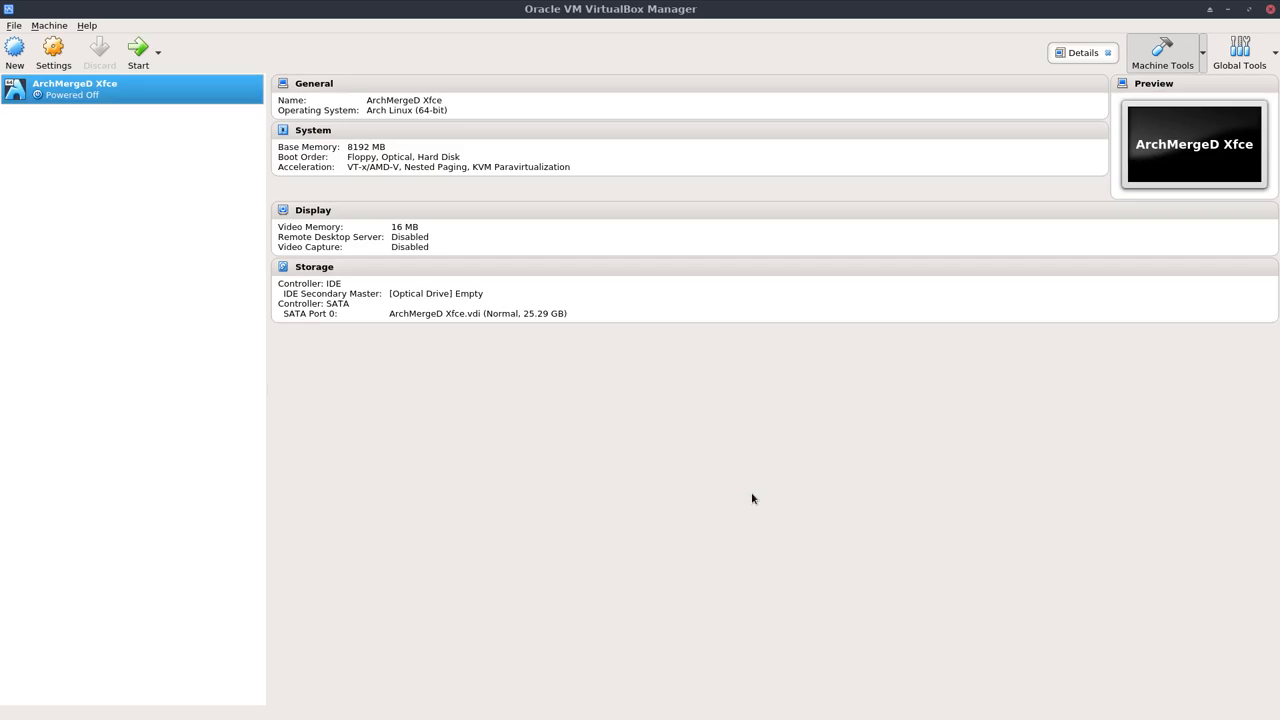
mouse_move(53, 50)
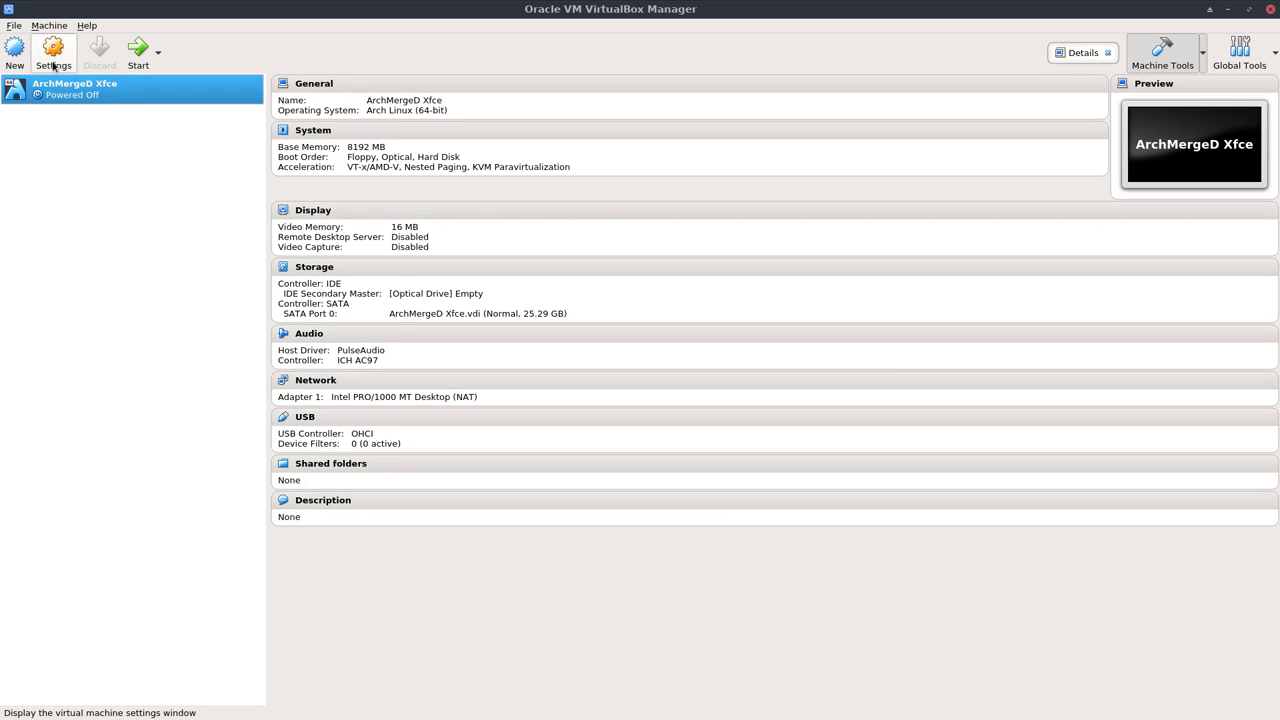
Step: In System settings, set Processor(s) to 4 and enable PAE/NX
left_click(53, 50)
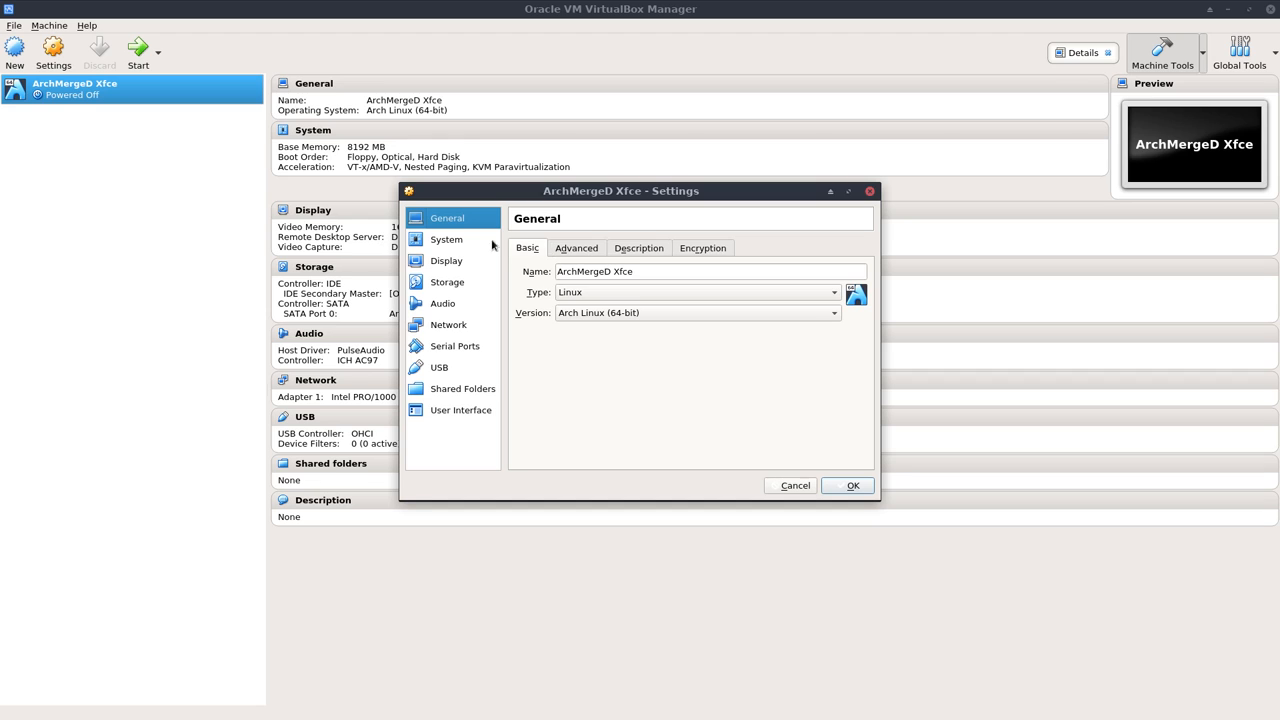
left_click(446, 239)
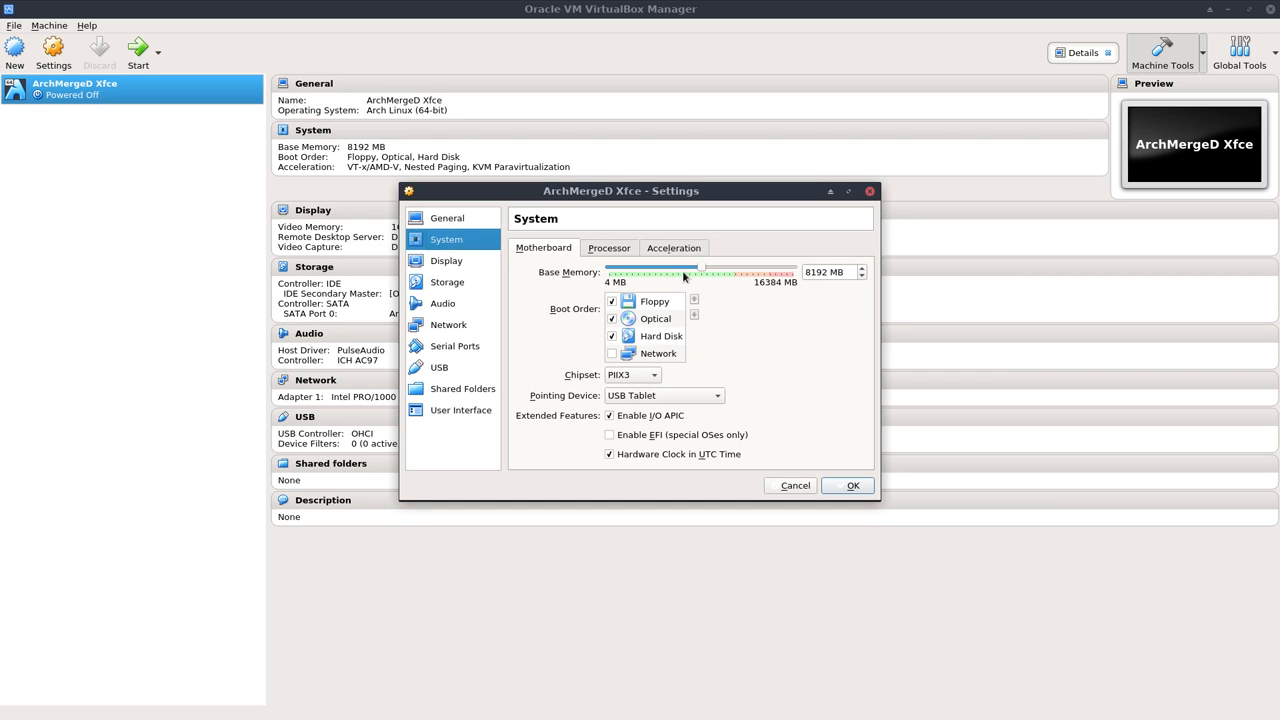
left_click(608, 247)
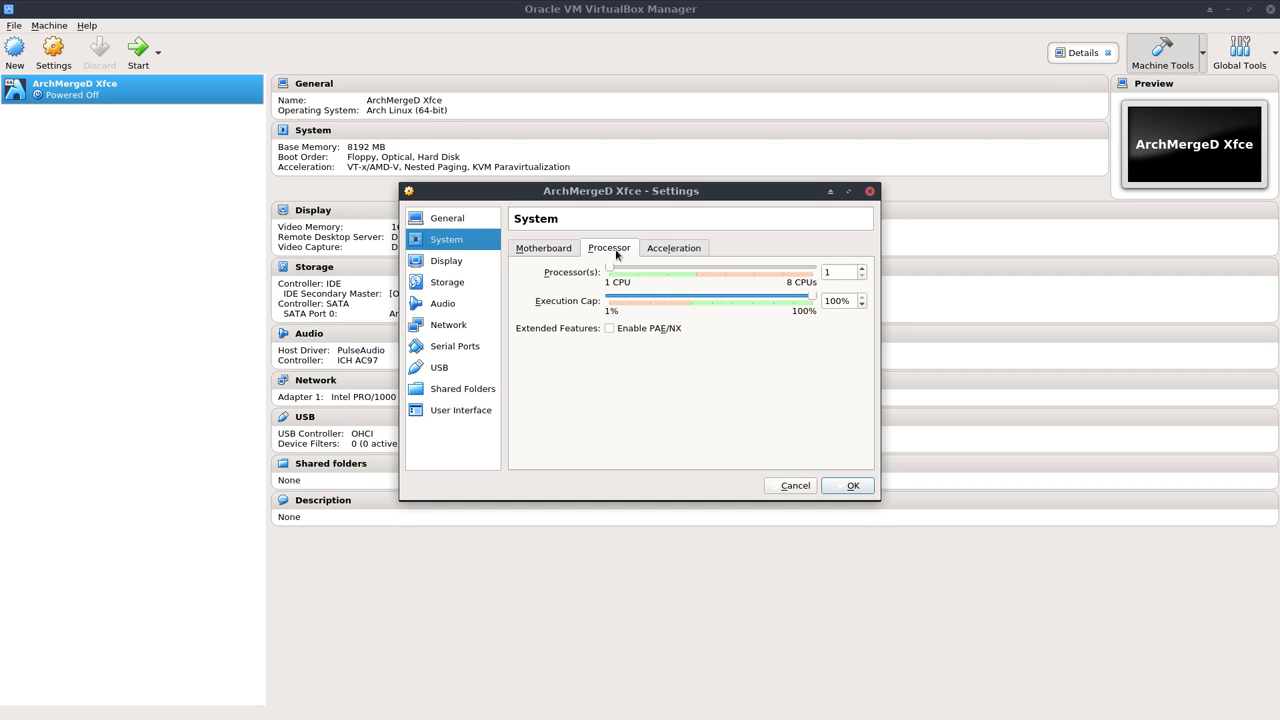
mouse_move(862, 275)
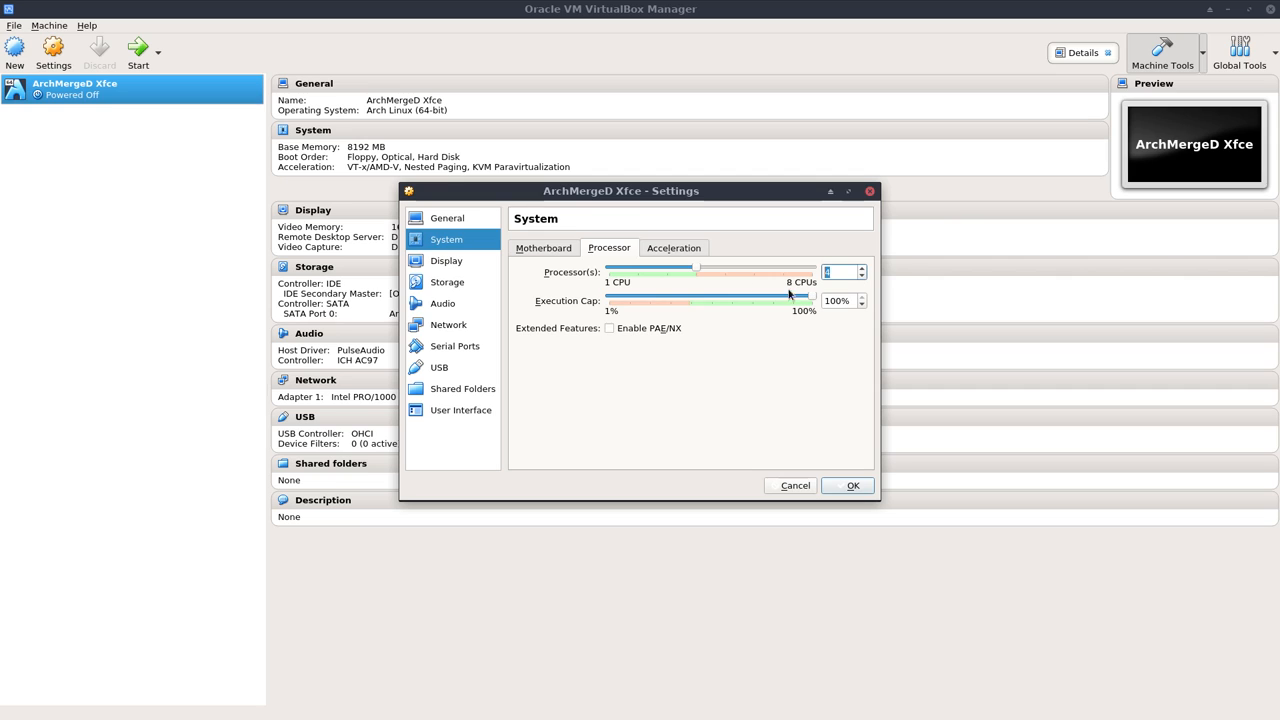
mouse_move(674, 338)
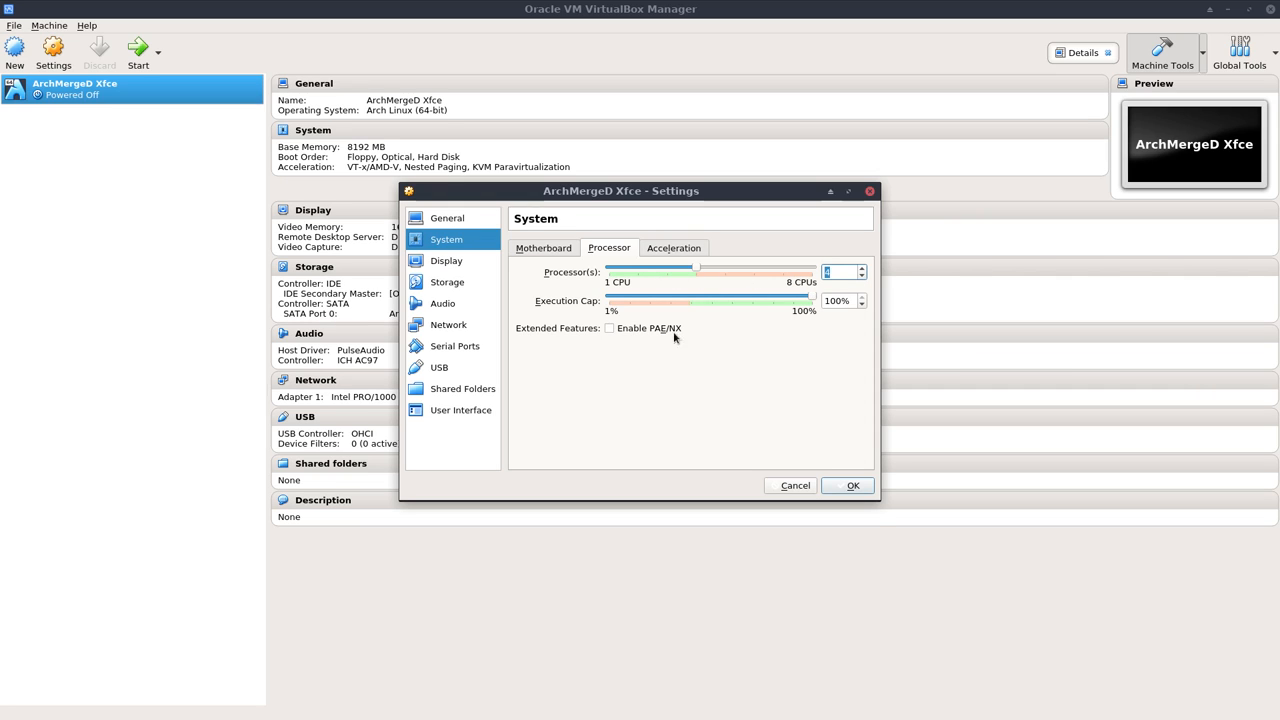
left_click(673, 247)
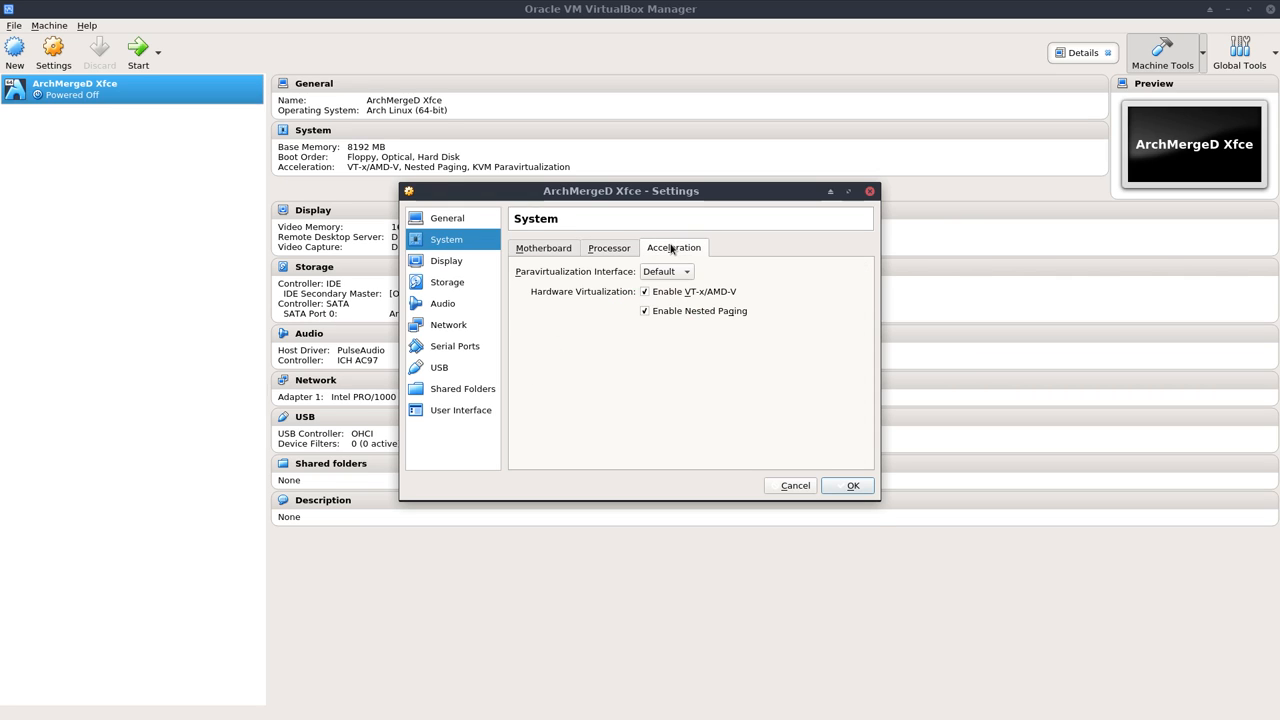
left_click(608, 247)
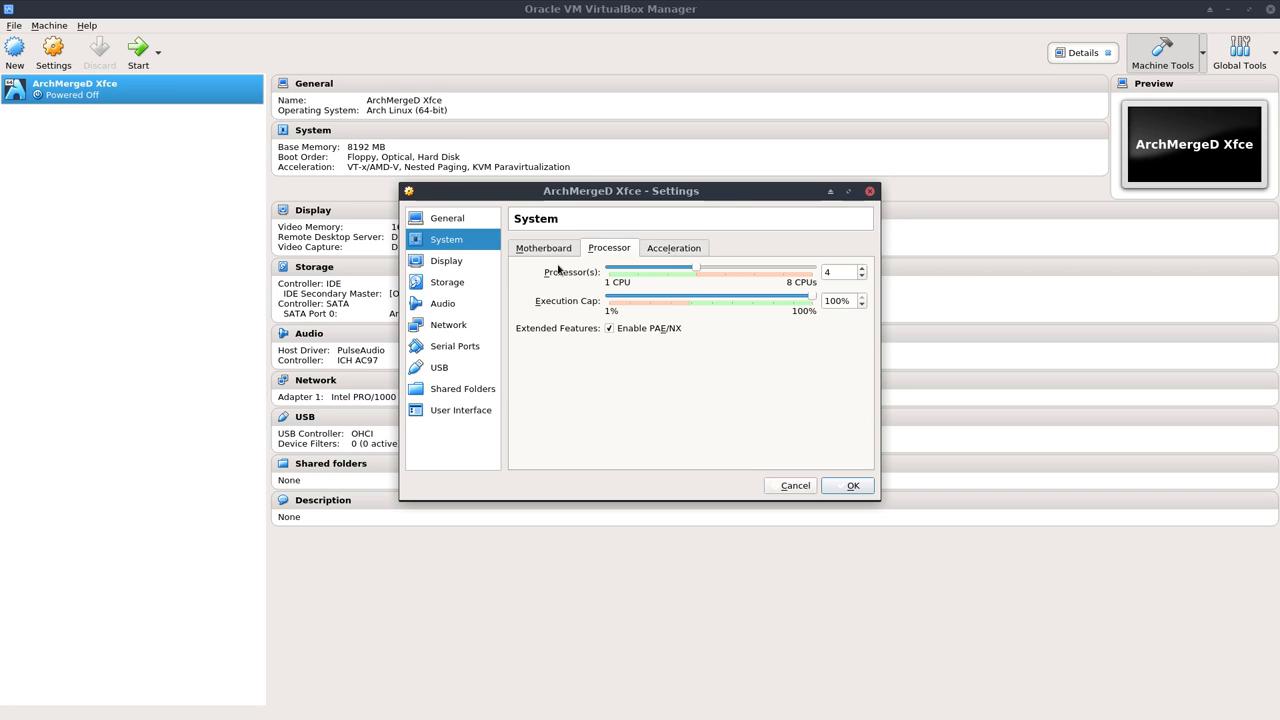
Step: Set Display video memory to 62 MB, enable 3D Acceleration, and confirm with OK
left_click(446, 260)
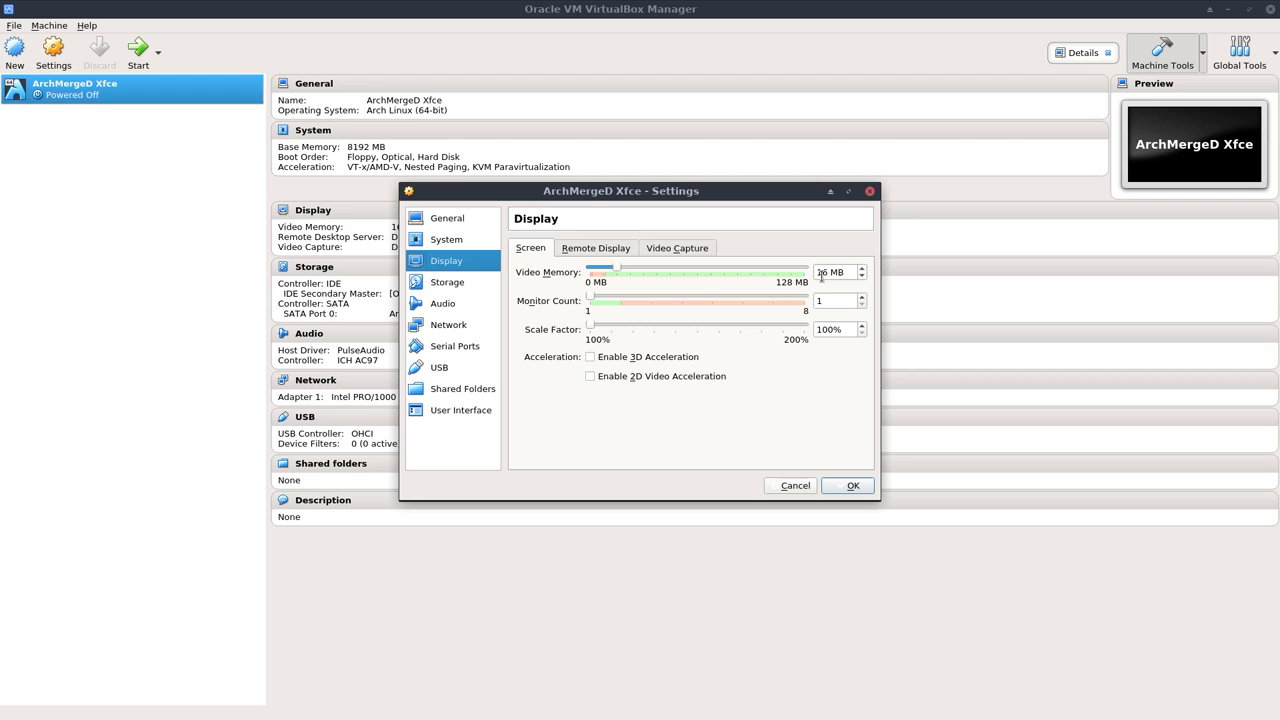
left_click_drag(596, 271, 708, 271)
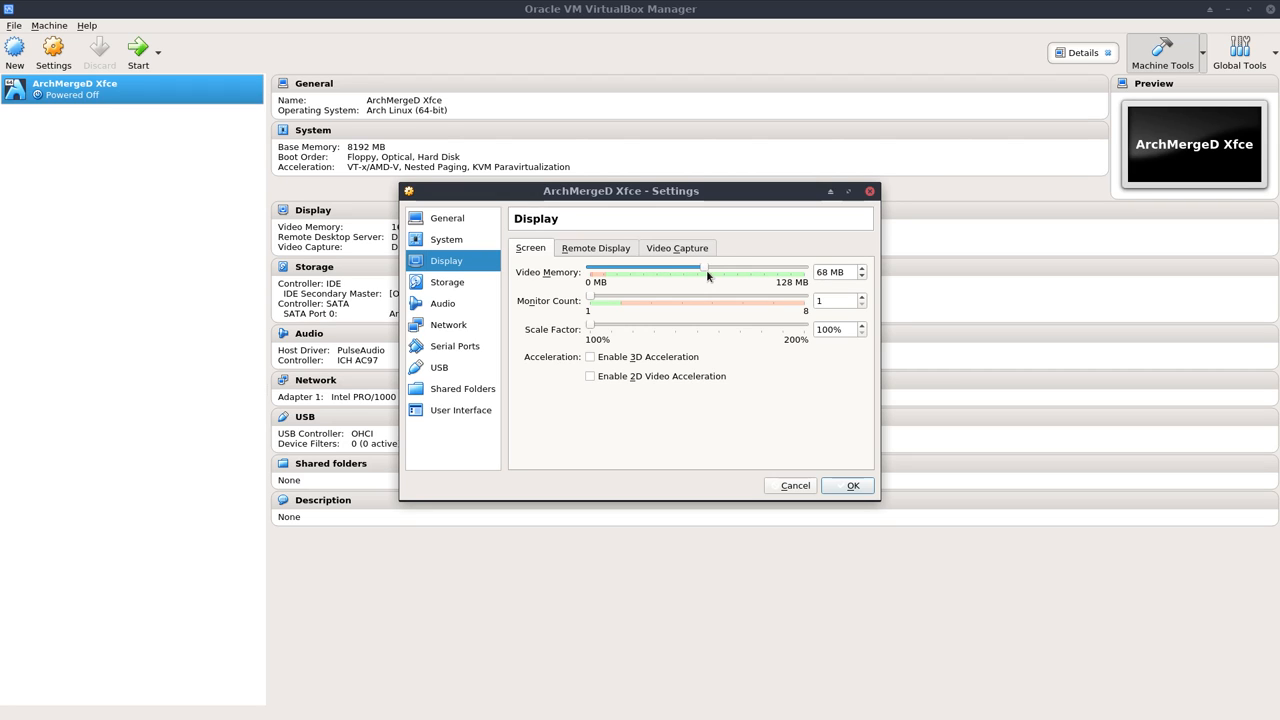
left_click(861, 276)
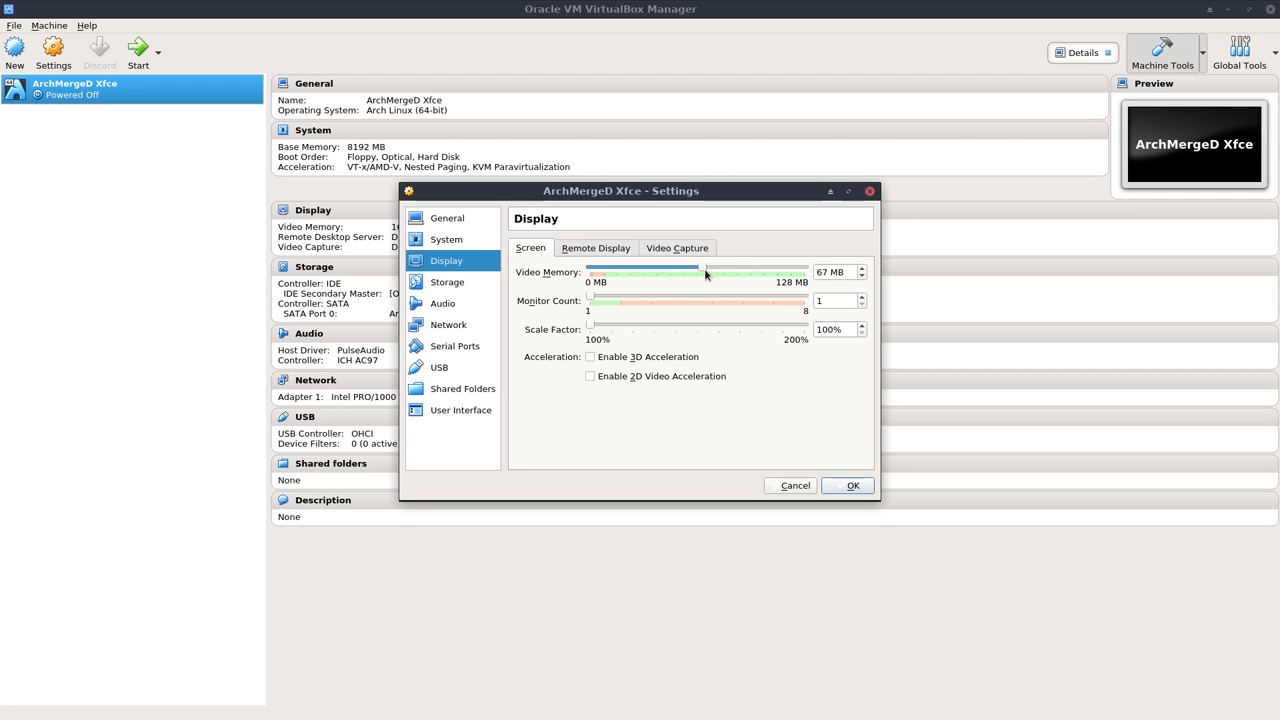
left_click_drag(707, 272, 692, 272)
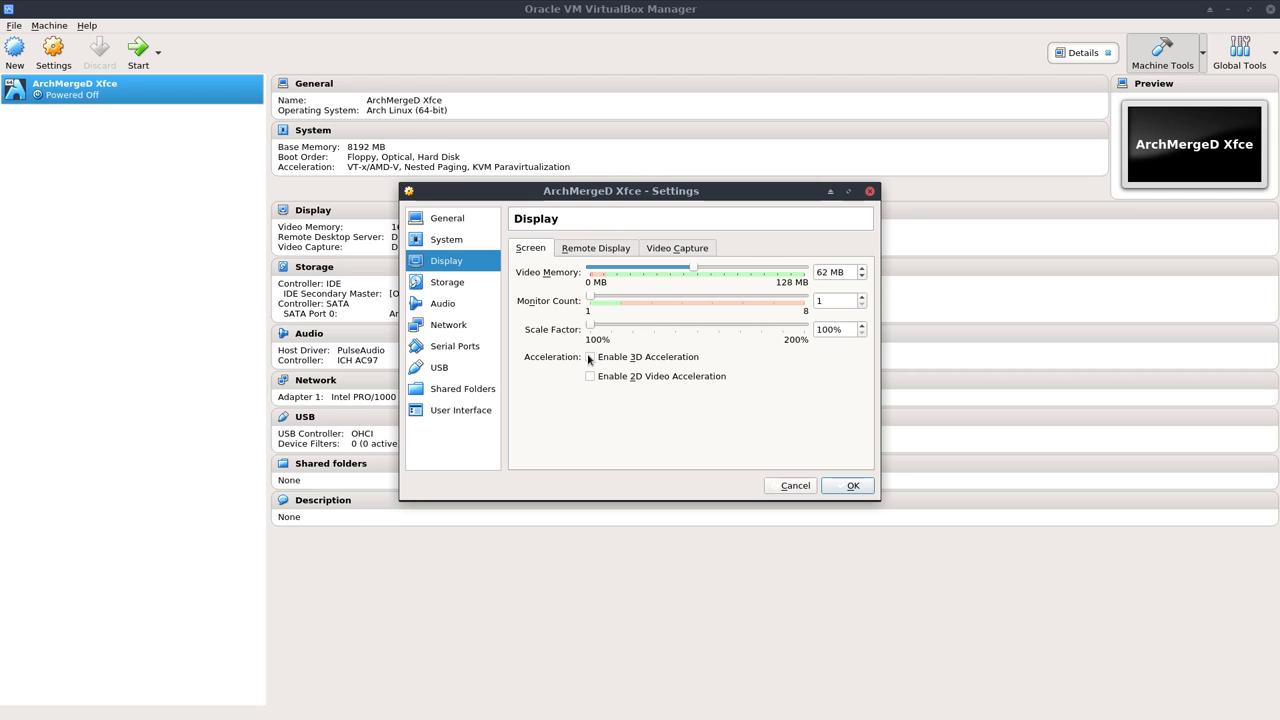
left_click(590, 357)
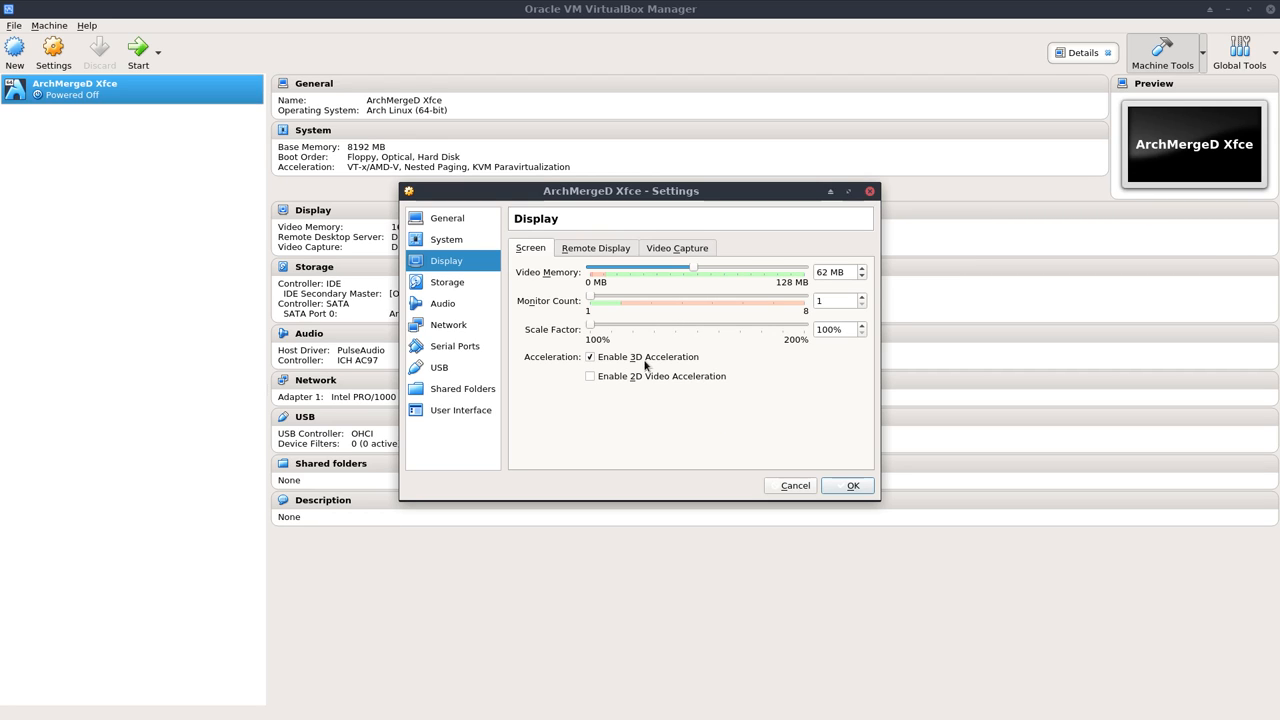
mouse_move(648, 357)
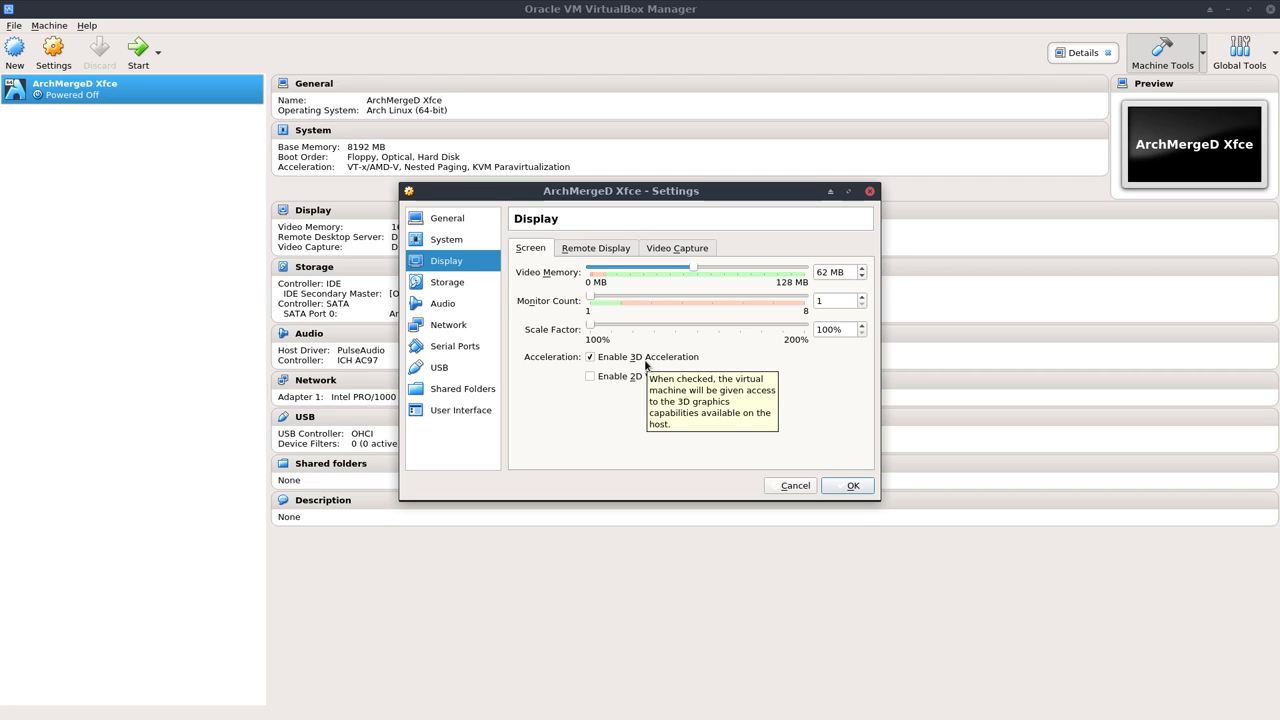
left_click(851, 485)
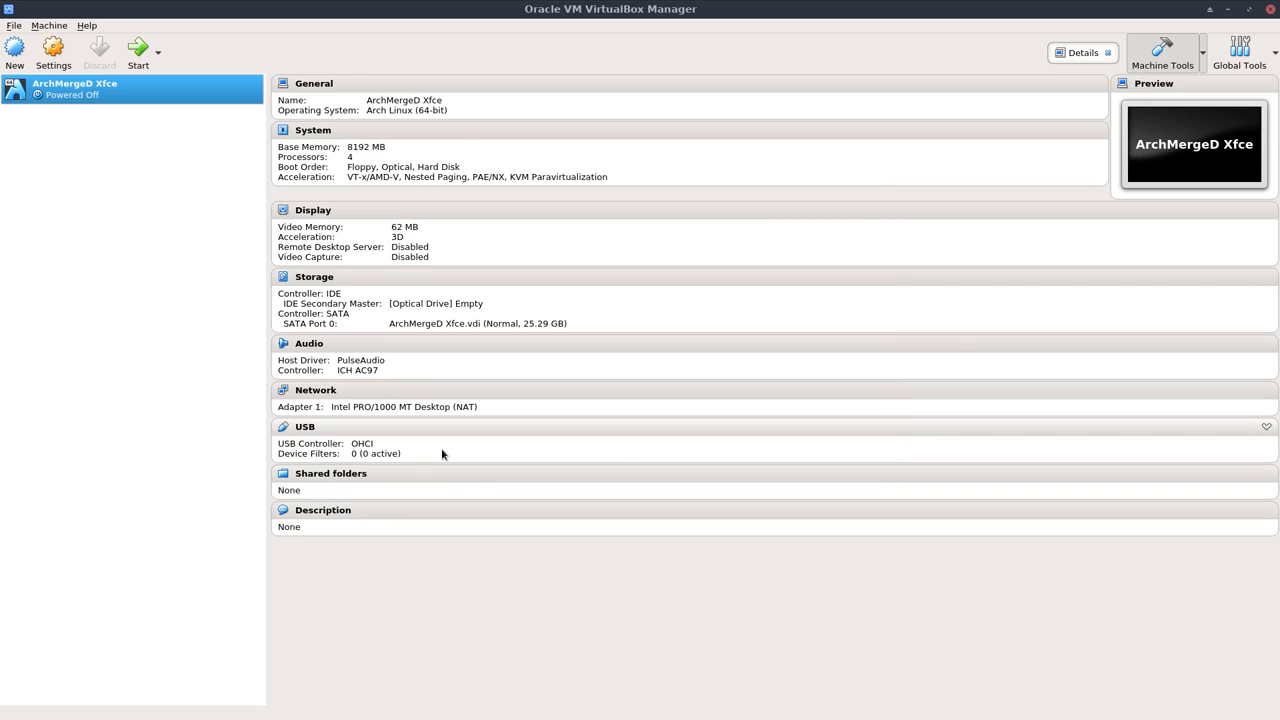
mouse_move(434, 308)
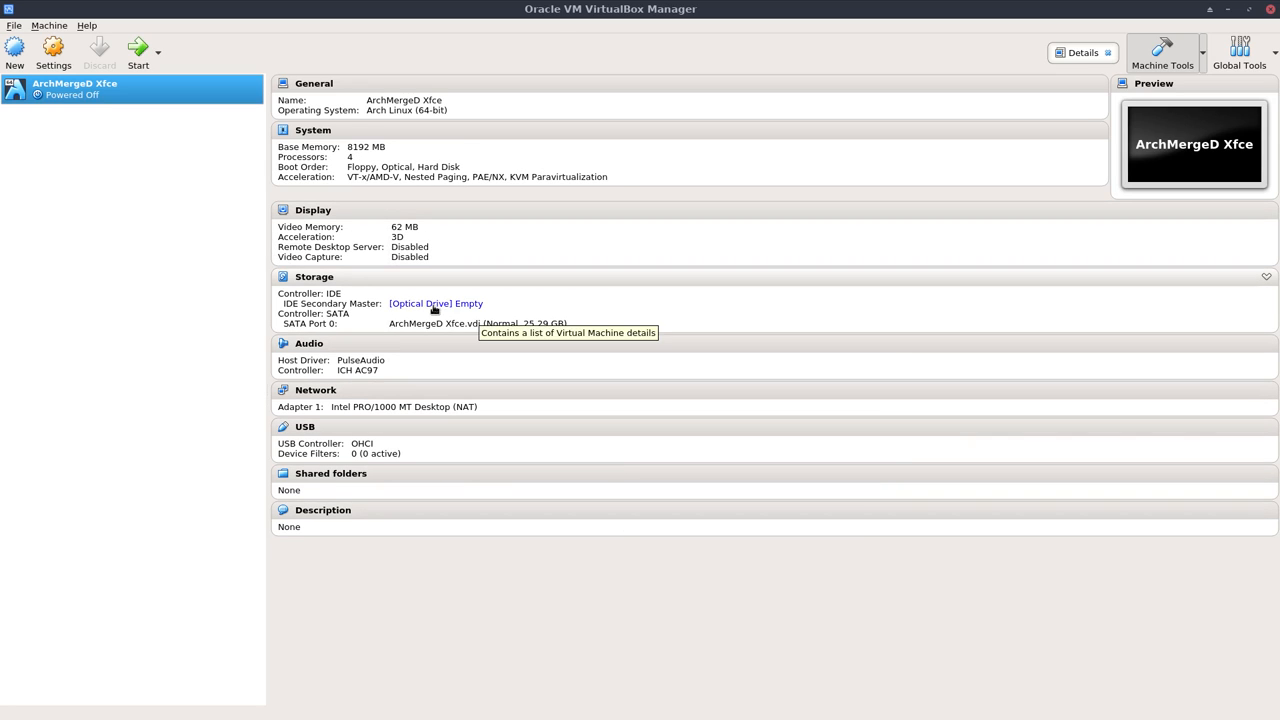
Step: Mount archmerged-v6.1.2-2017.11.13.iso in the empty optical drive from the Storage details
left_click(436, 303)
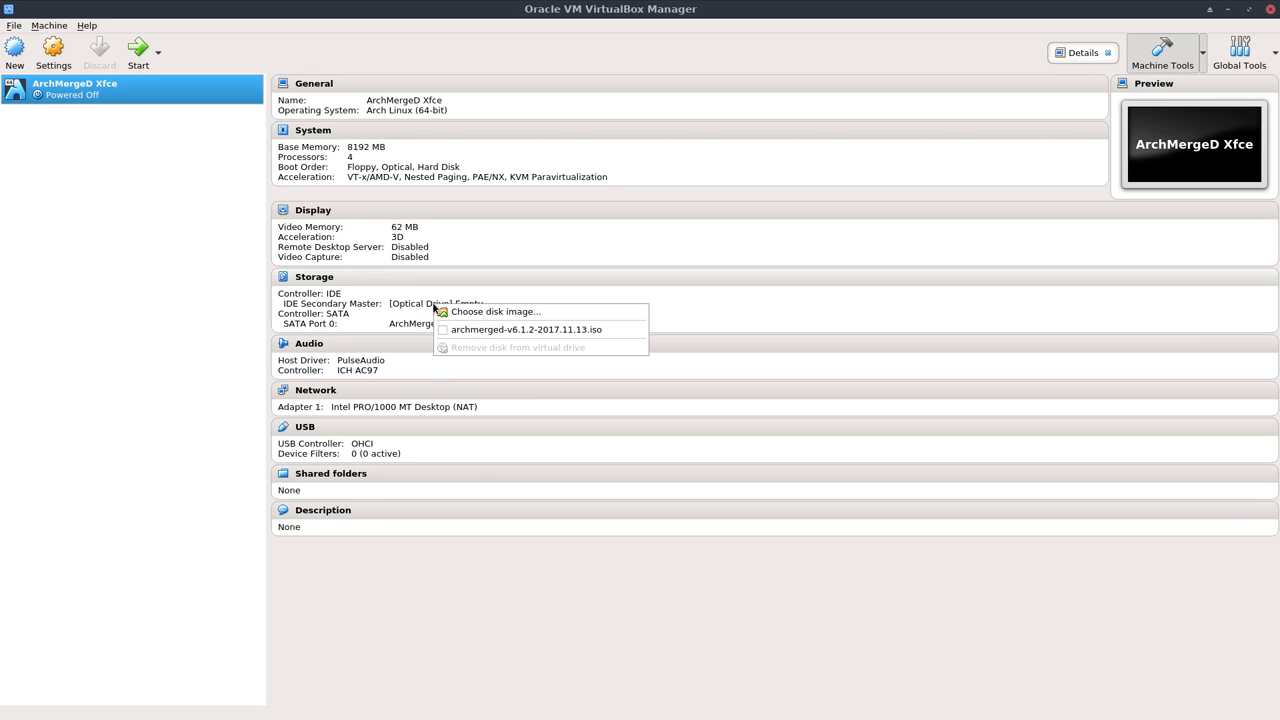
mouse_move(527, 329)
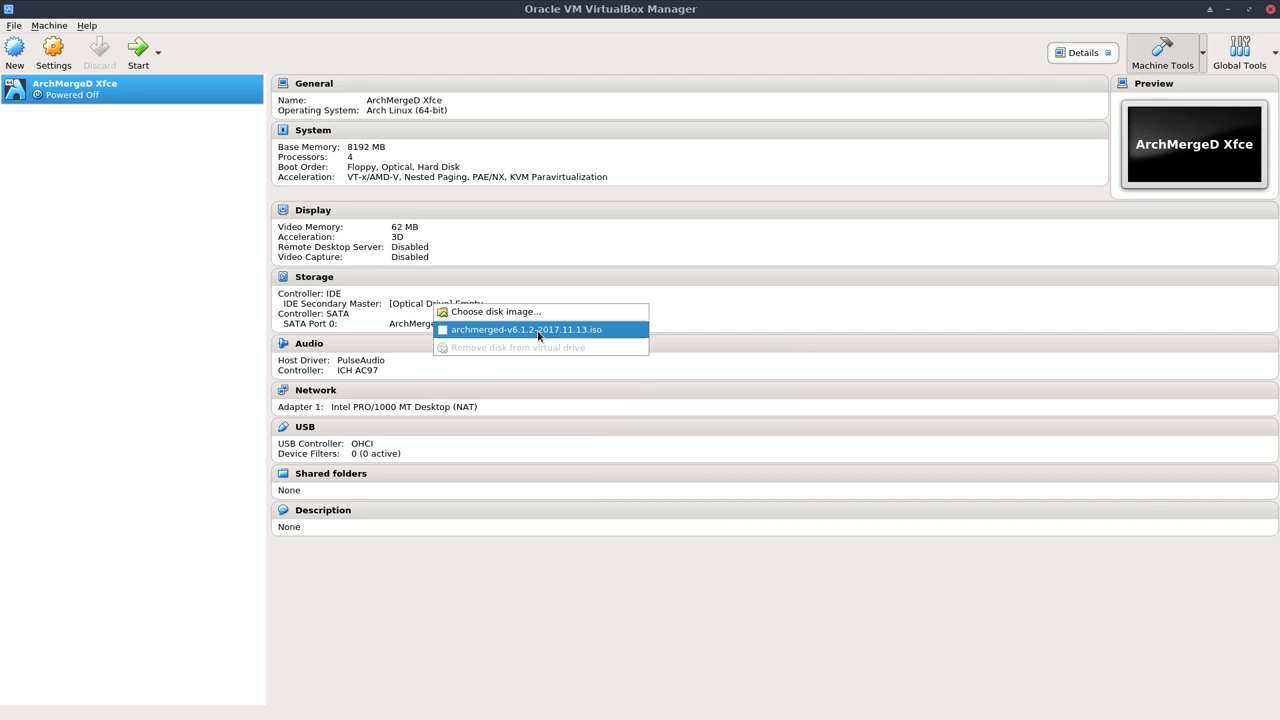
left_click(527, 329)
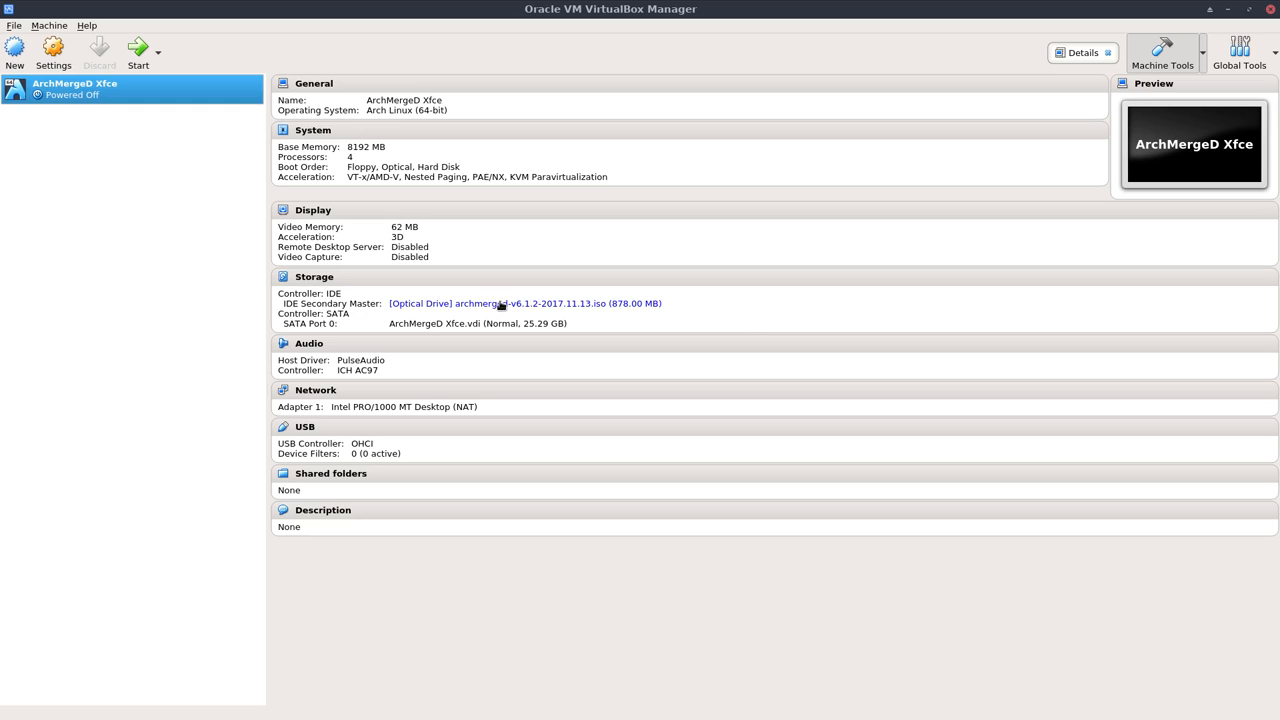
mouse_move(500, 303)
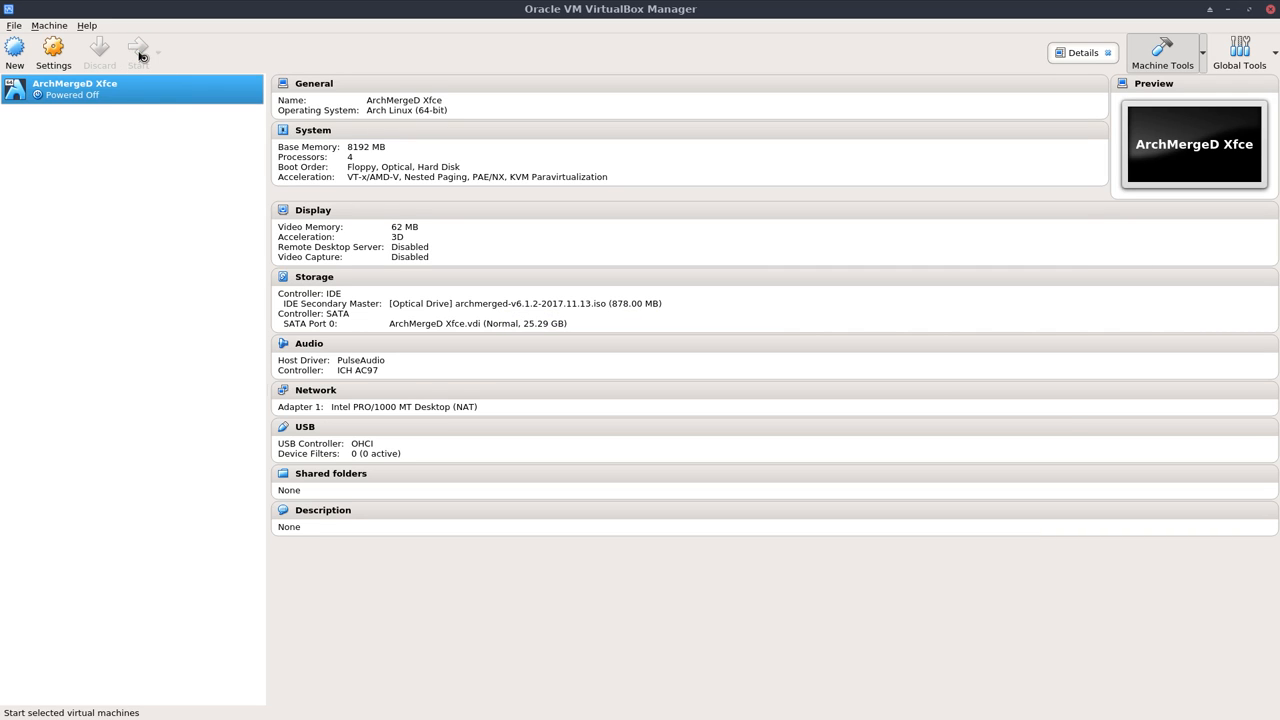
Step: Power on ArchMergeD Xfce and browse the VM window's View scaling options without changes
left_click(139, 50)
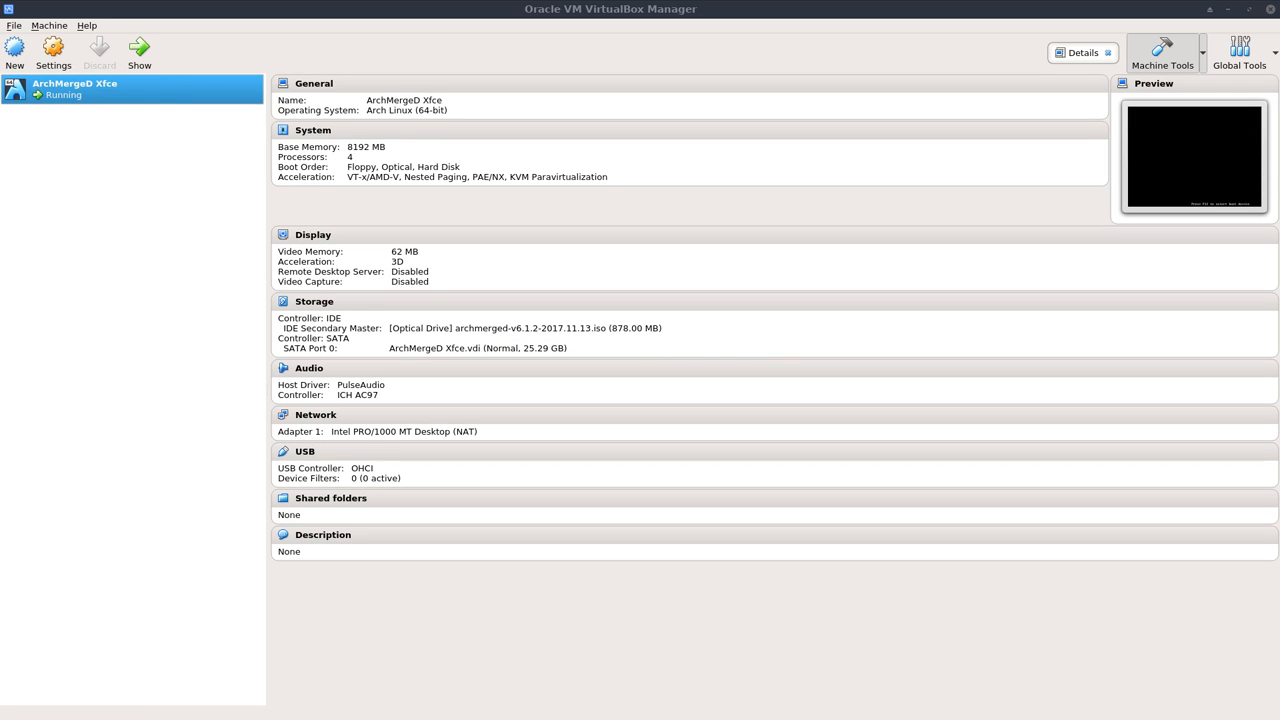
left_click(138, 50)
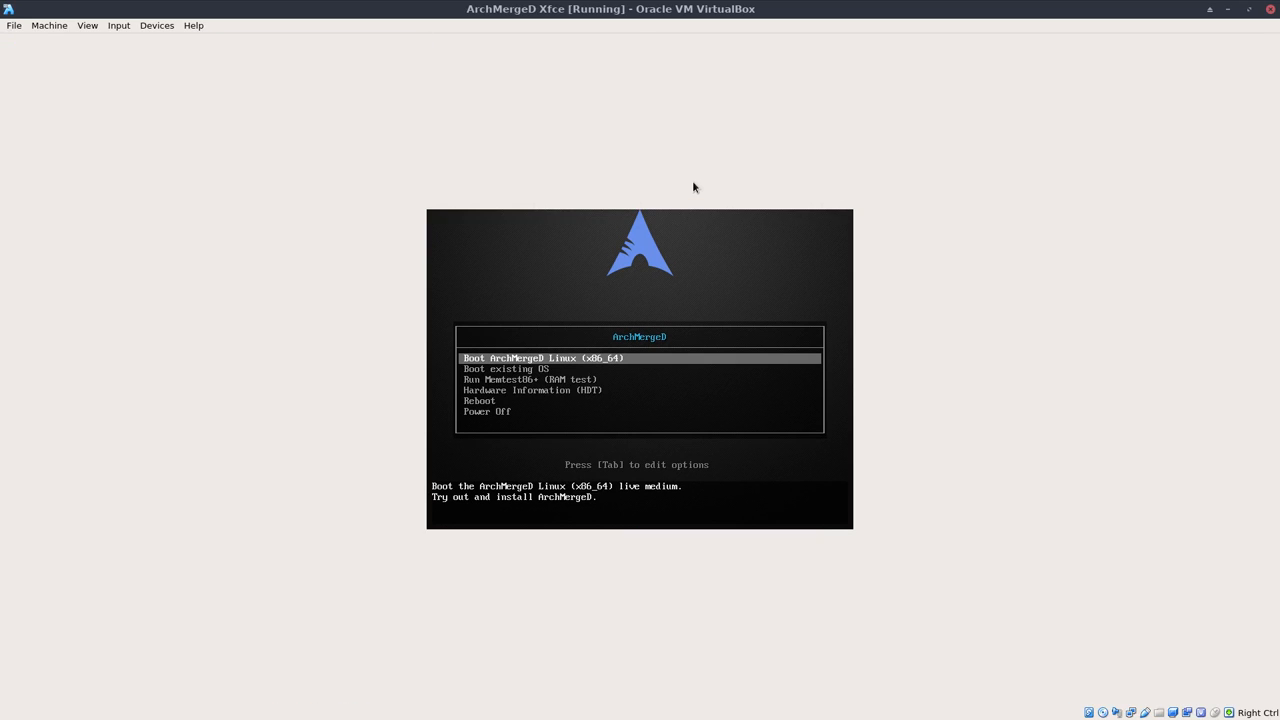
mouse_move(574, 143)
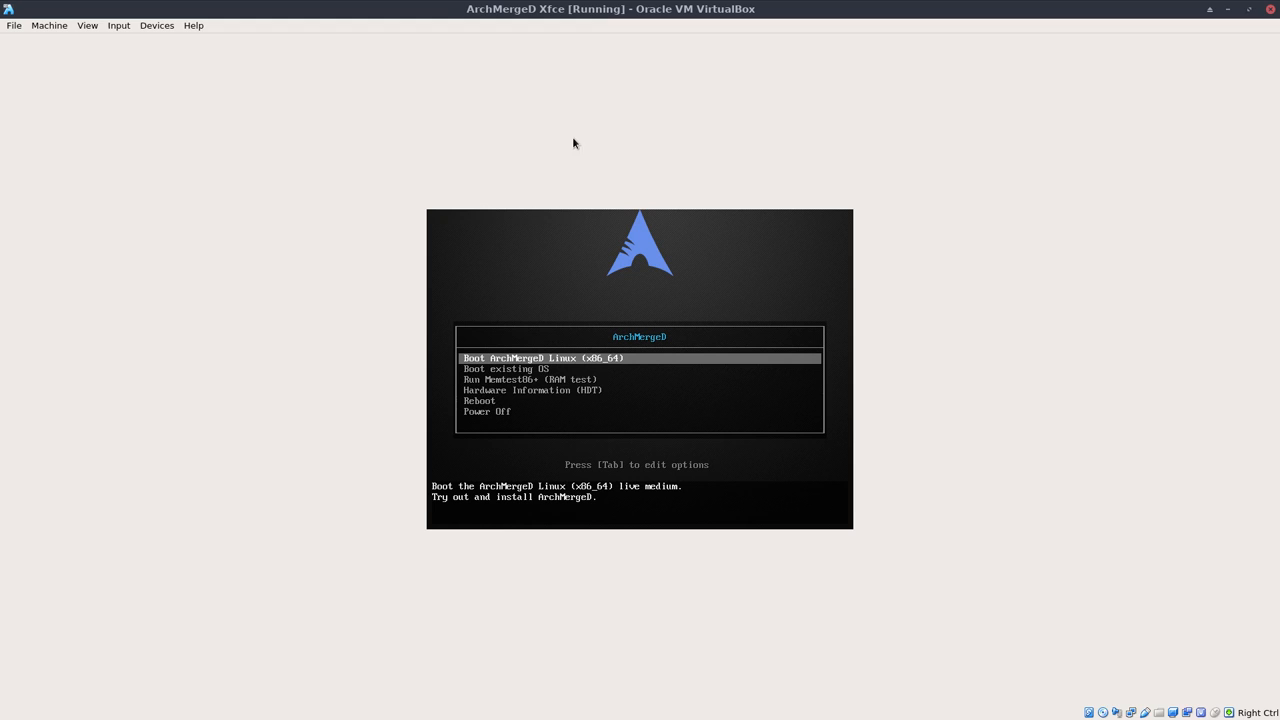
left_click(87, 25)
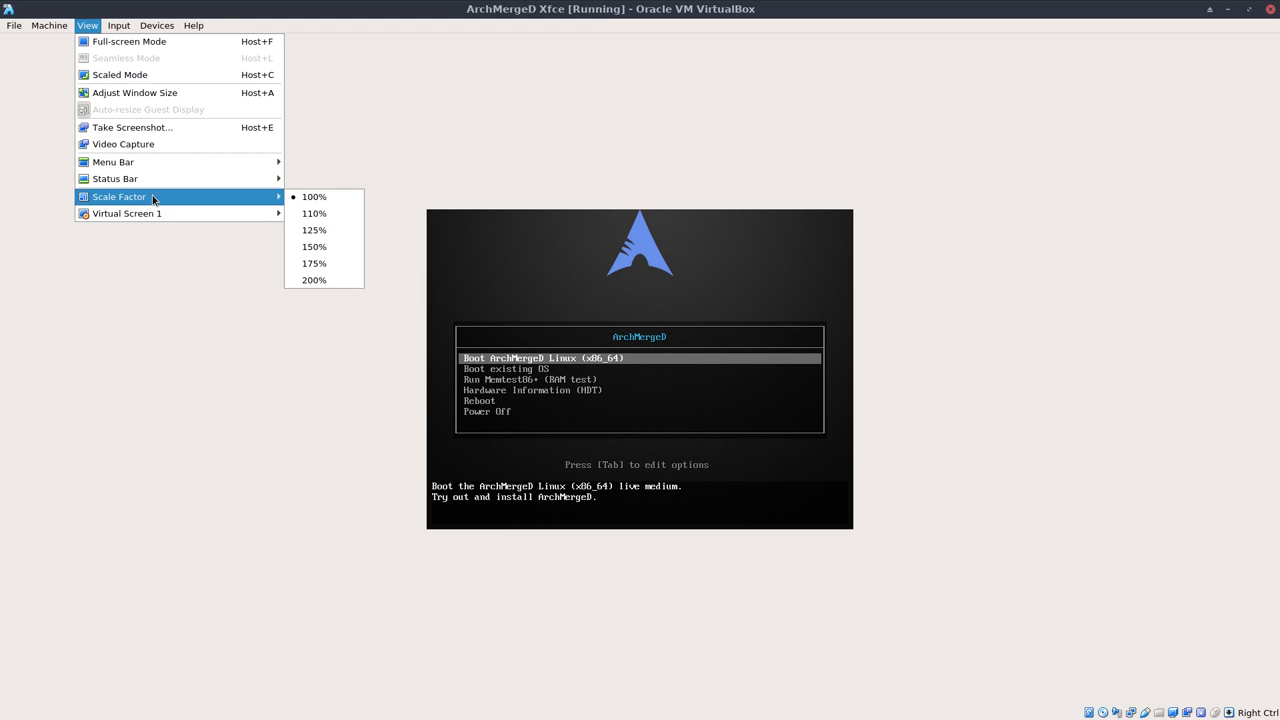
mouse_move(127, 213)
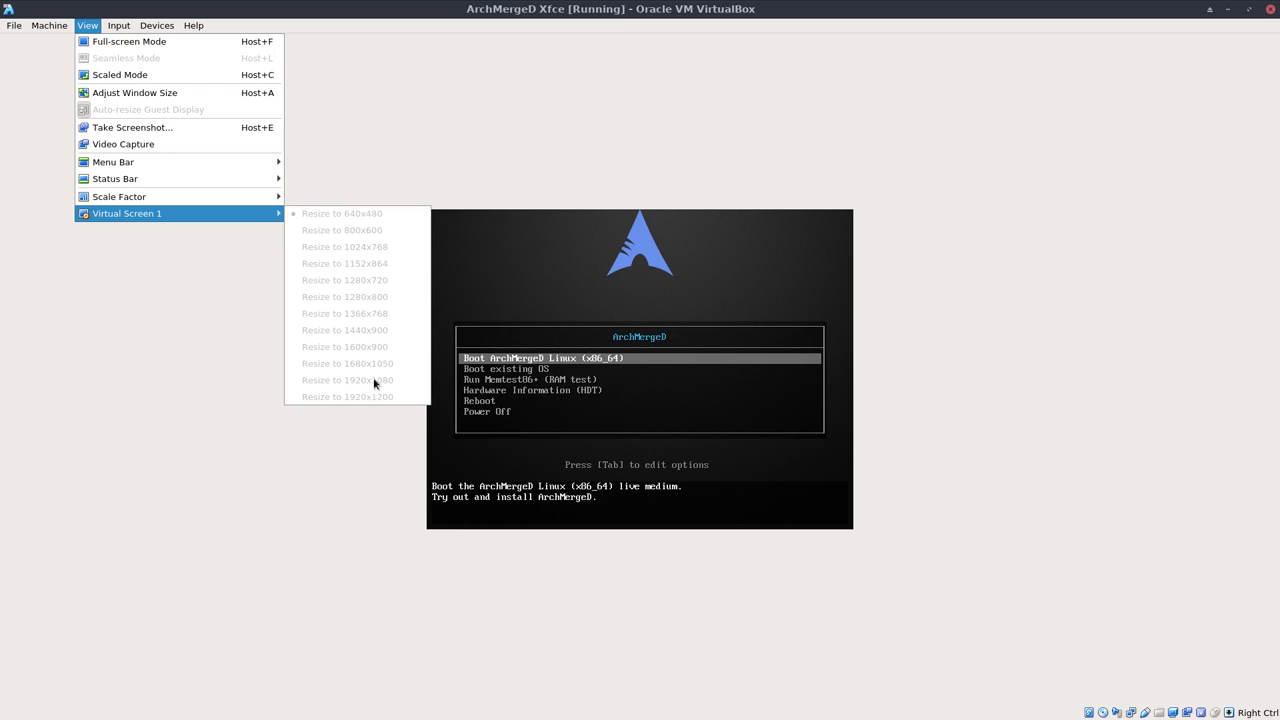
mouse_move(351, 388)
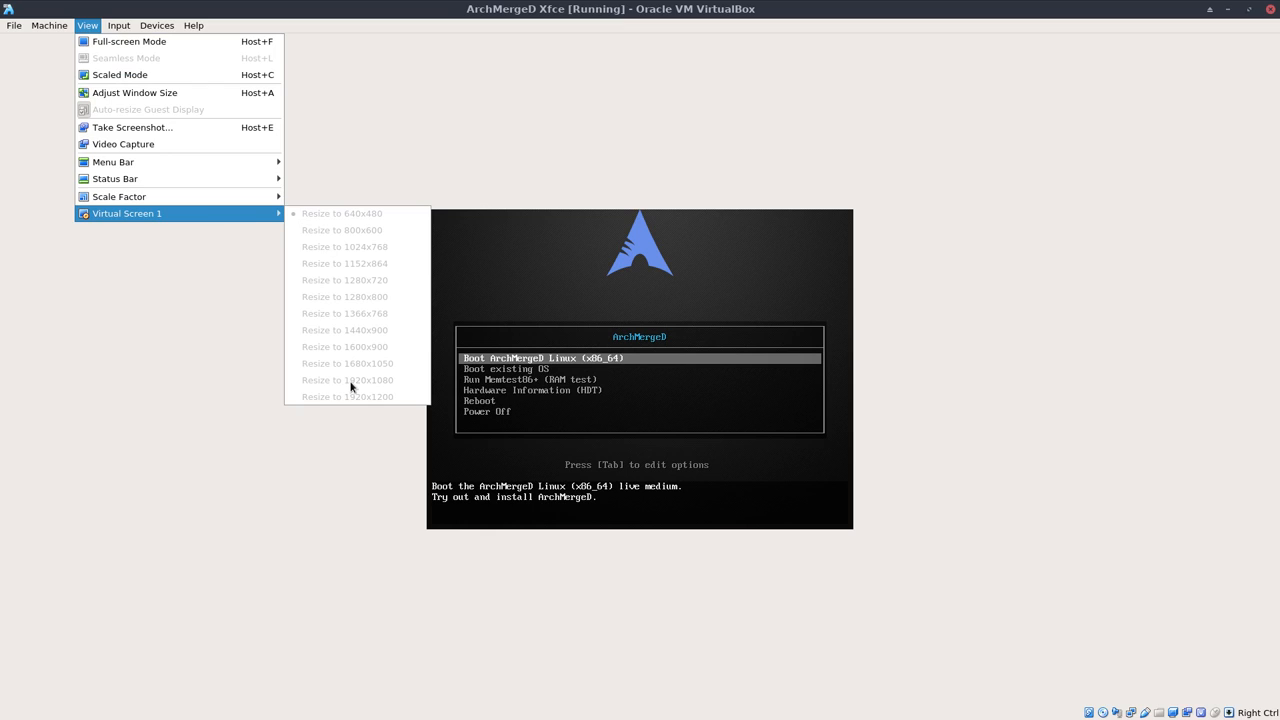
left_click(471, 182)
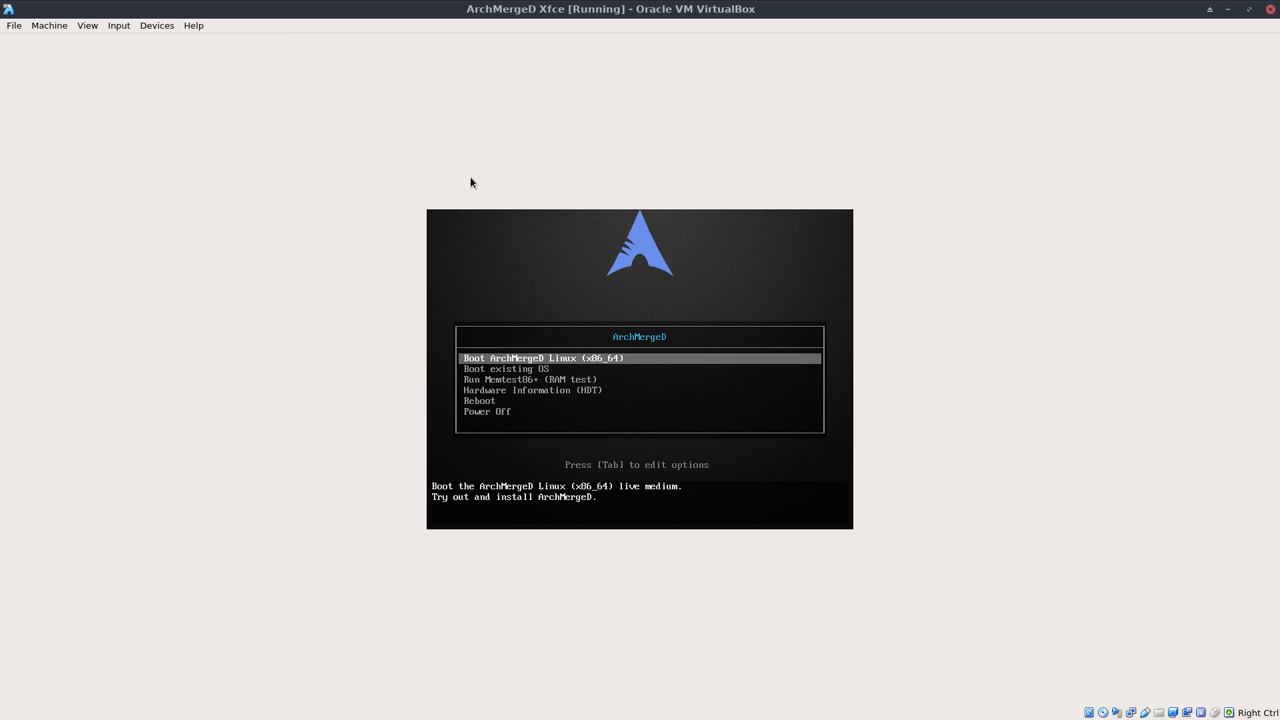
mouse_move(381, 180)
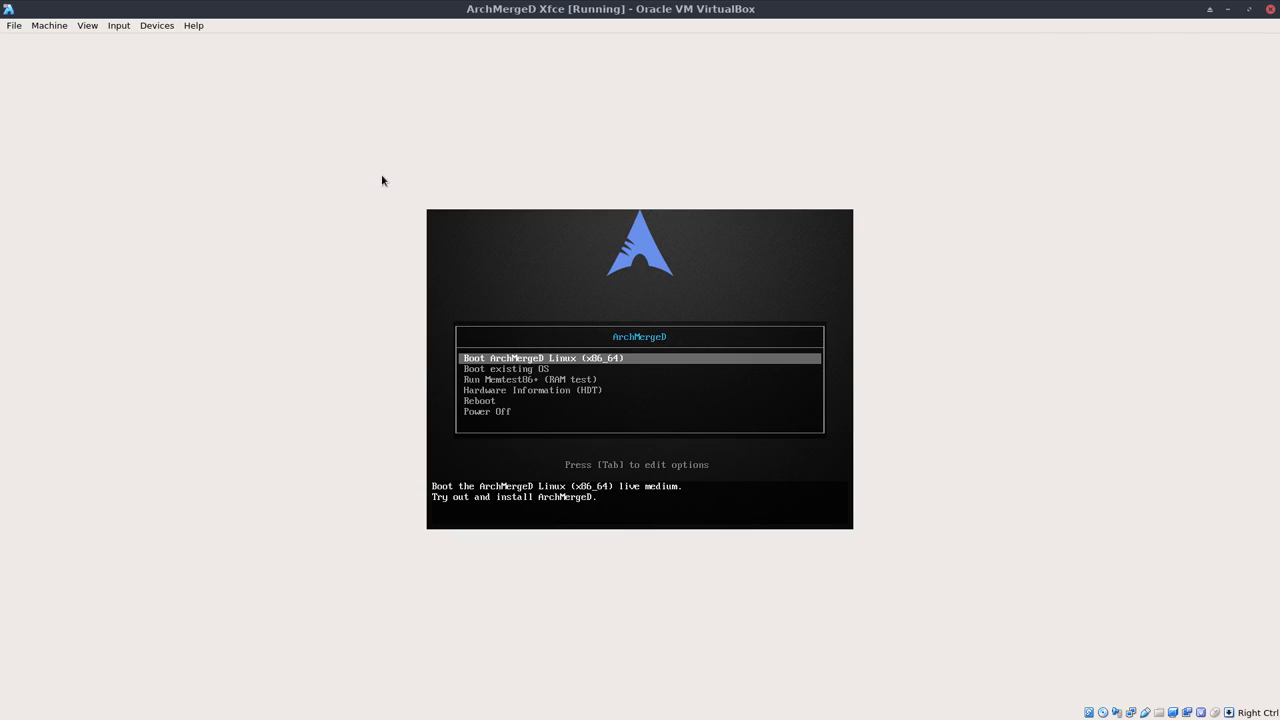
mouse_move(98, 42)
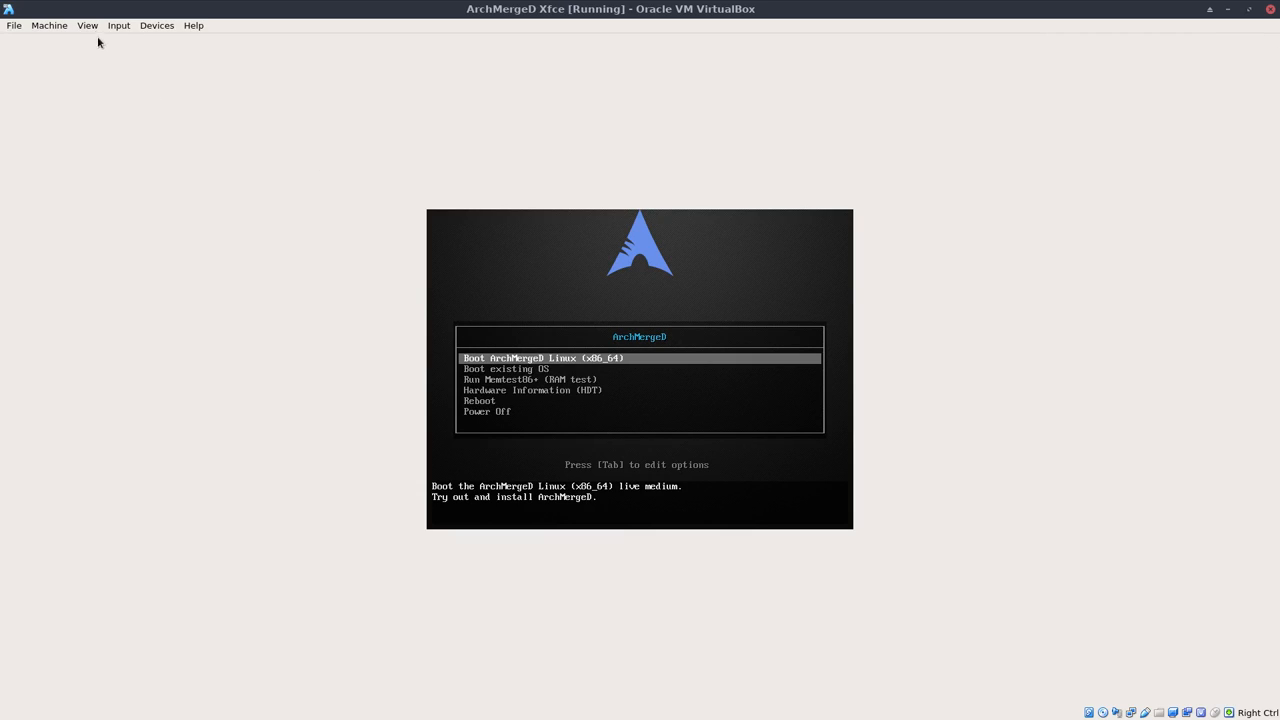
left_click(87, 25)
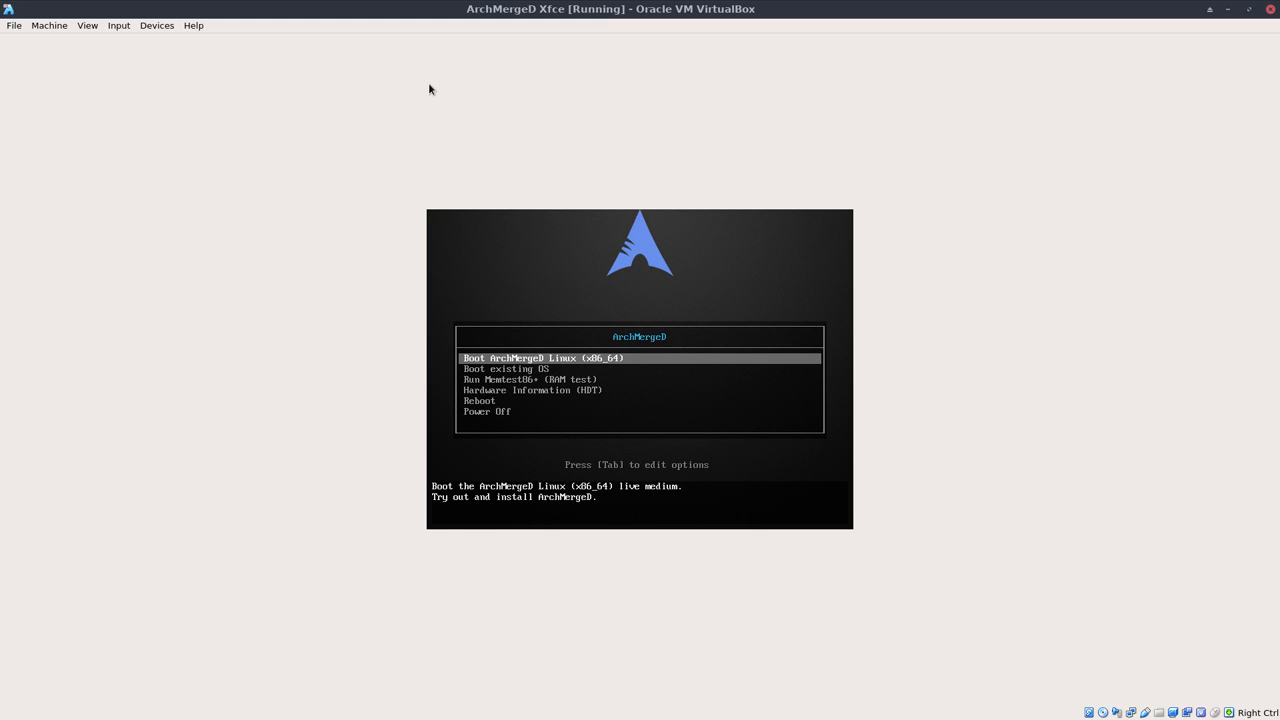
Step: Boot the ArchMergeD live medium and open the installer's Language dropdown
key("Return")
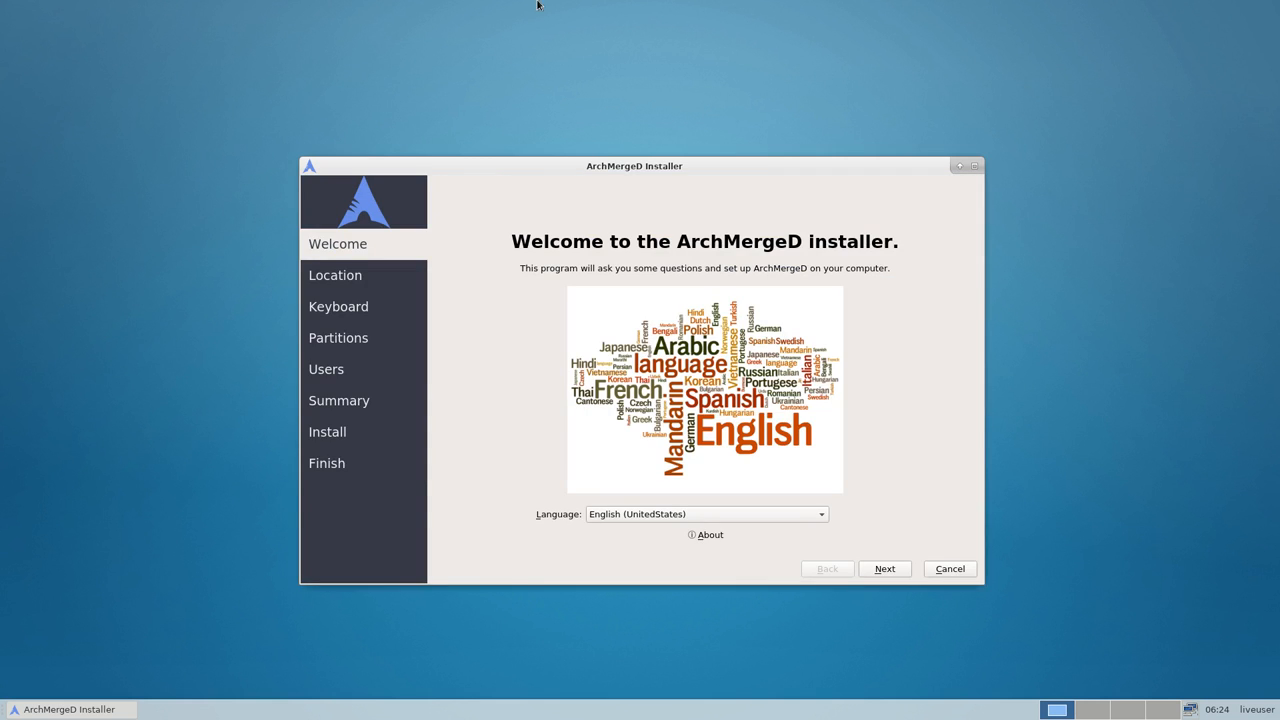
mouse_move(356, 658)
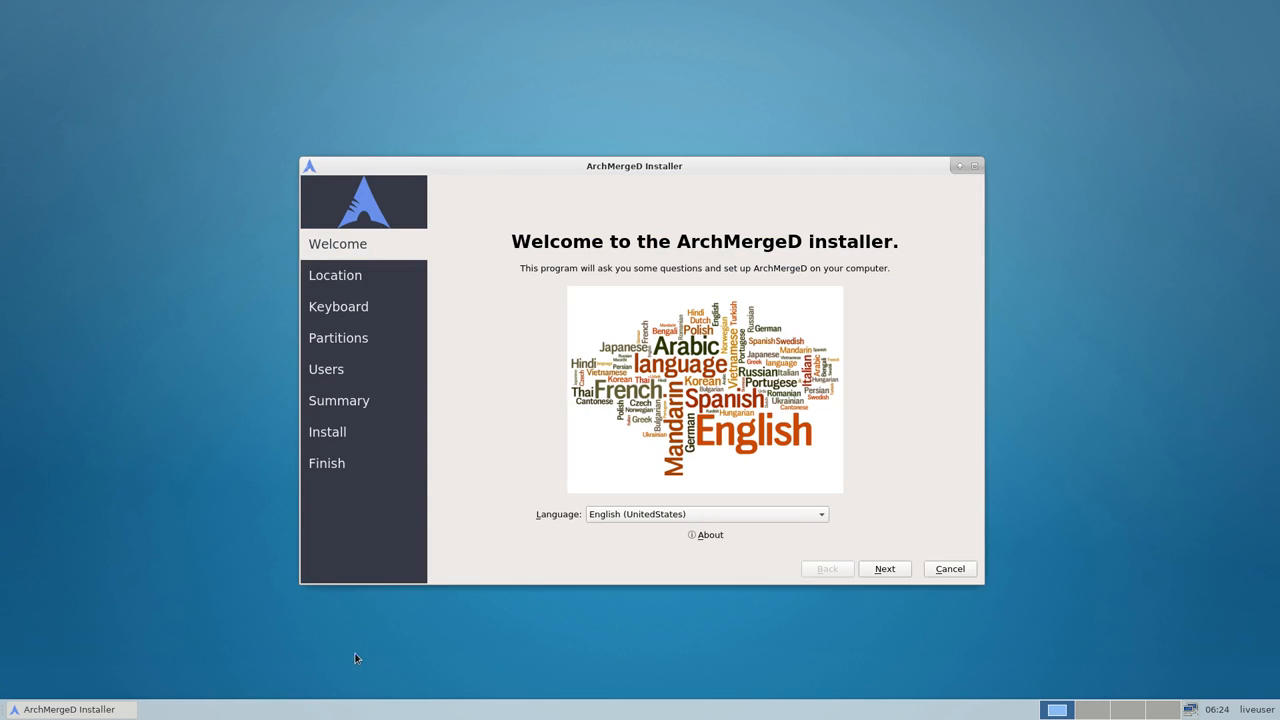
mouse_move(641, 444)
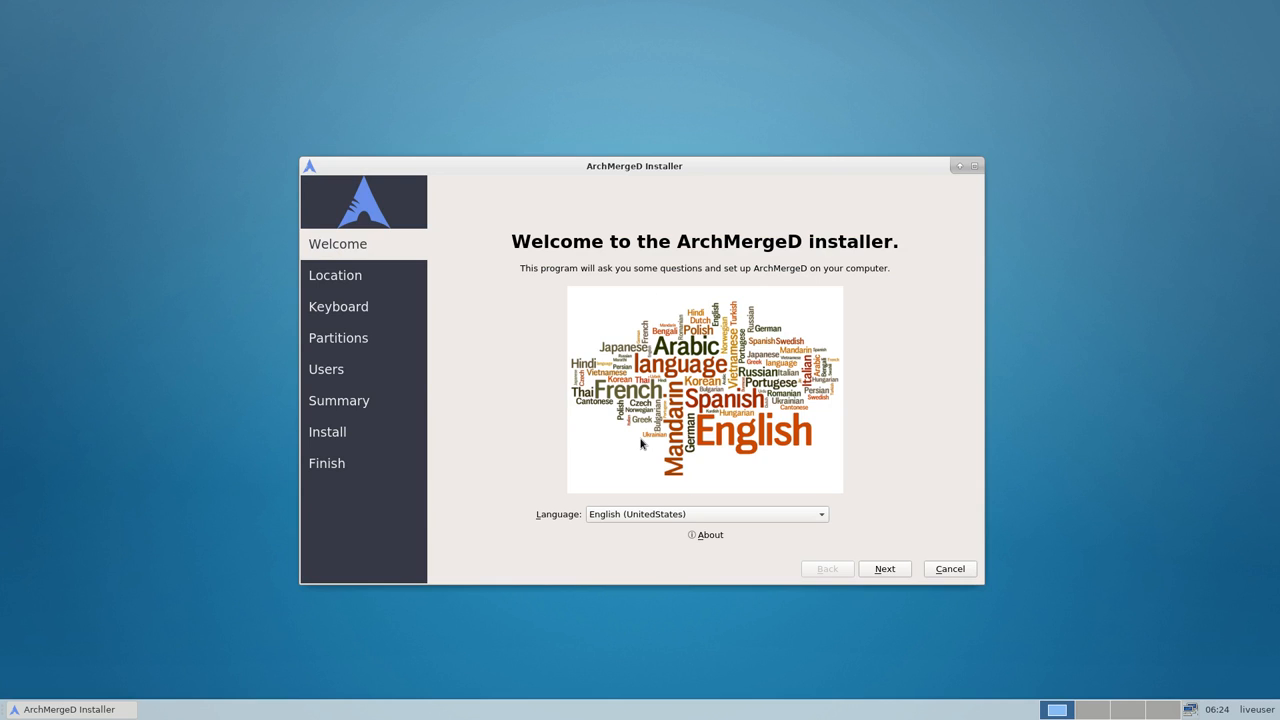
mouse_move(602, 521)
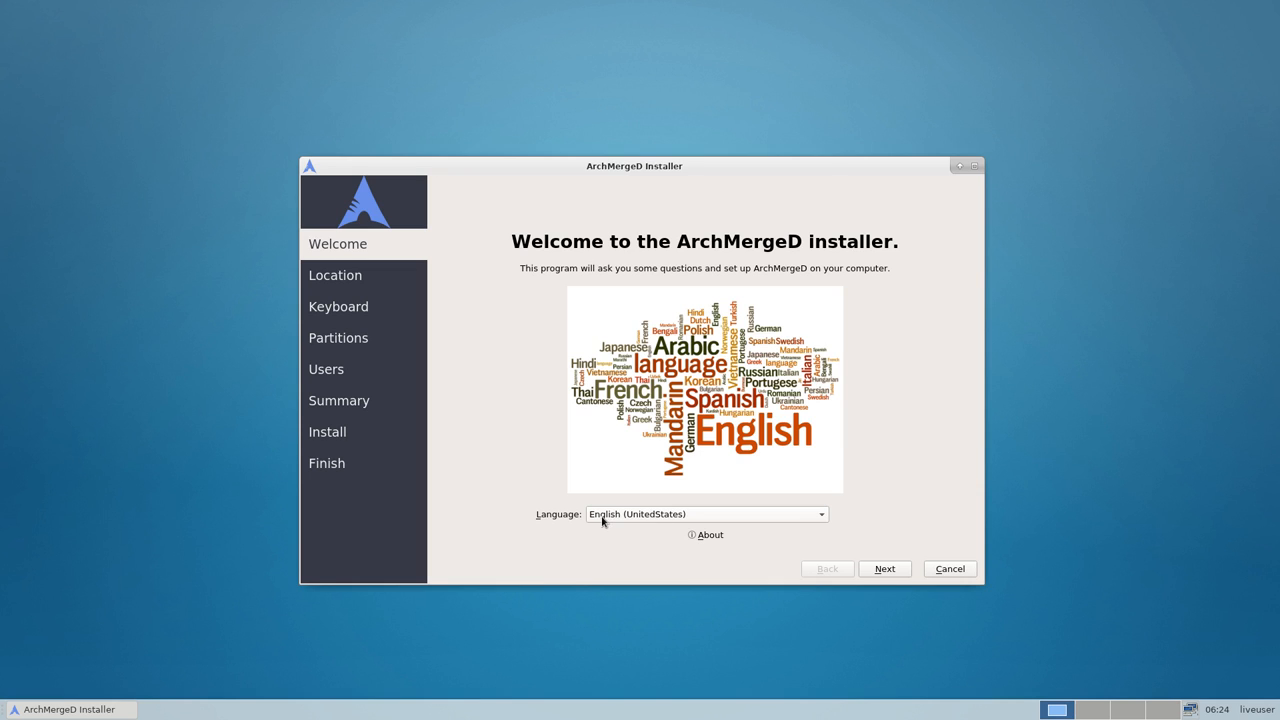
left_click(705, 513)
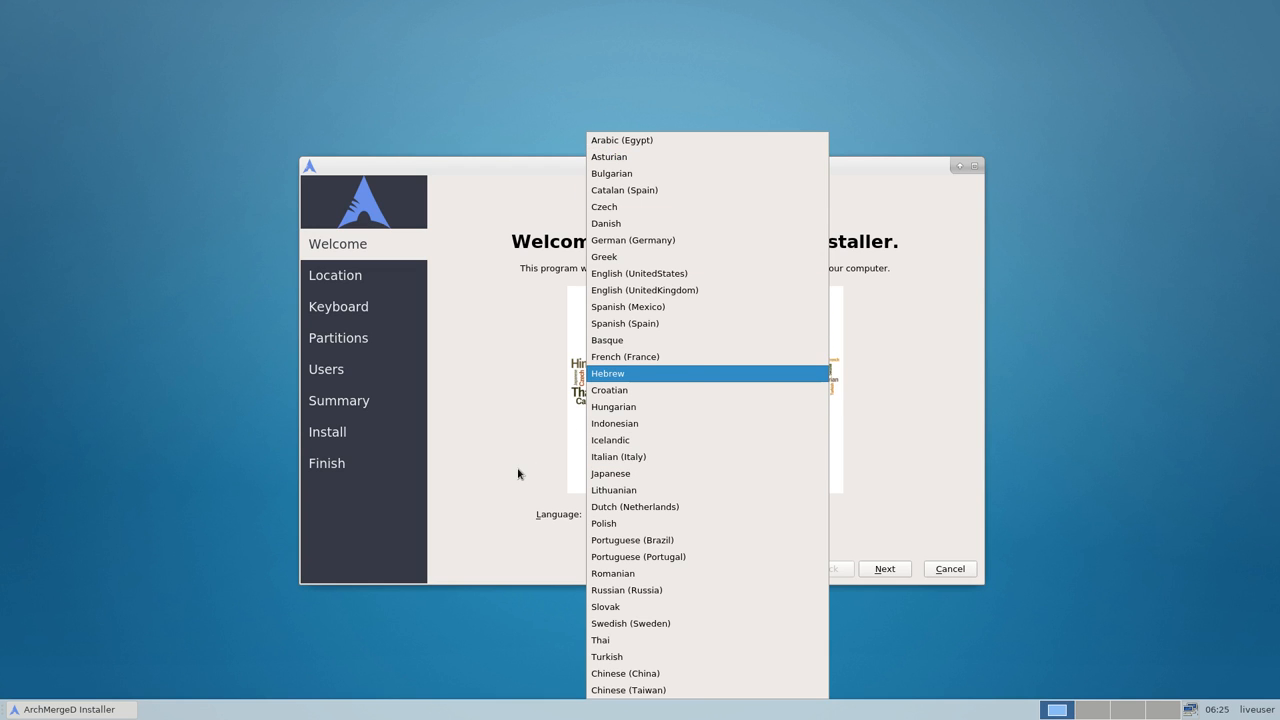
Step: Accept English (UnitedStates) and the America/New York time zone, continuing to keyboard setup
left_click(884, 568)
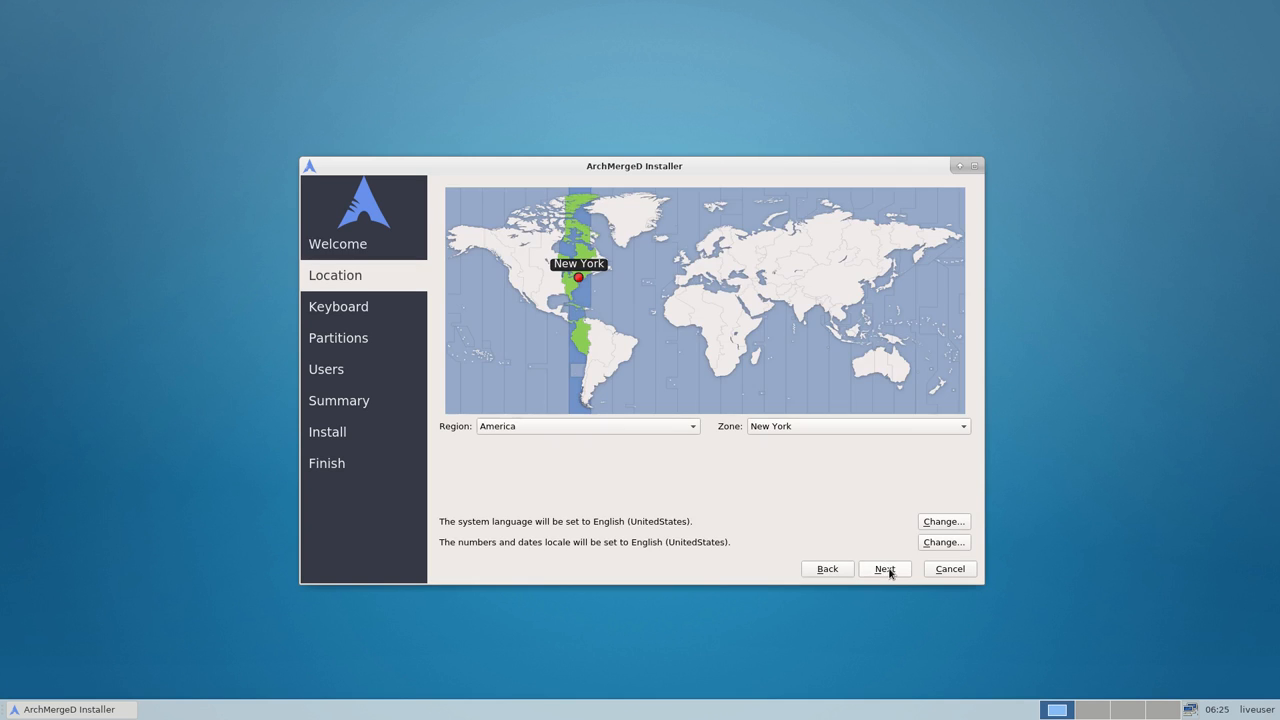
mouse_move(687, 277)
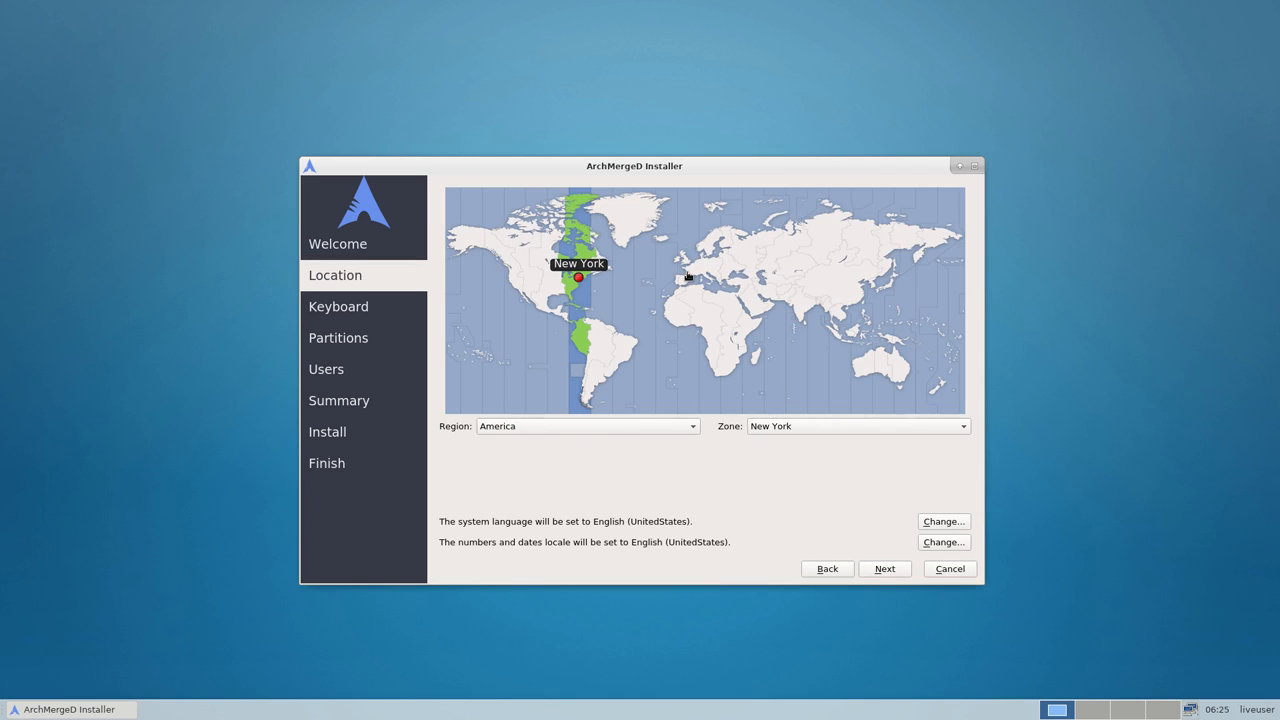
left_click(692, 267)
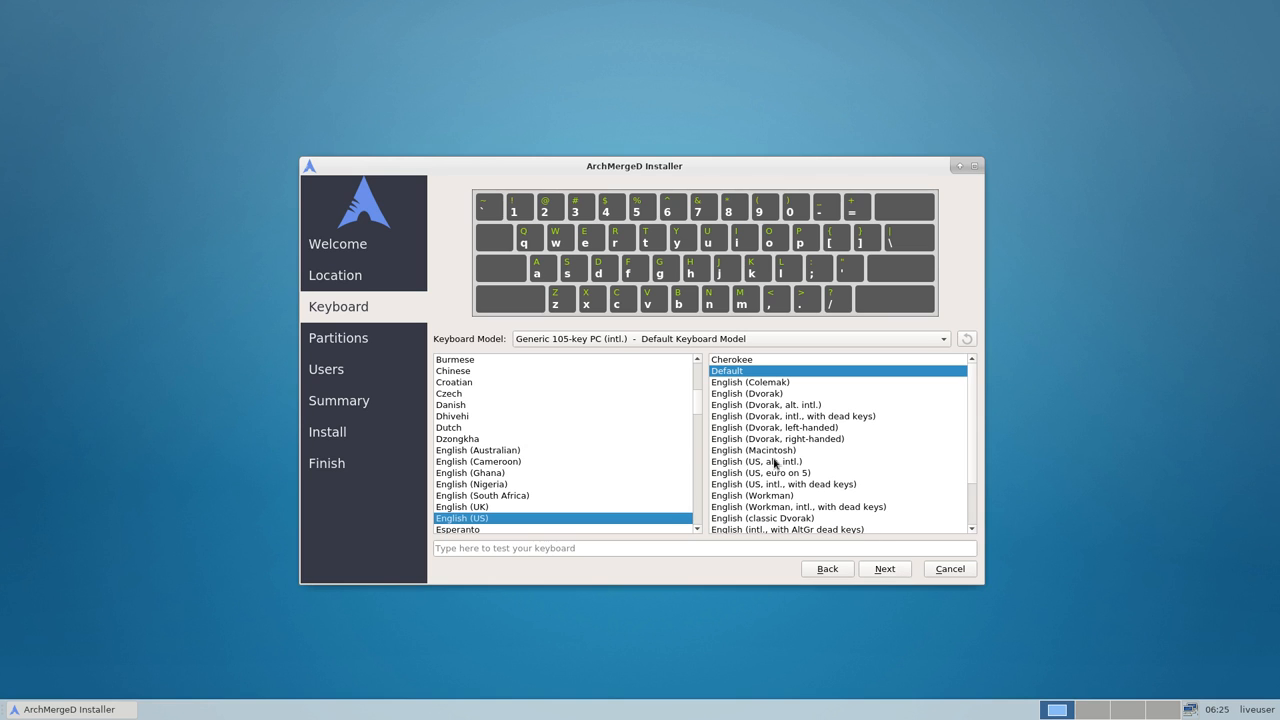
Step: Choose Belgian from the keyboard layout list, leaving the Default variant
scroll("up", 3)
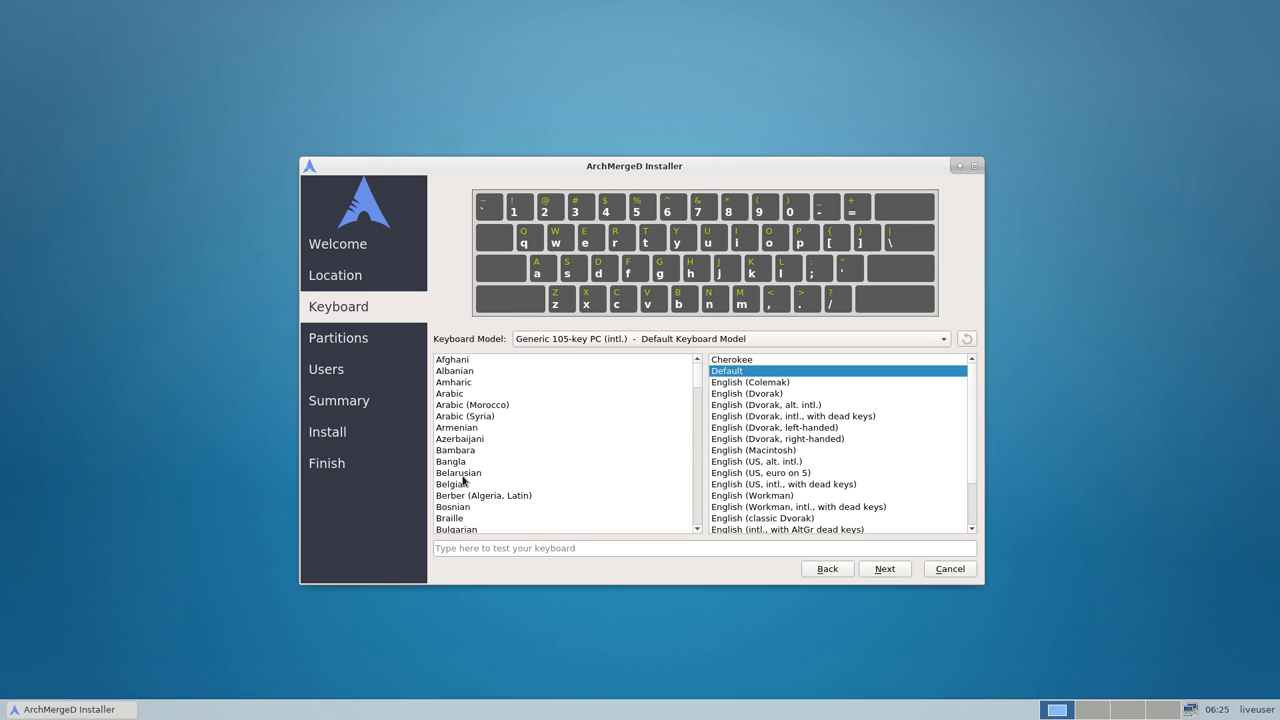
left_click(451, 484)
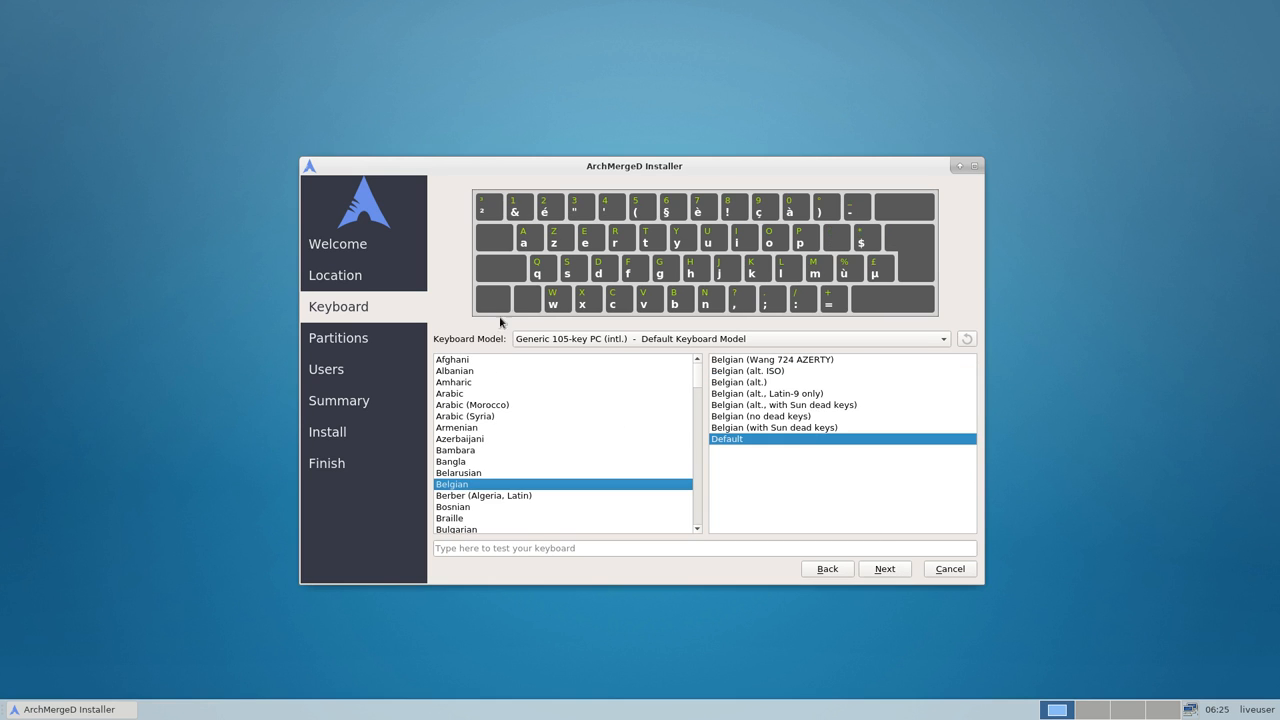
mouse_move(525, 243)
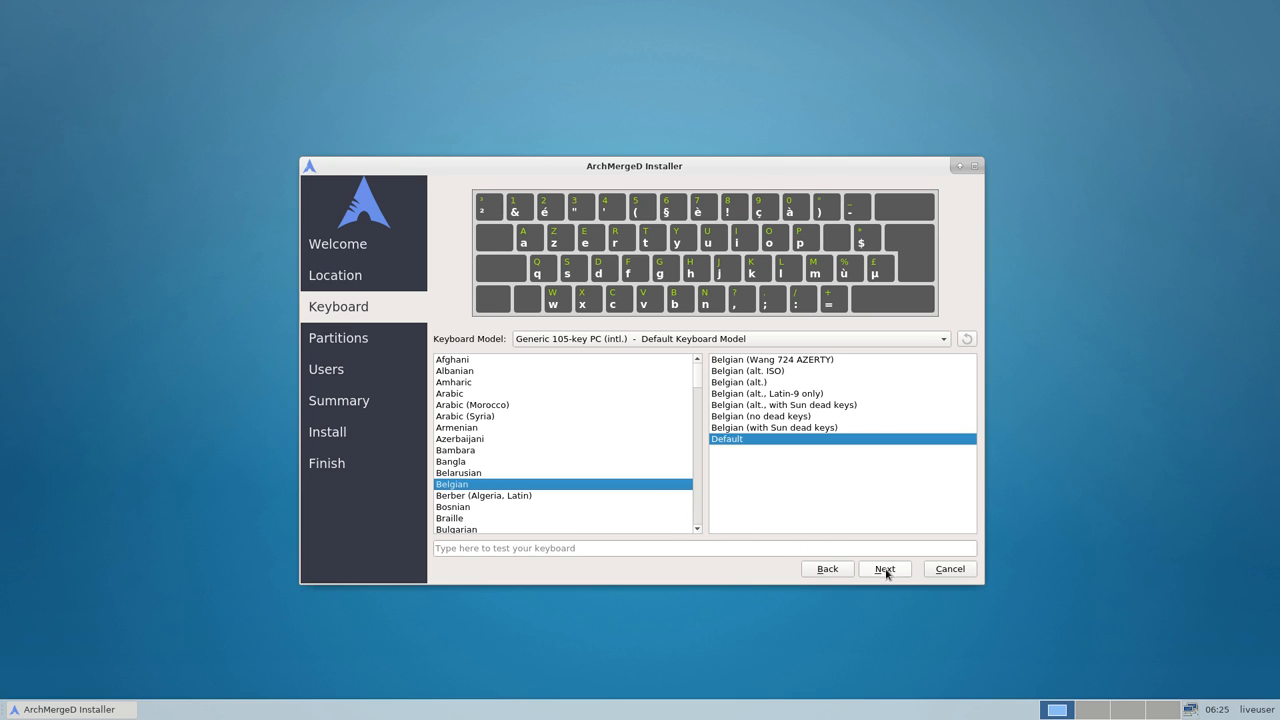
mouse_move(920, 190)
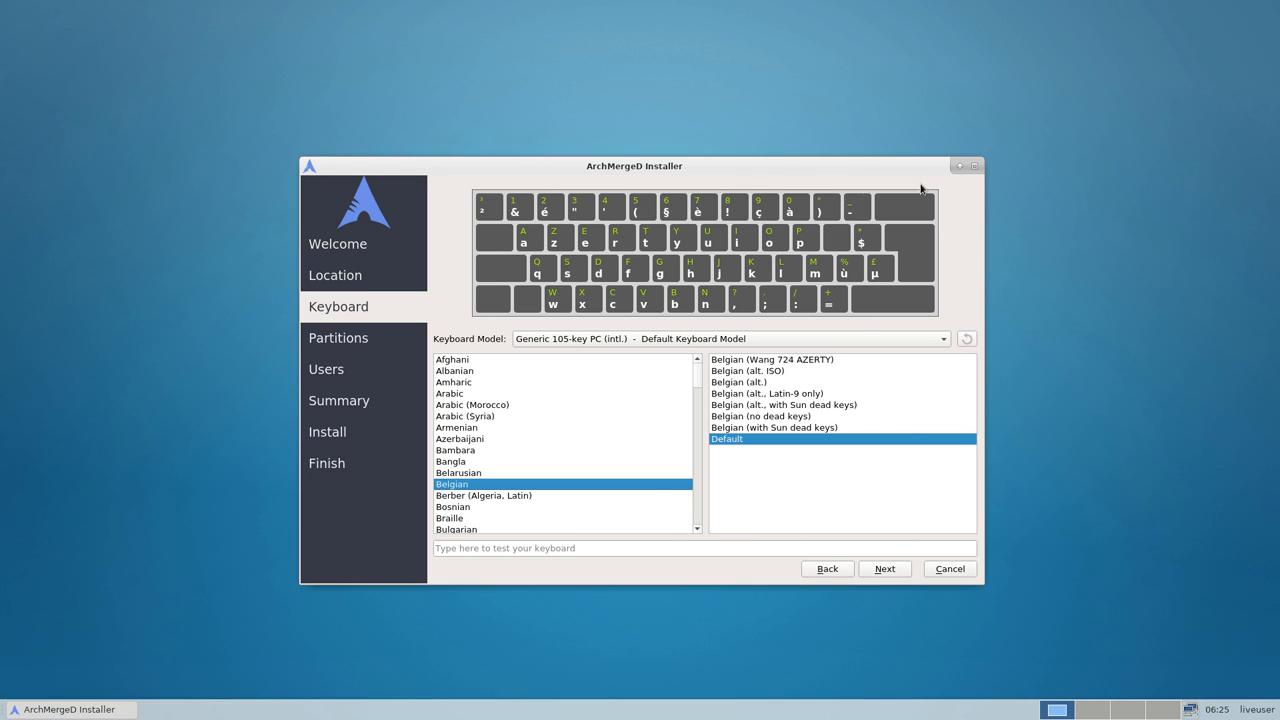
mouse_move(884, 568)
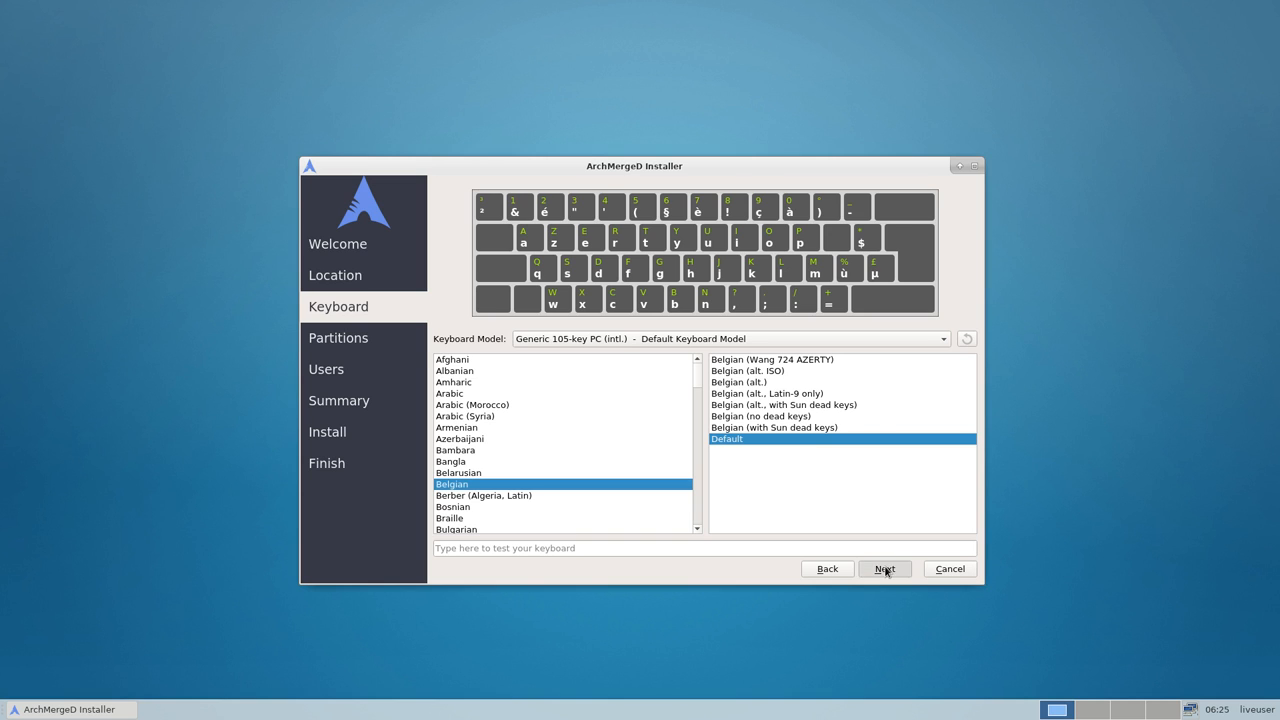
Step: Choose Erase disk, proposing a 16.5 GiB ext4 root and 8.8 GiB swap
left_click(884, 568)
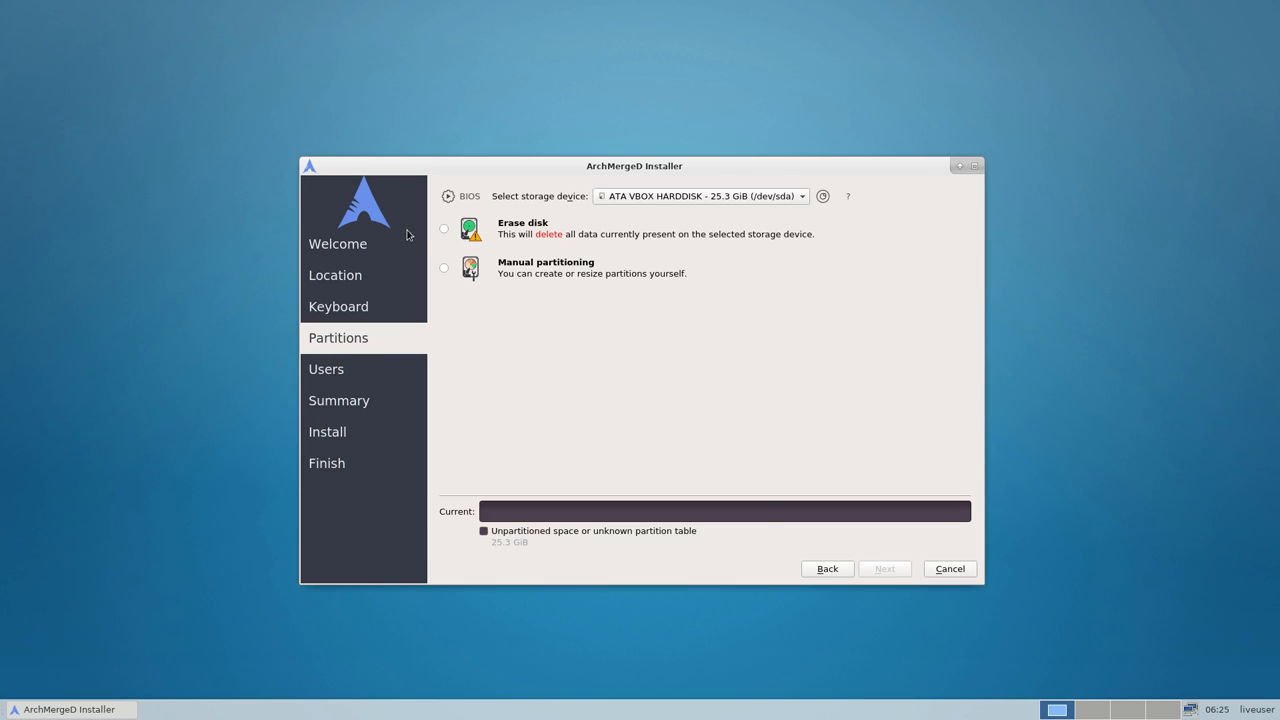
mouse_move(473, 323)
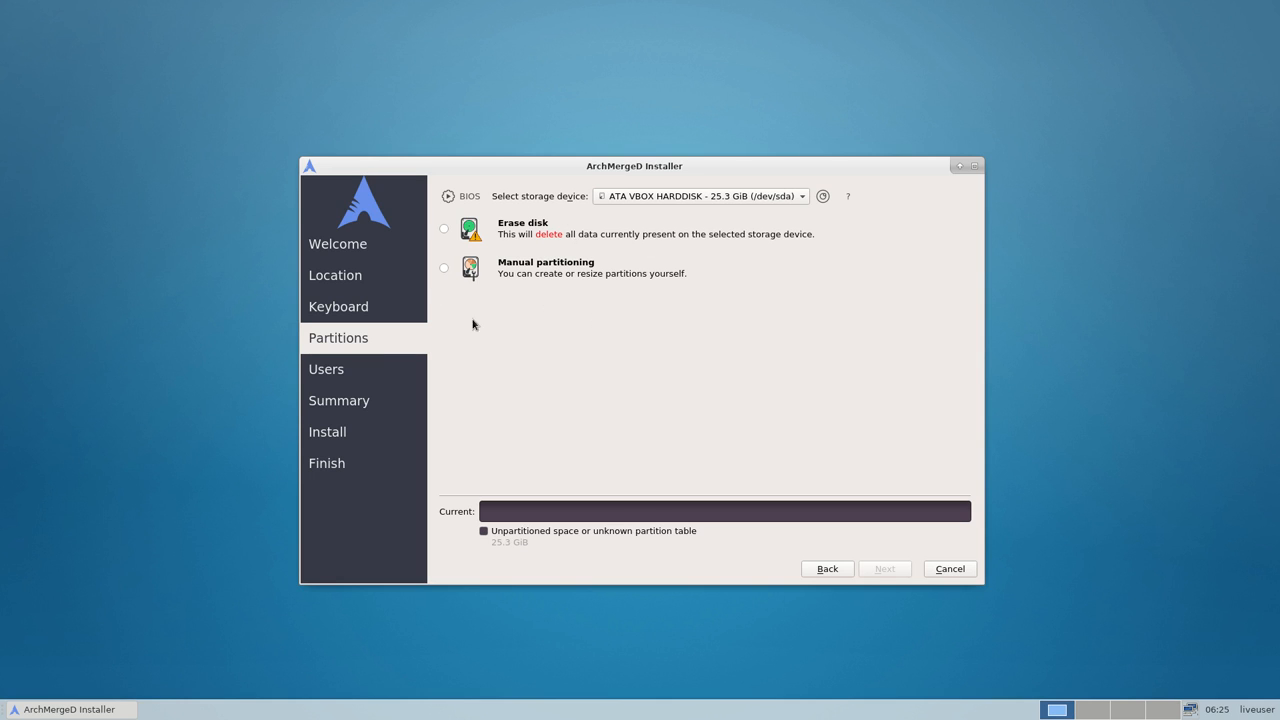
mouse_move(416, 217)
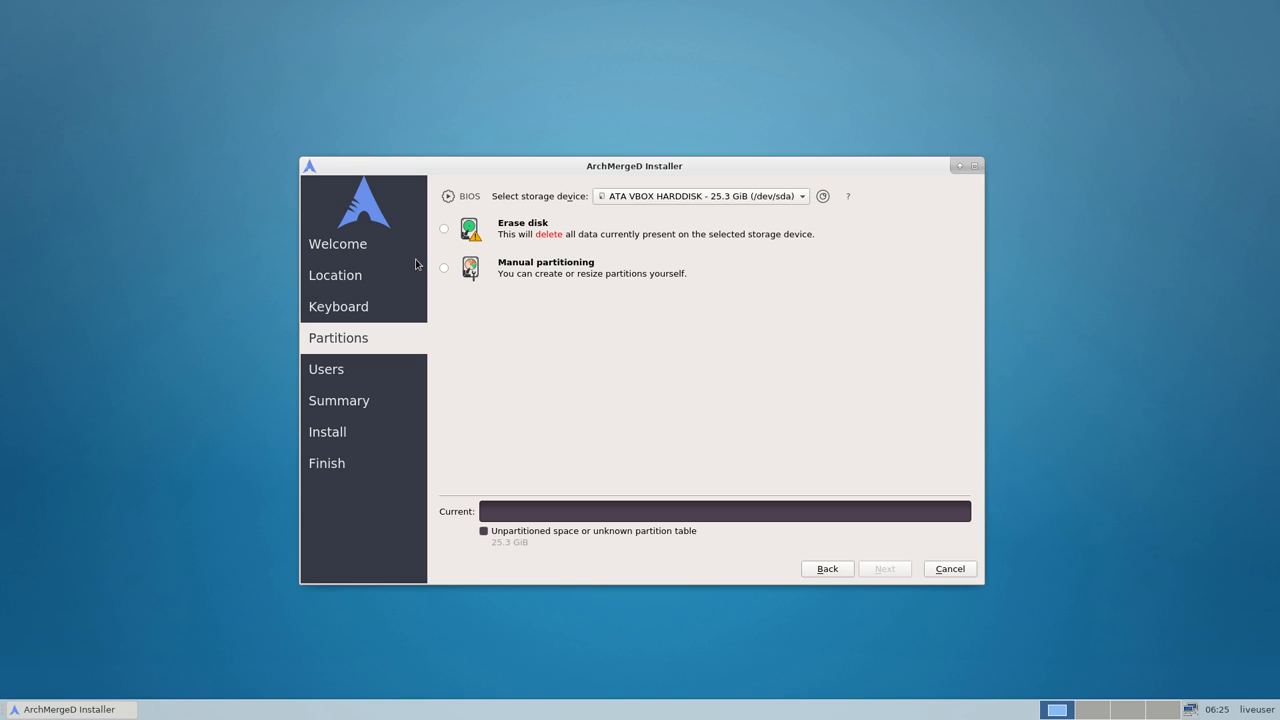
left_click(444, 228)
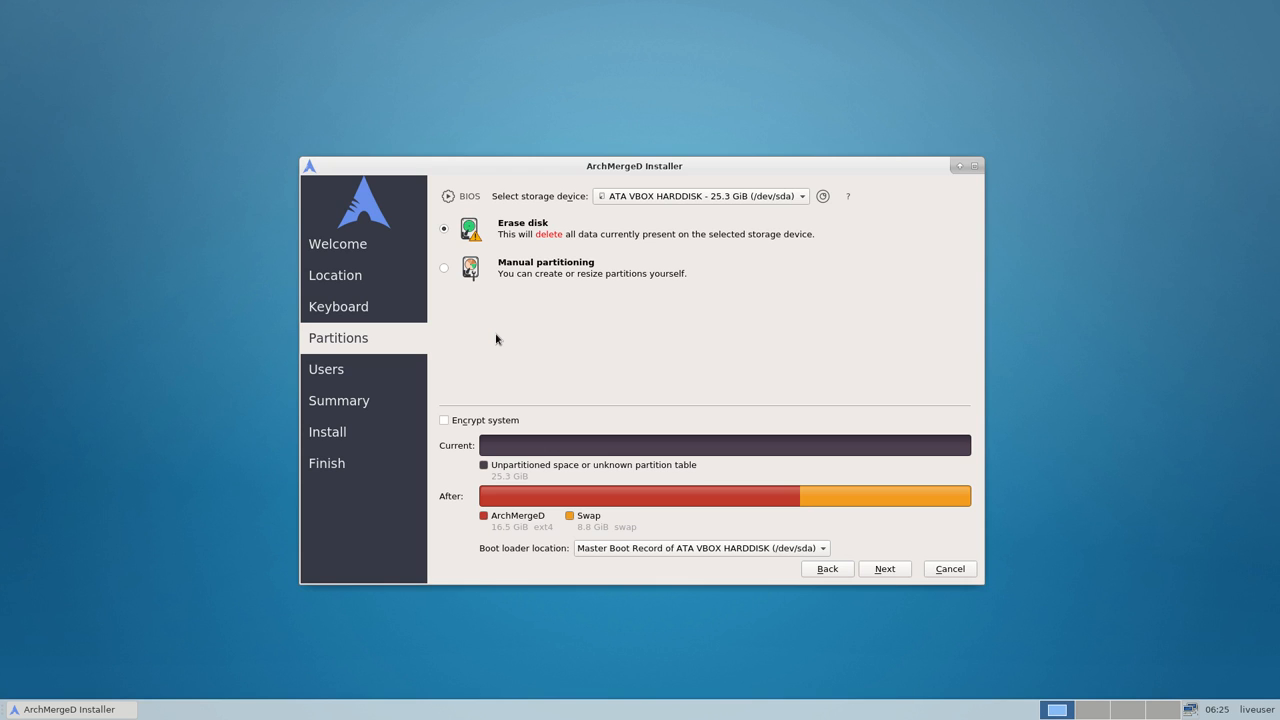
mouse_move(518, 237)
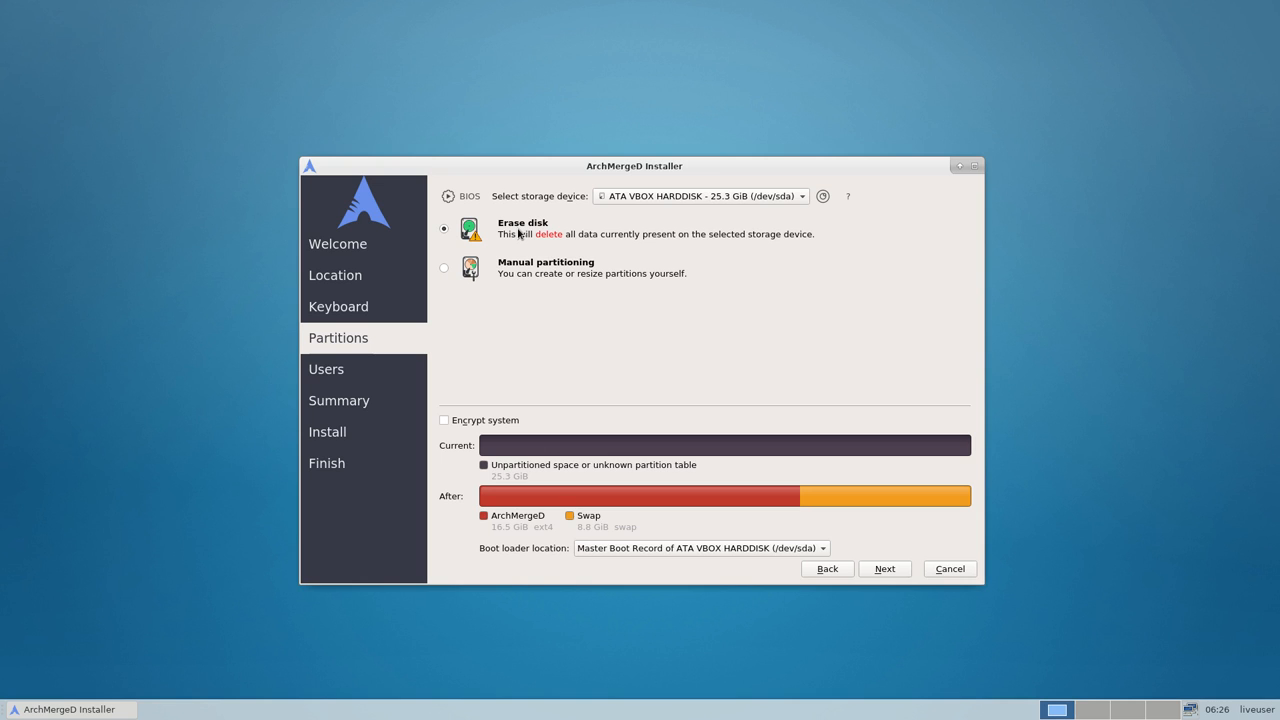
mouse_move(543, 230)
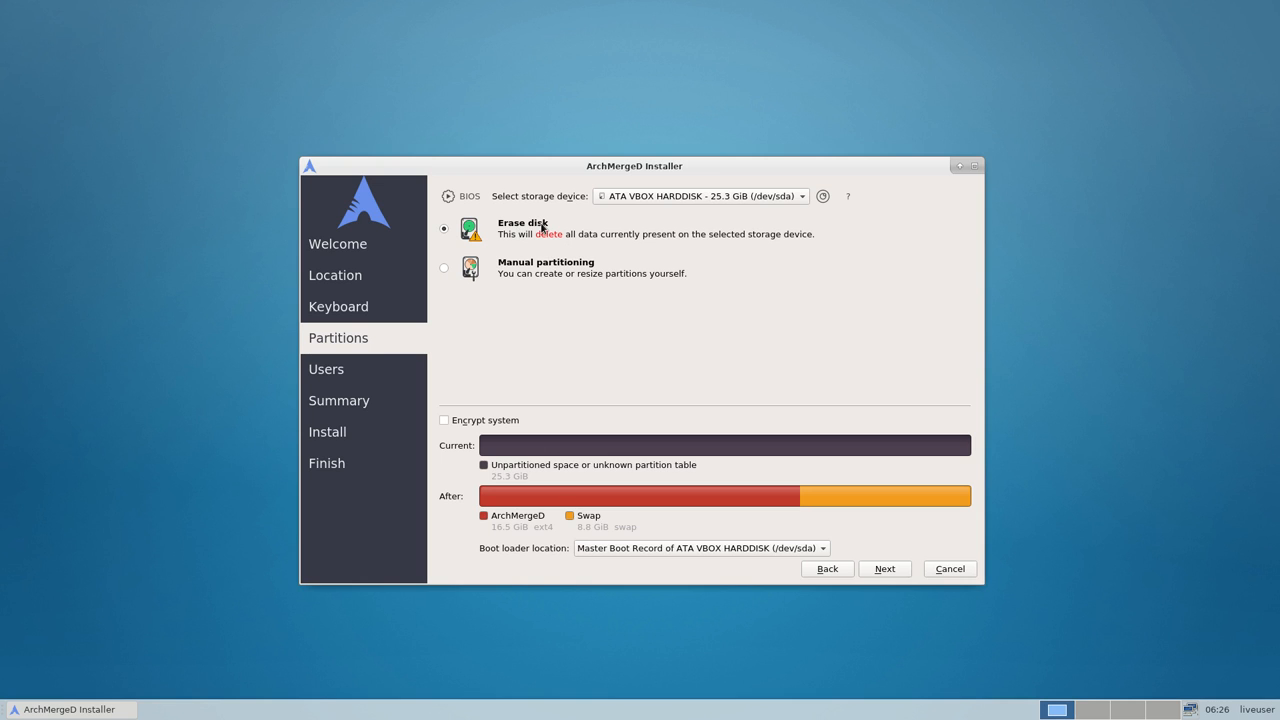
mouse_move(544, 241)
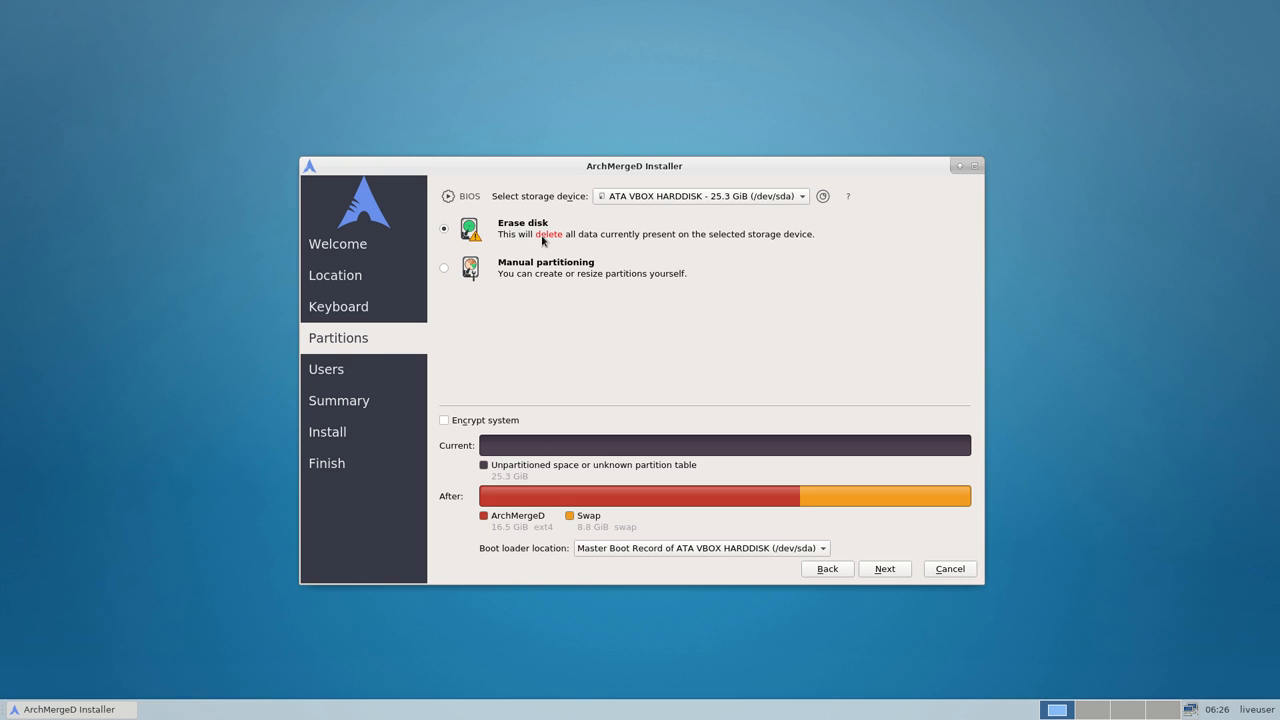
mouse_move(518, 245)
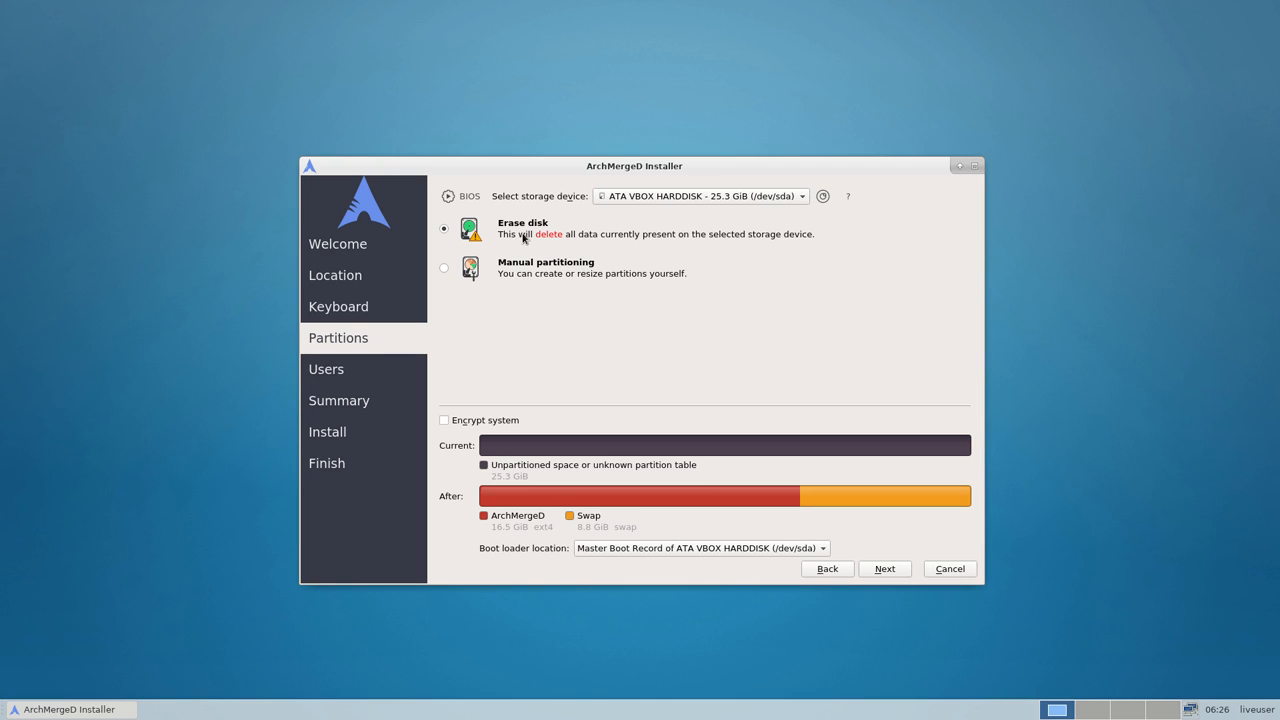
mouse_move(872, 591)
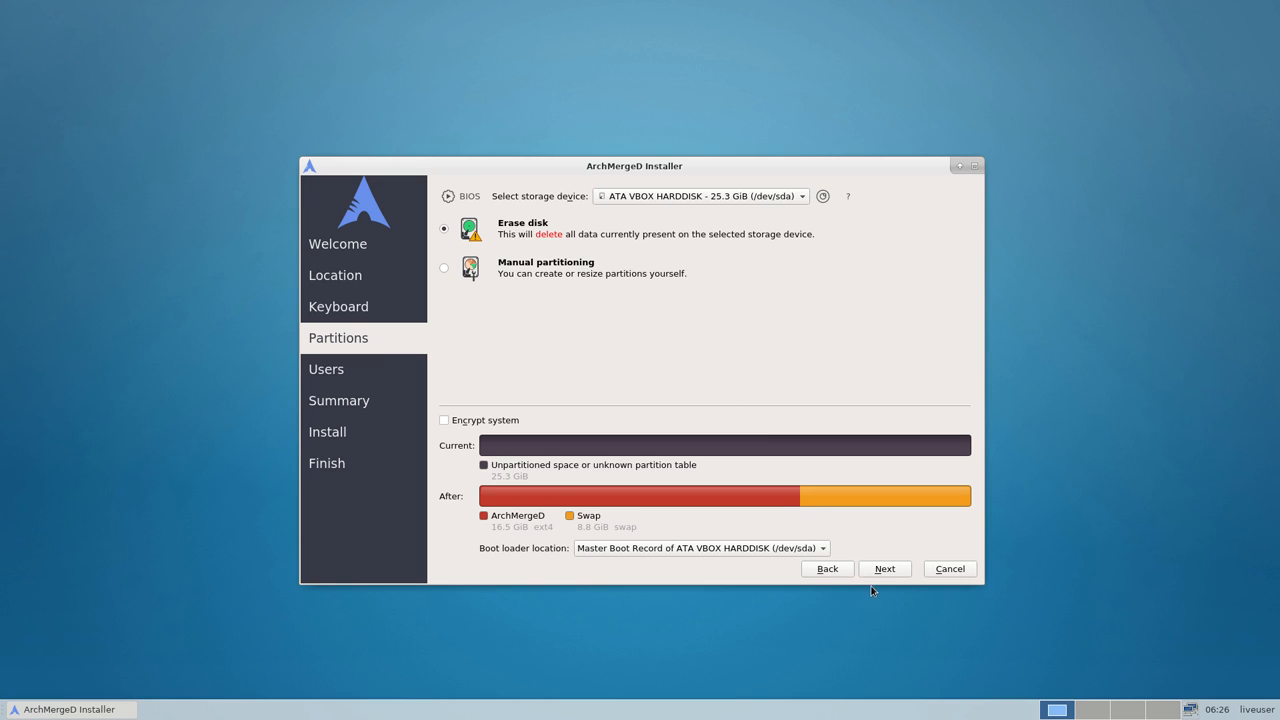
Step: Enter user erik, computer name ArchMergeD-Xfce, password, and reuse it for administrator
left_click(884, 568)
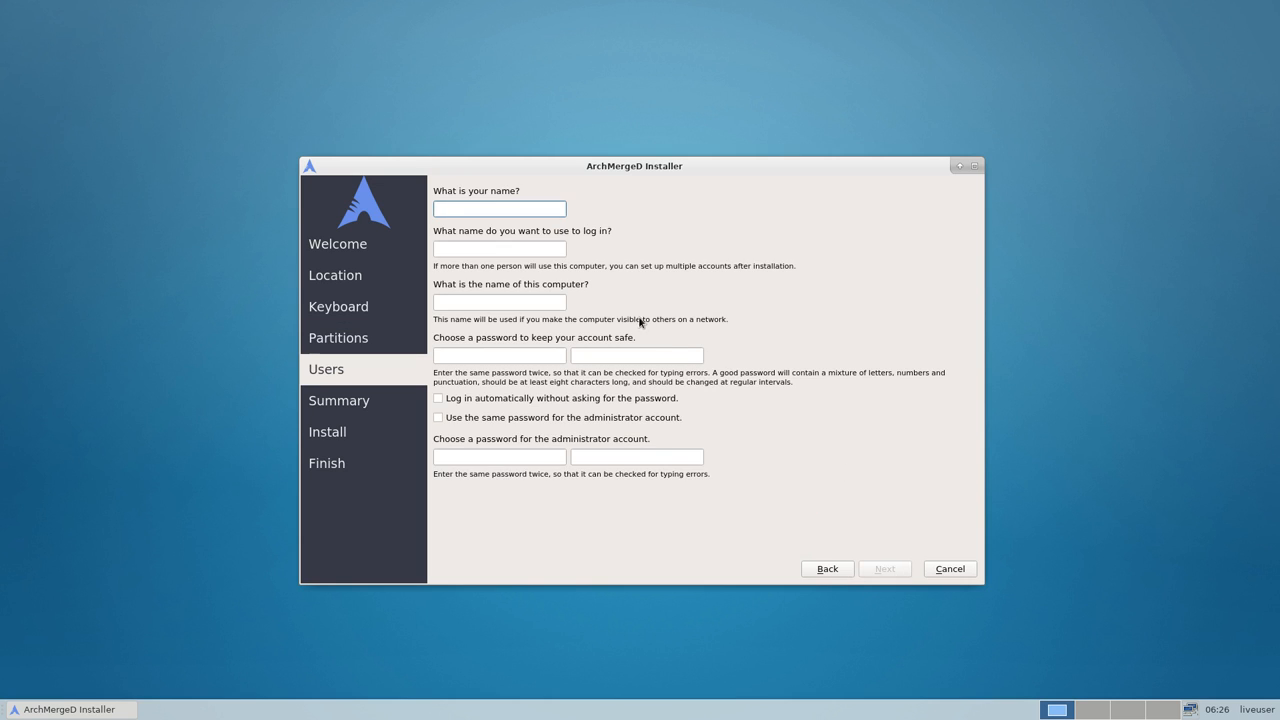
type("erik")
left_click(499, 302)
type("ArchMergeD")
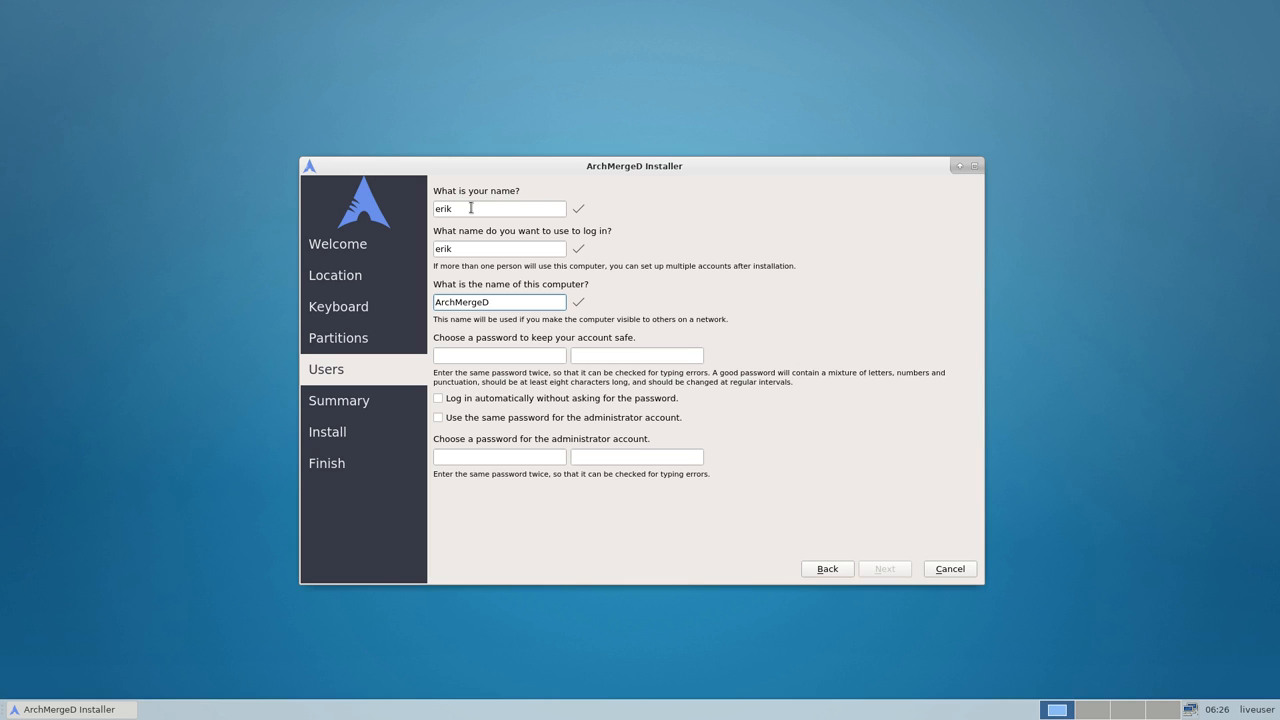
type("-")
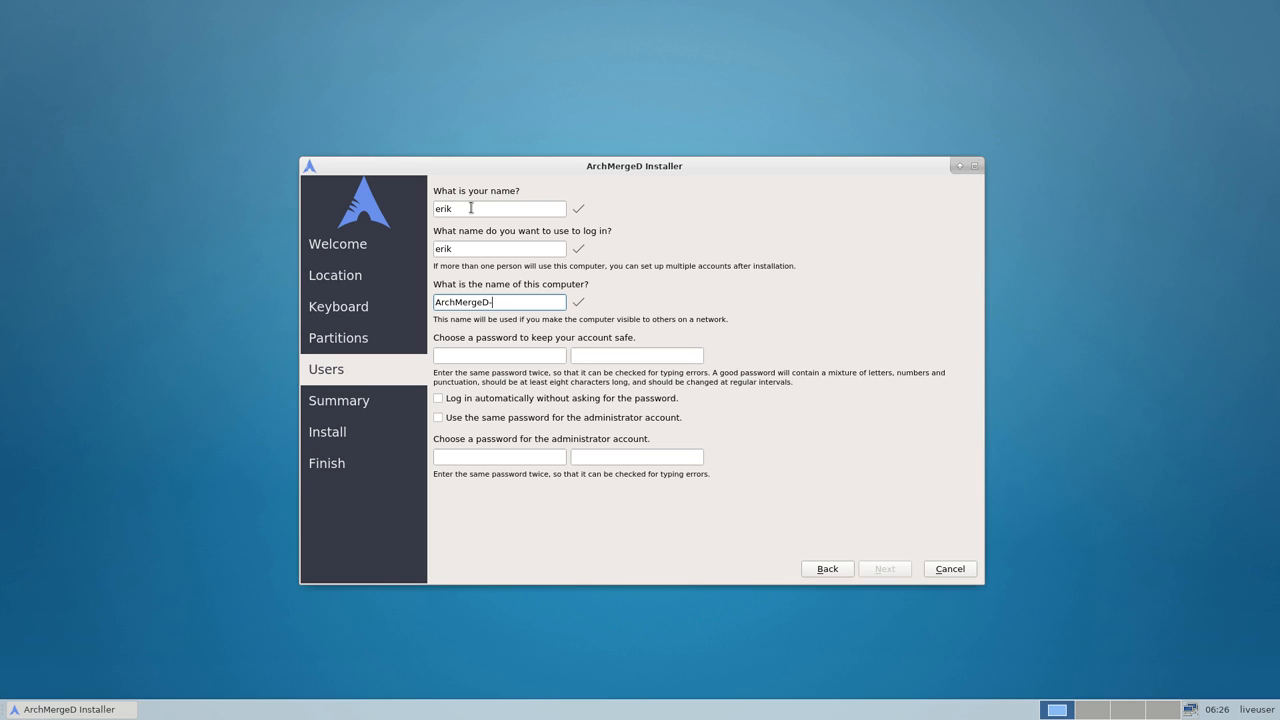
type("Xfc")
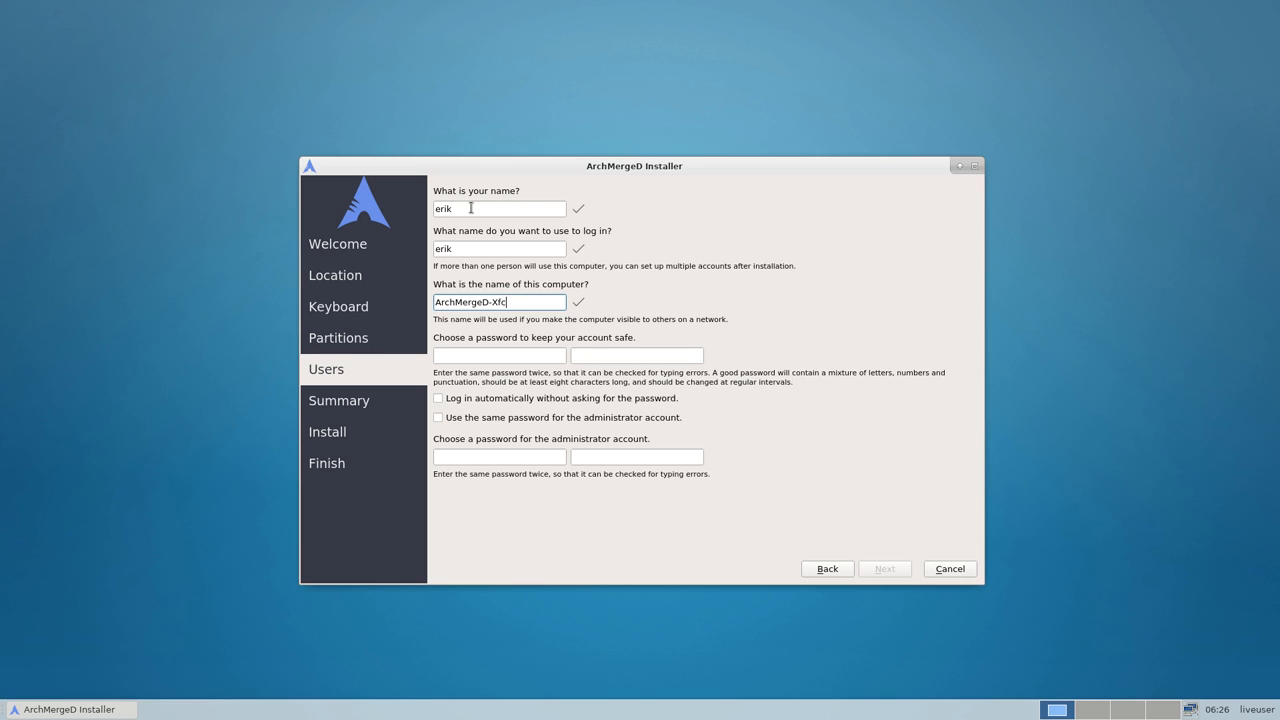
left_click(499, 355)
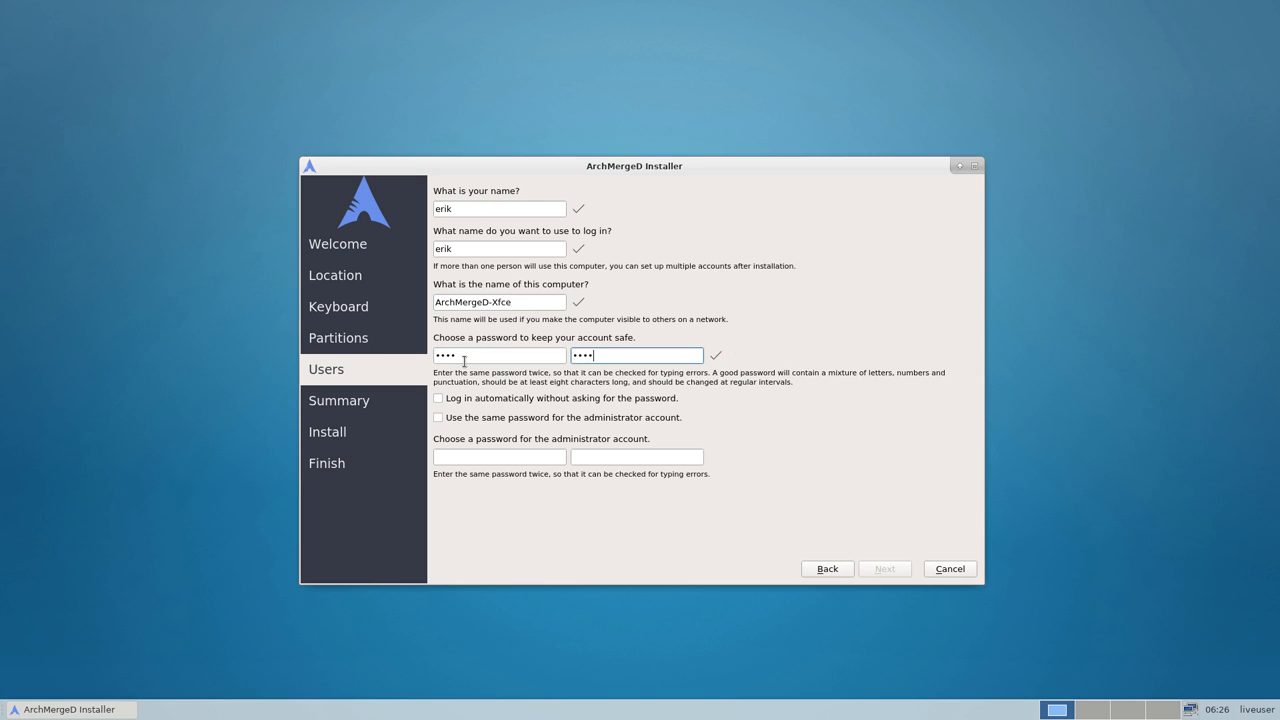
left_click(437, 417)
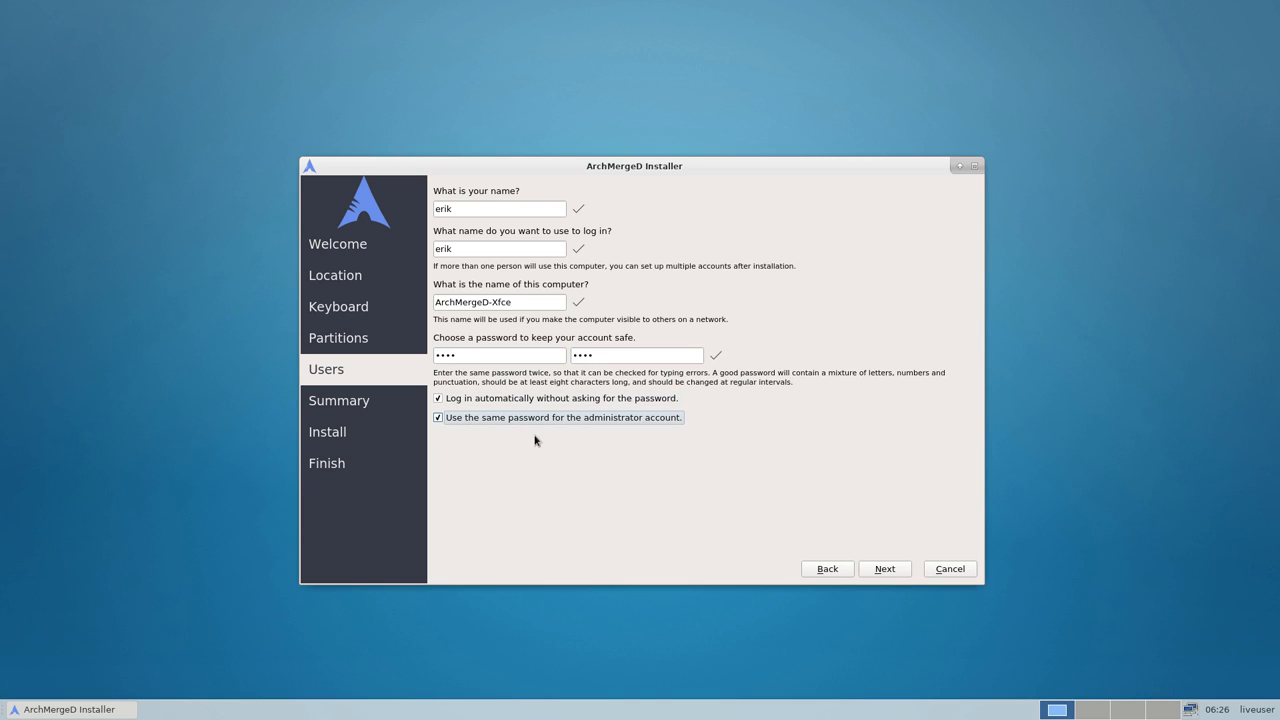
mouse_move(227, 347)
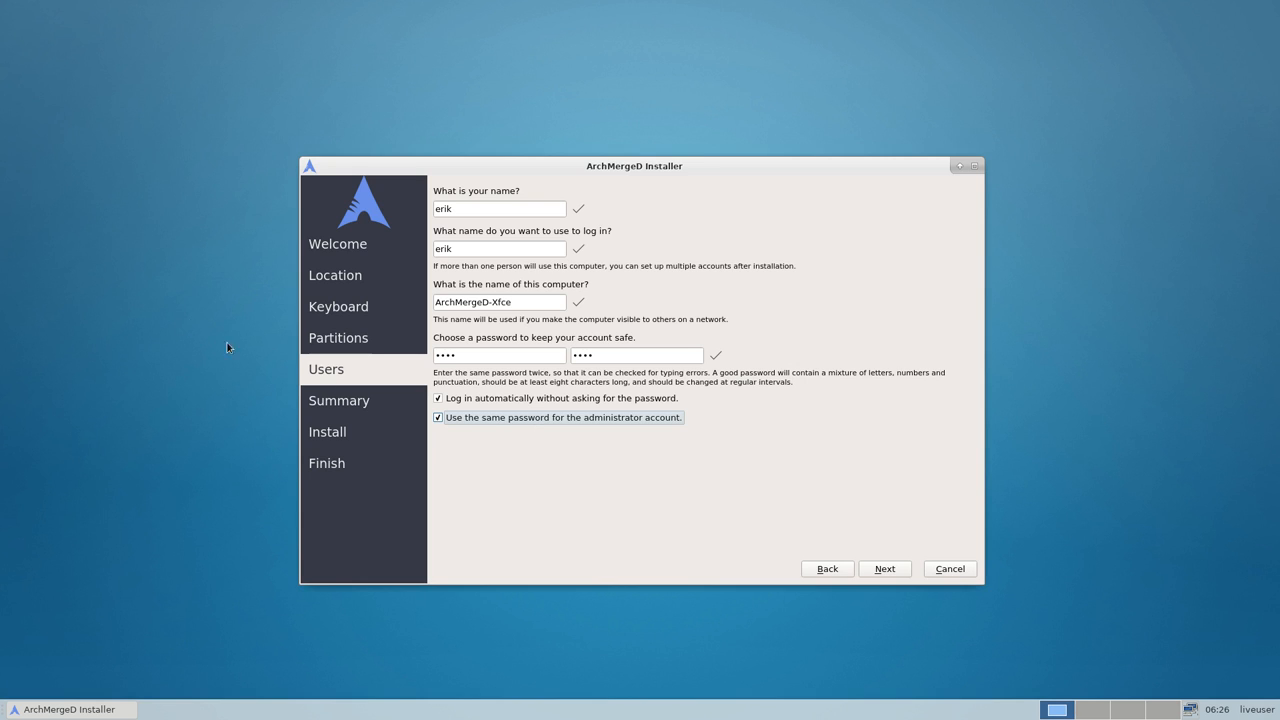
mouse_move(807, 542)
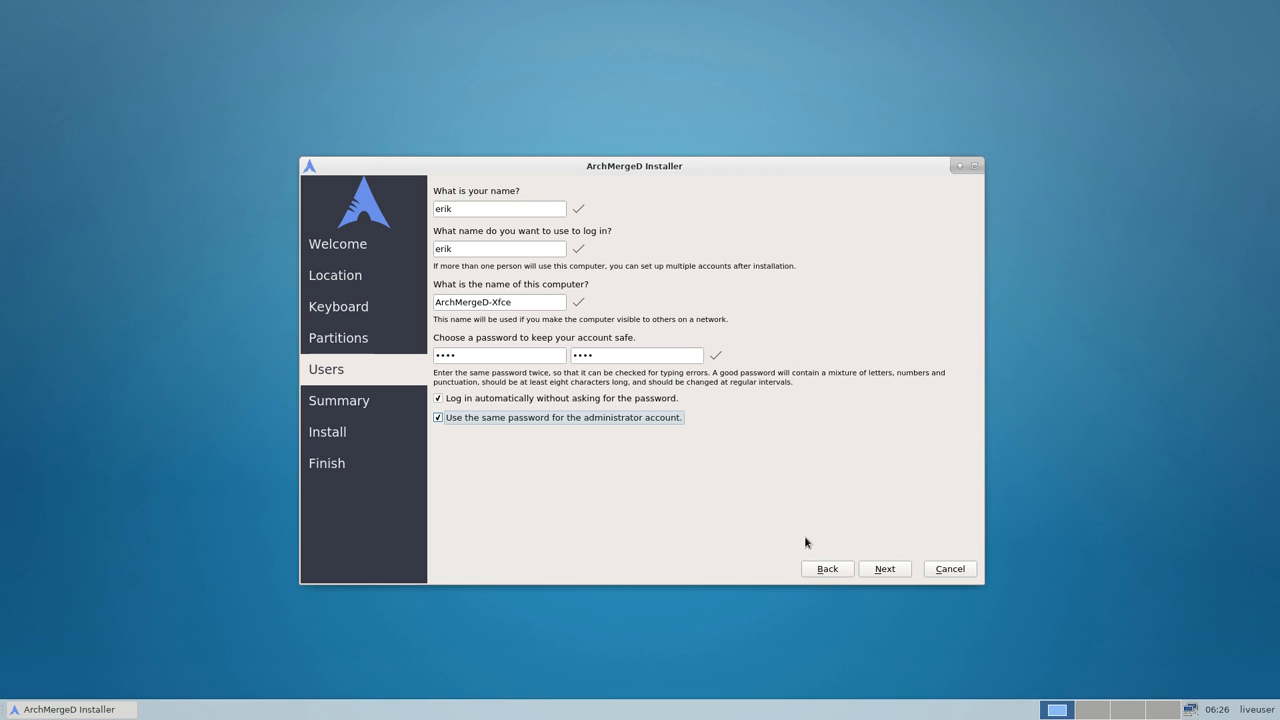
mouse_move(703, 162)
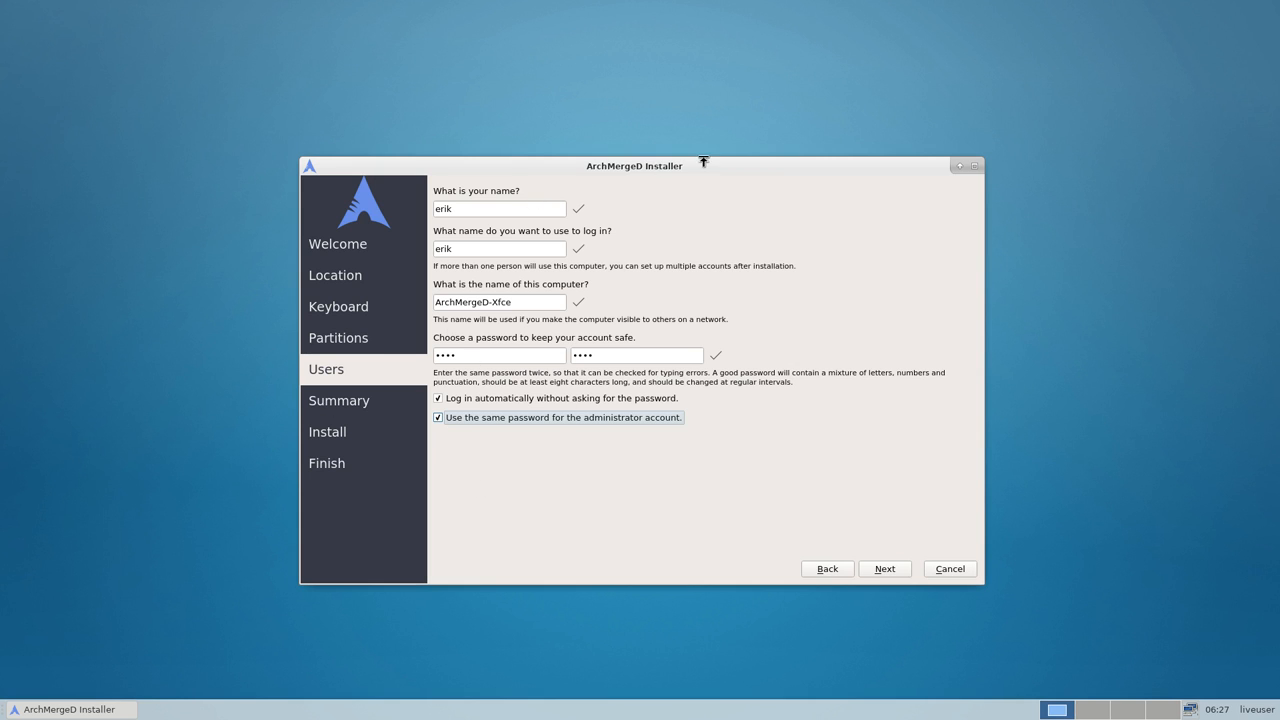
Step: Review the /dev/sda erase-and-install summary and install ArchMergeD until All done
left_click(884, 568)
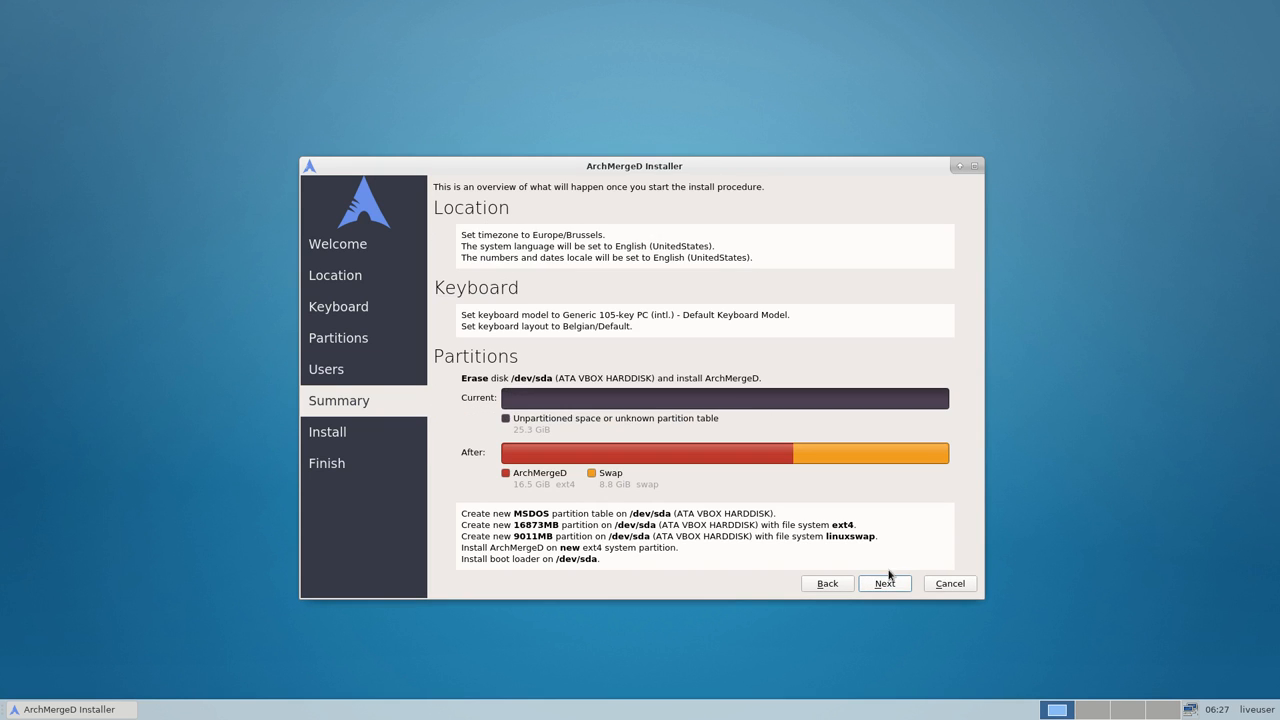
mouse_move(601, 481)
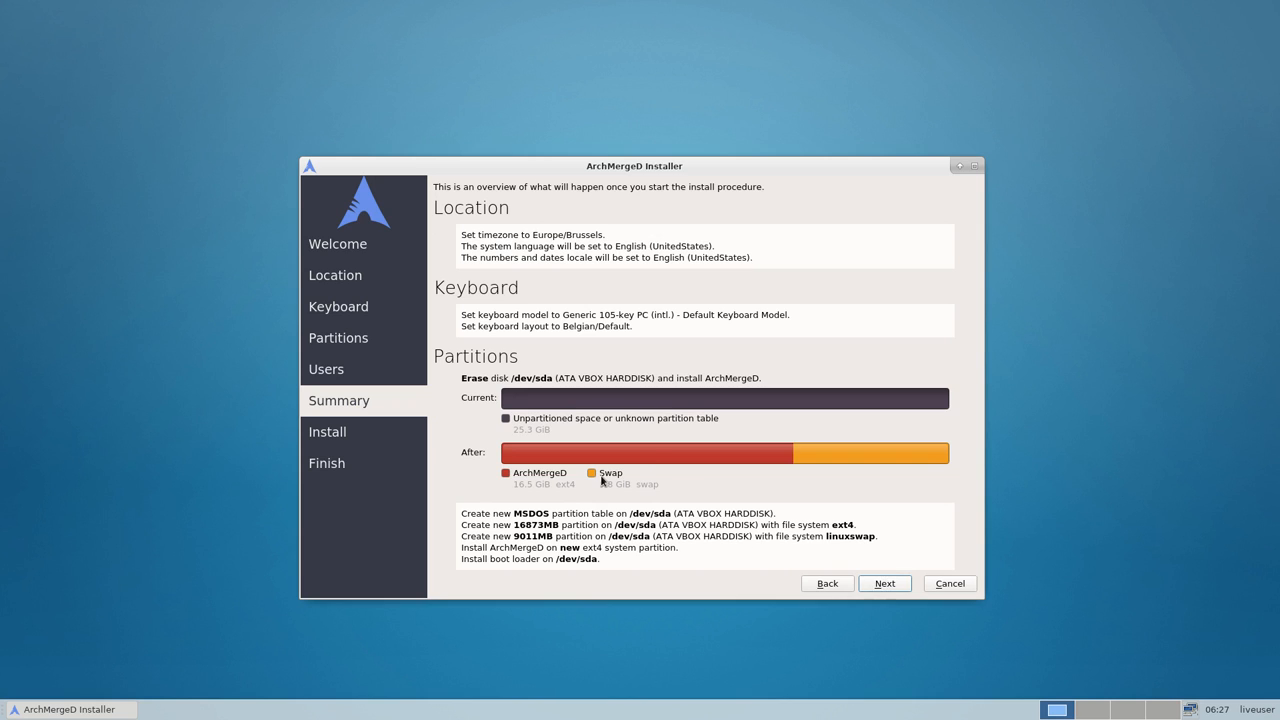
mouse_move(534, 490)
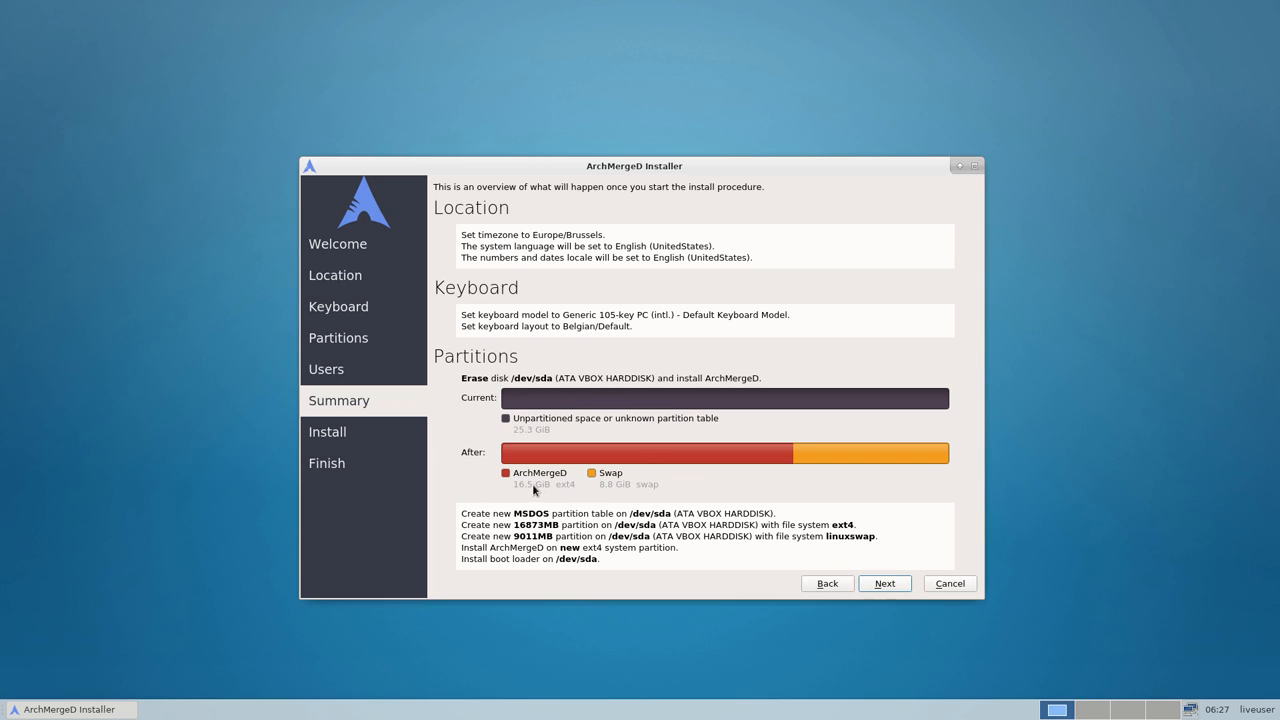
mouse_move(535, 490)
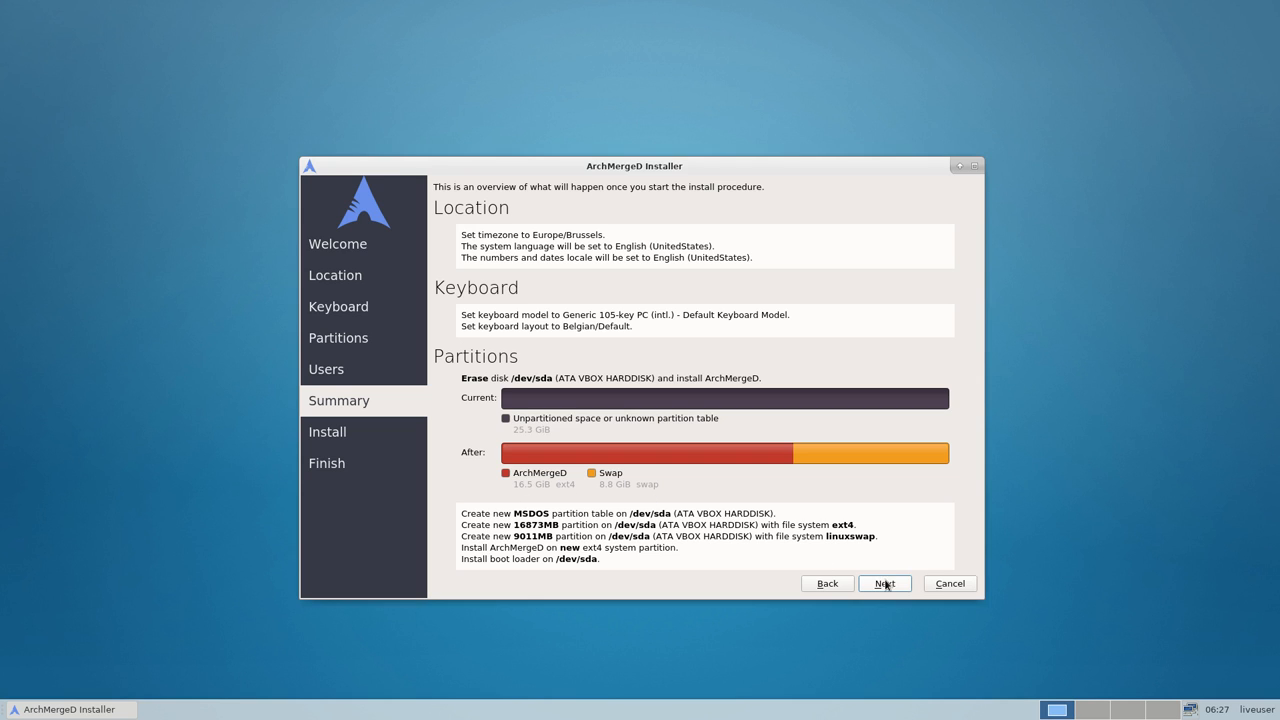
left_click(884, 583)
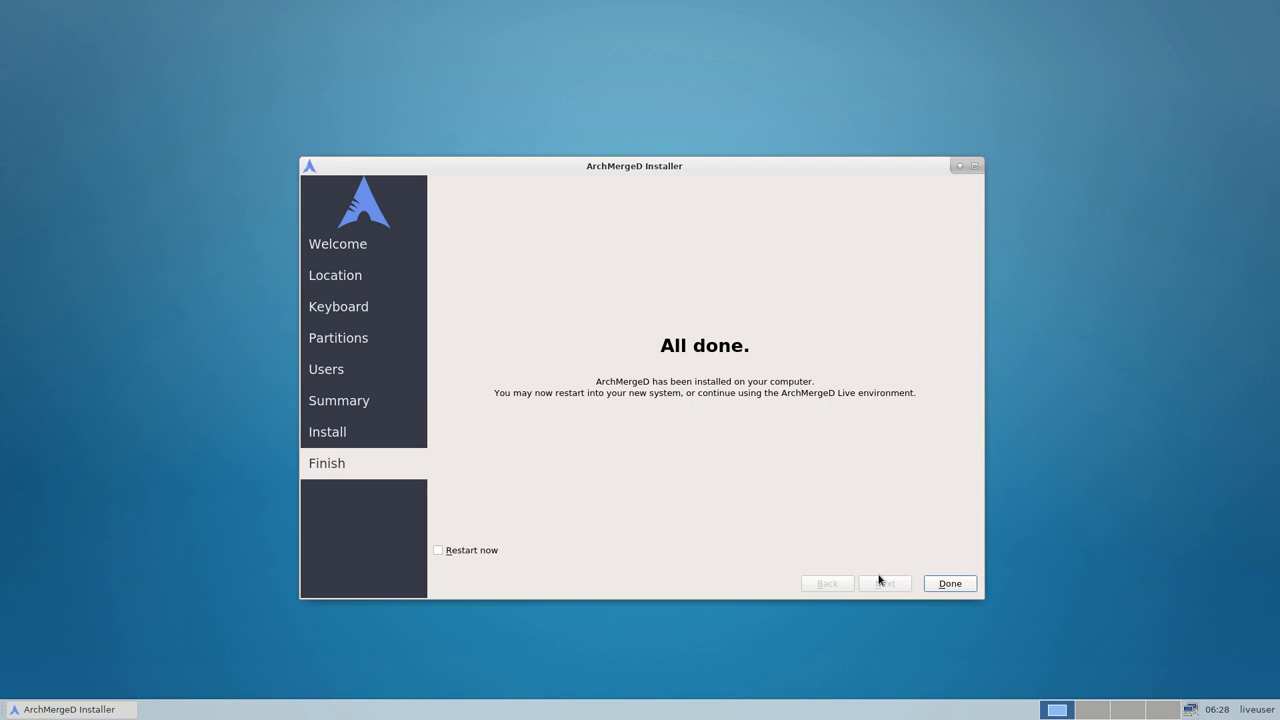
Step: Tick Restart now and close the installer to reboot the VM
left_click(438, 550)
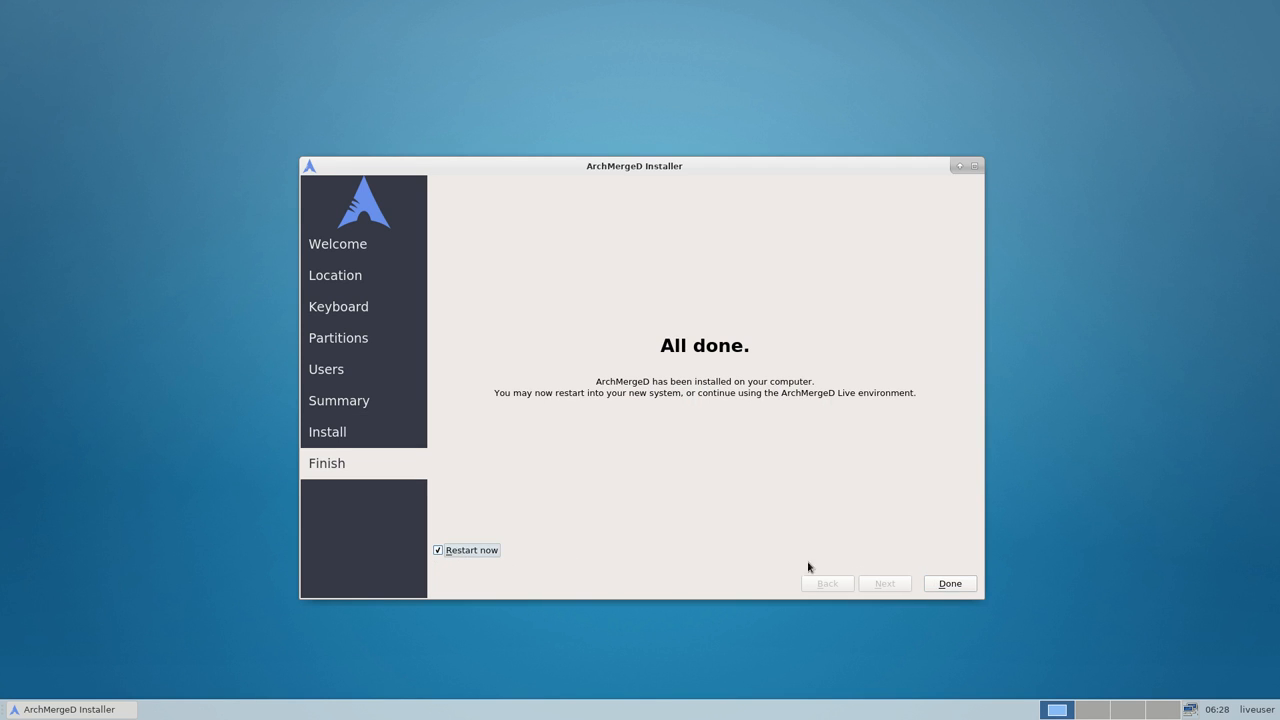
left_click(948, 583)
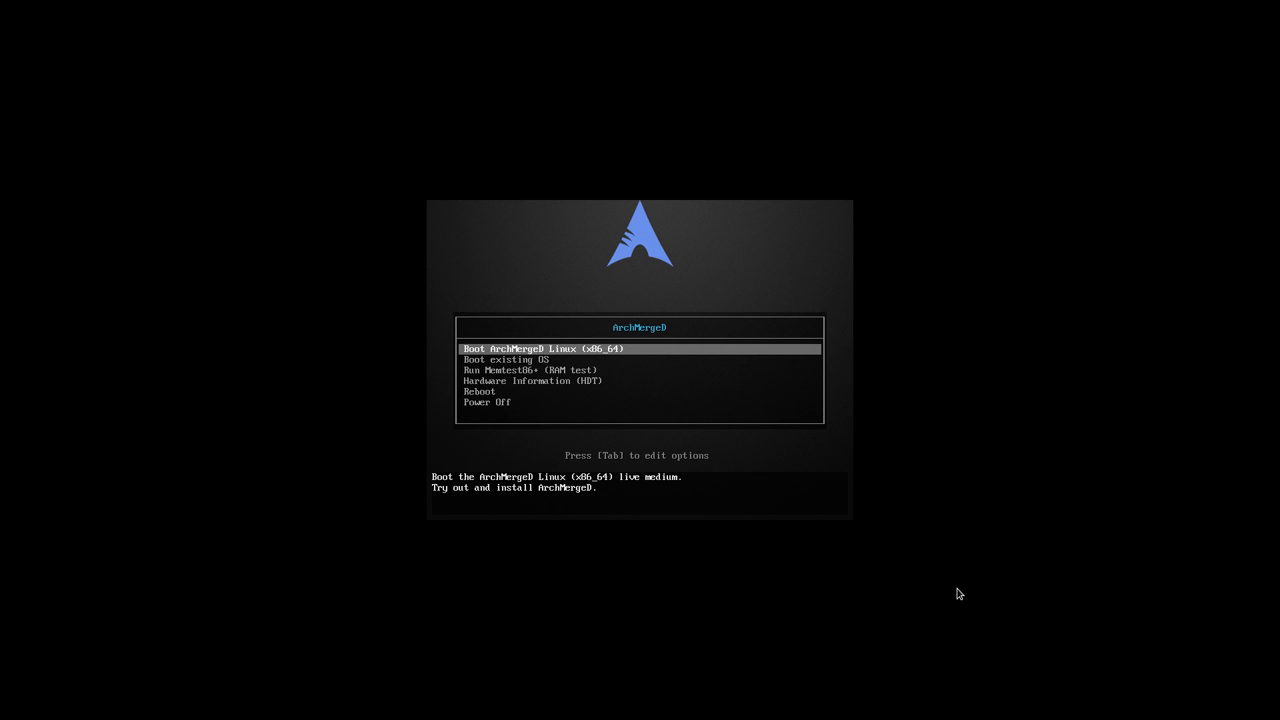
Step: Select Power off the machine in the Close Virtual Machine dialog
key("Down")
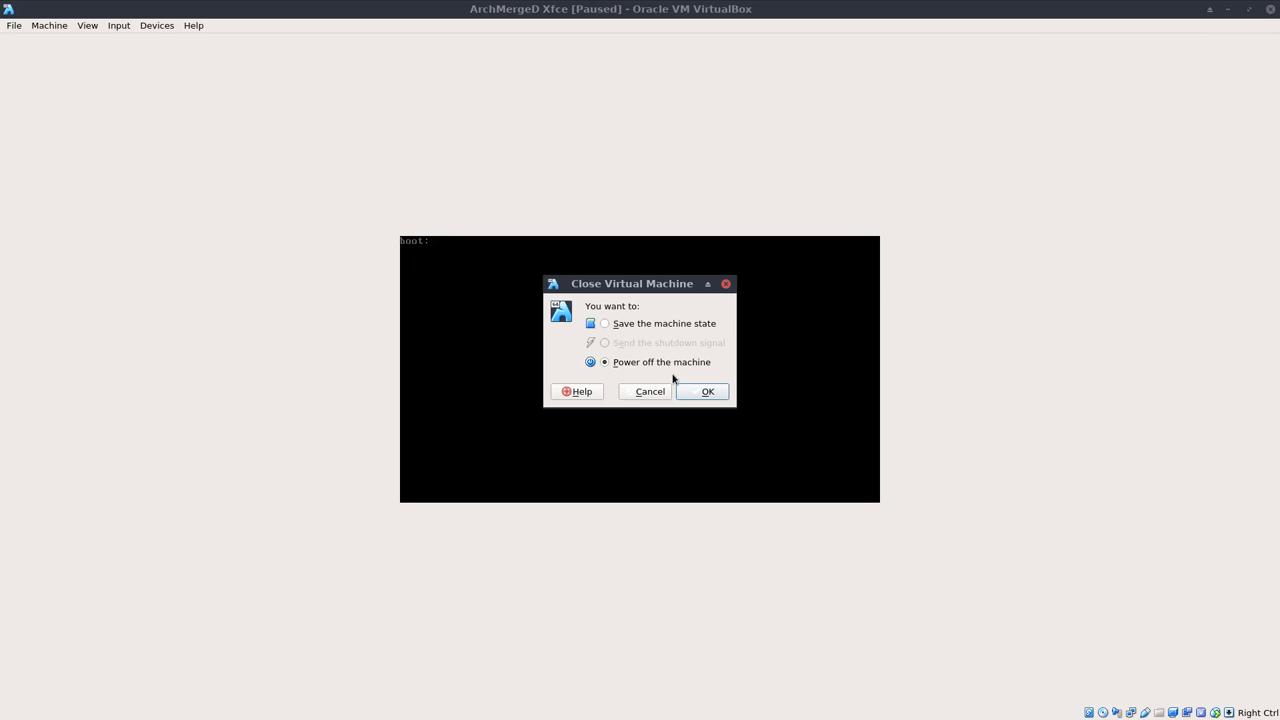
Step: Power off the VM, remove the ArchMergeD ISO from the optical drive, and restart it
left_click(706, 391)
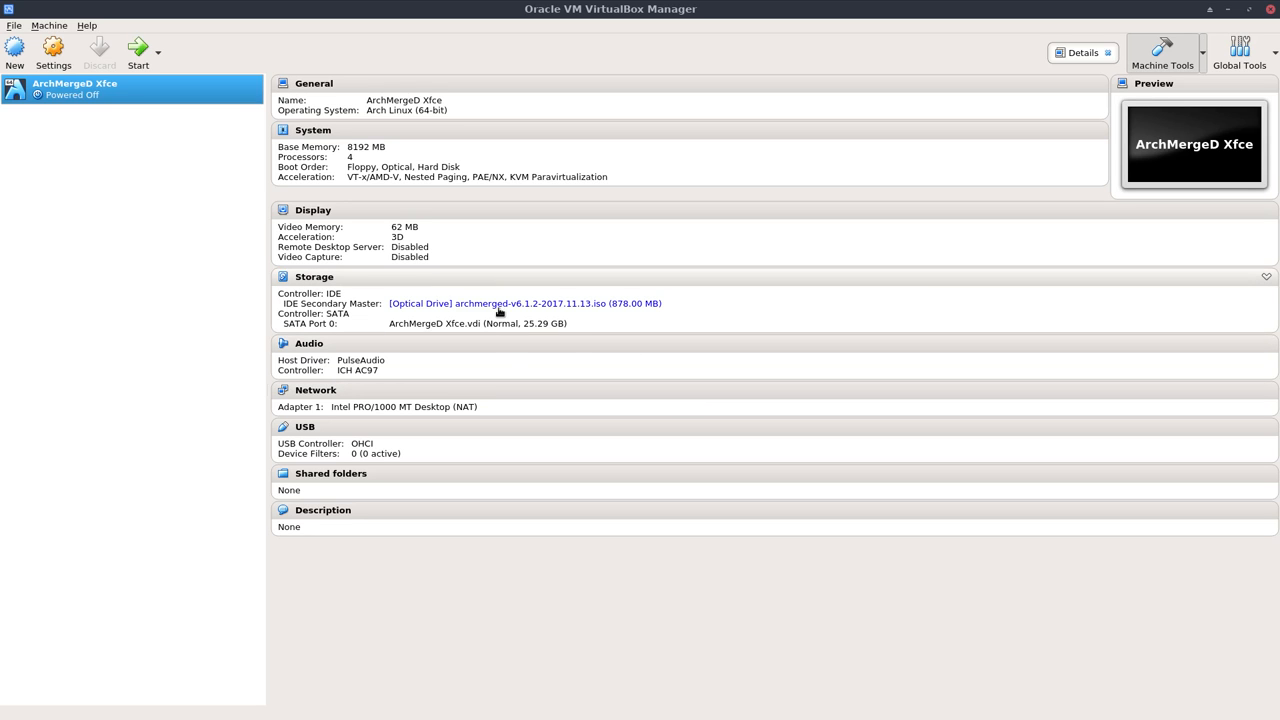
mouse_move(505, 341)
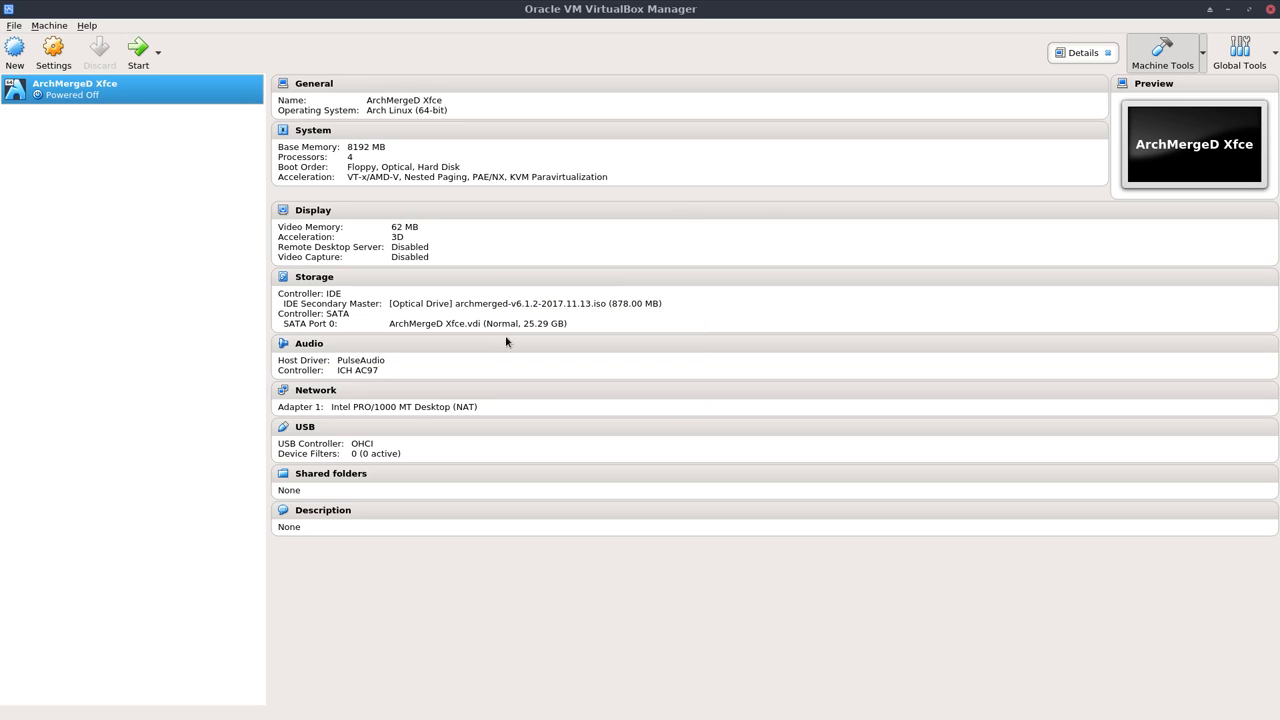
left_click(426, 303)
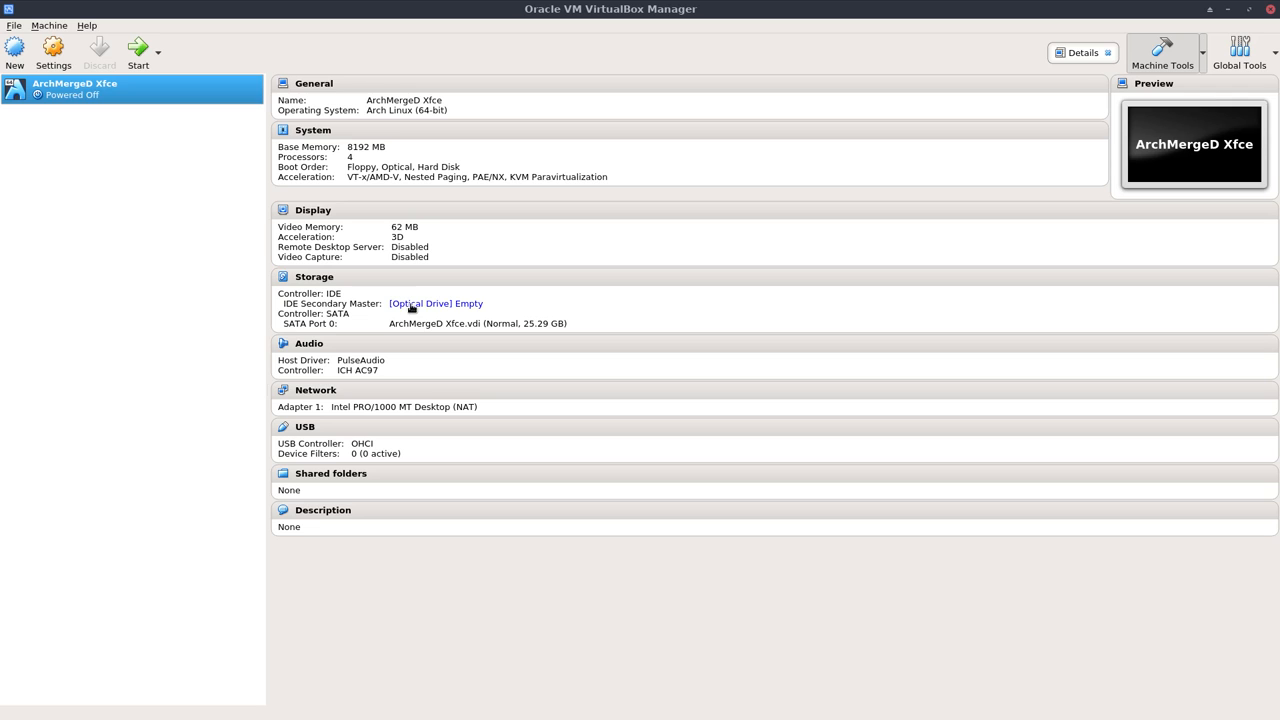
mouse_move(468, 330)
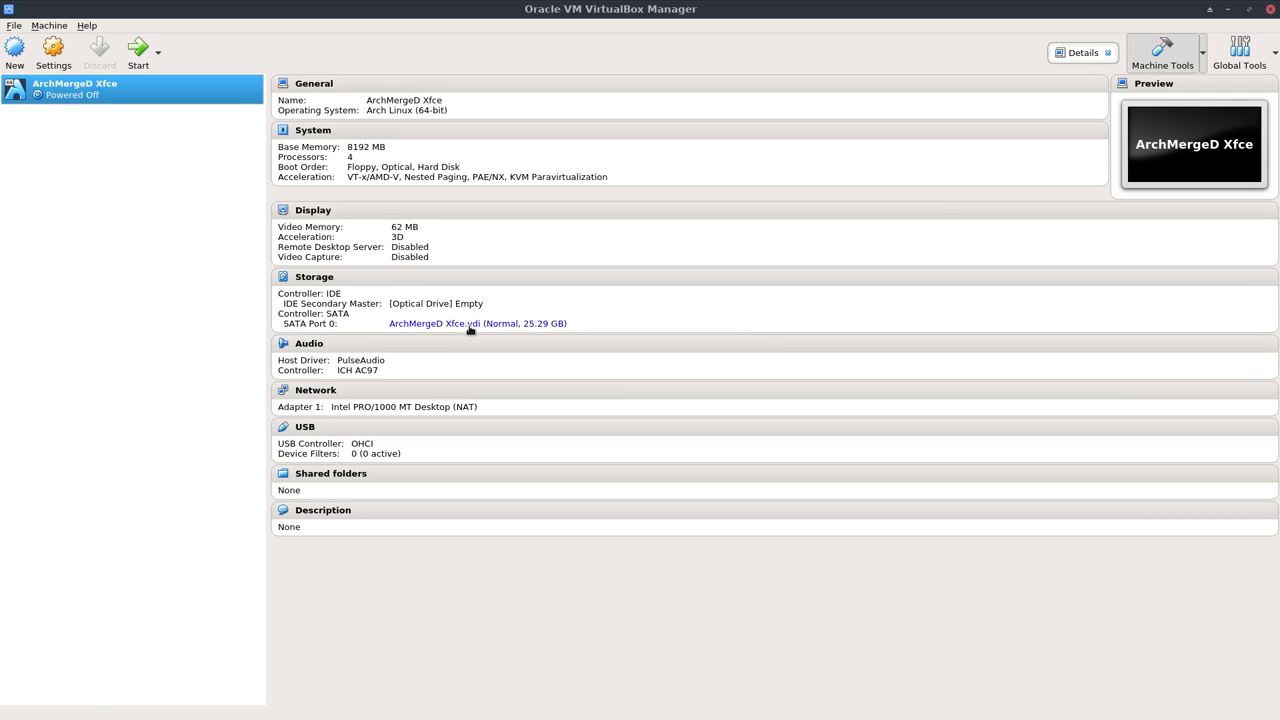
left_click(138, 50)
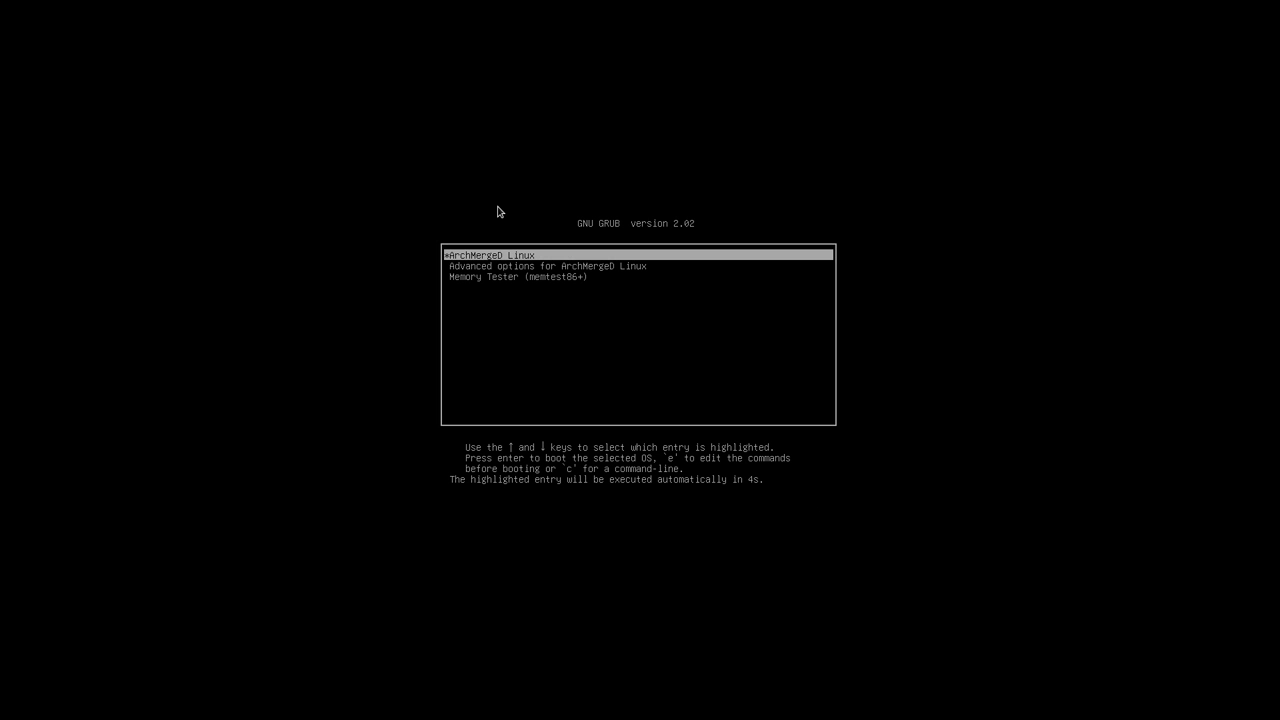
Step: Boot ArchMergeD Linux from GRUB, log in as erik, and run lsb_release -a
key("Return")
type("lsb_release -a")
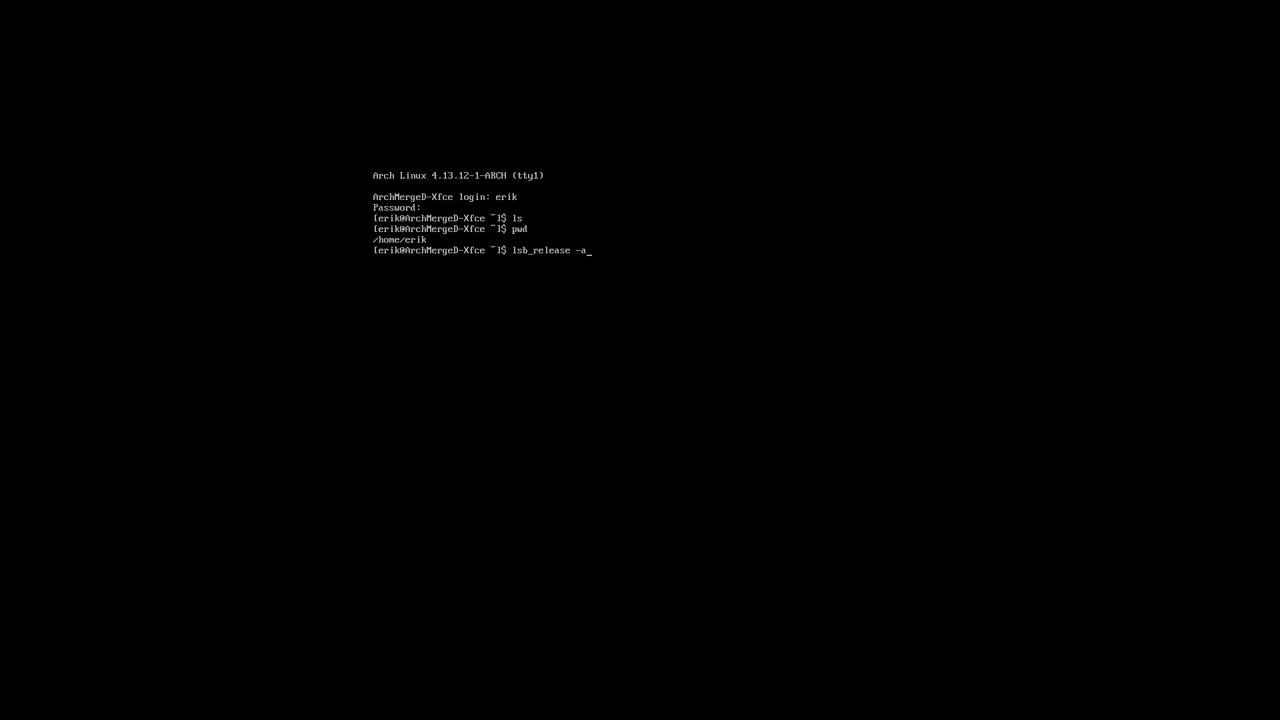
key("Return")
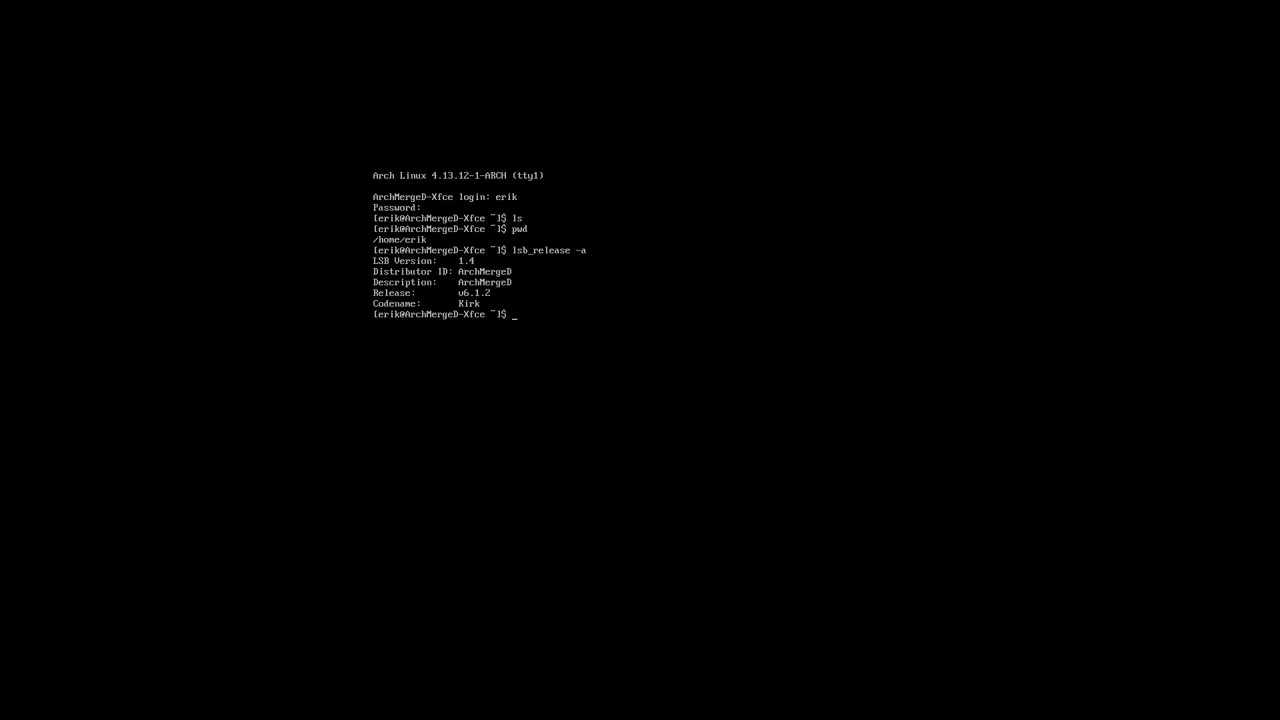
Step: Open and scroll through the lsb_release manual page
type("man lsb")
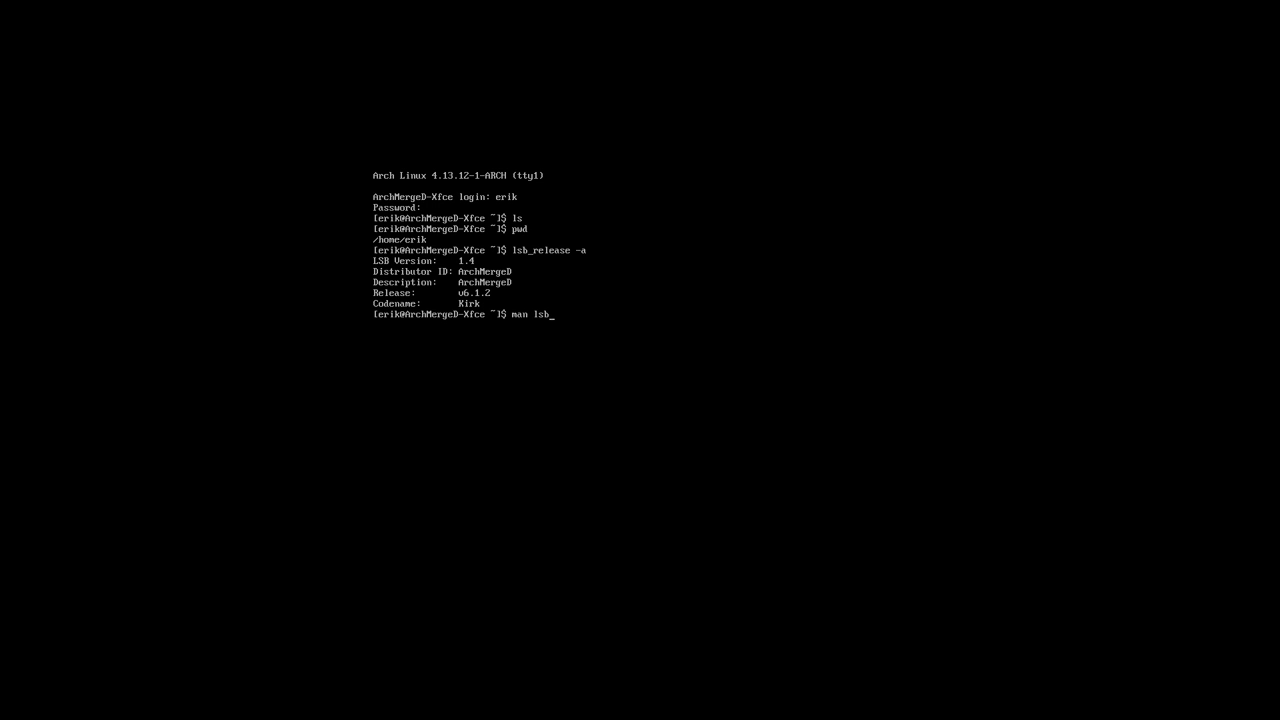
key("Return")
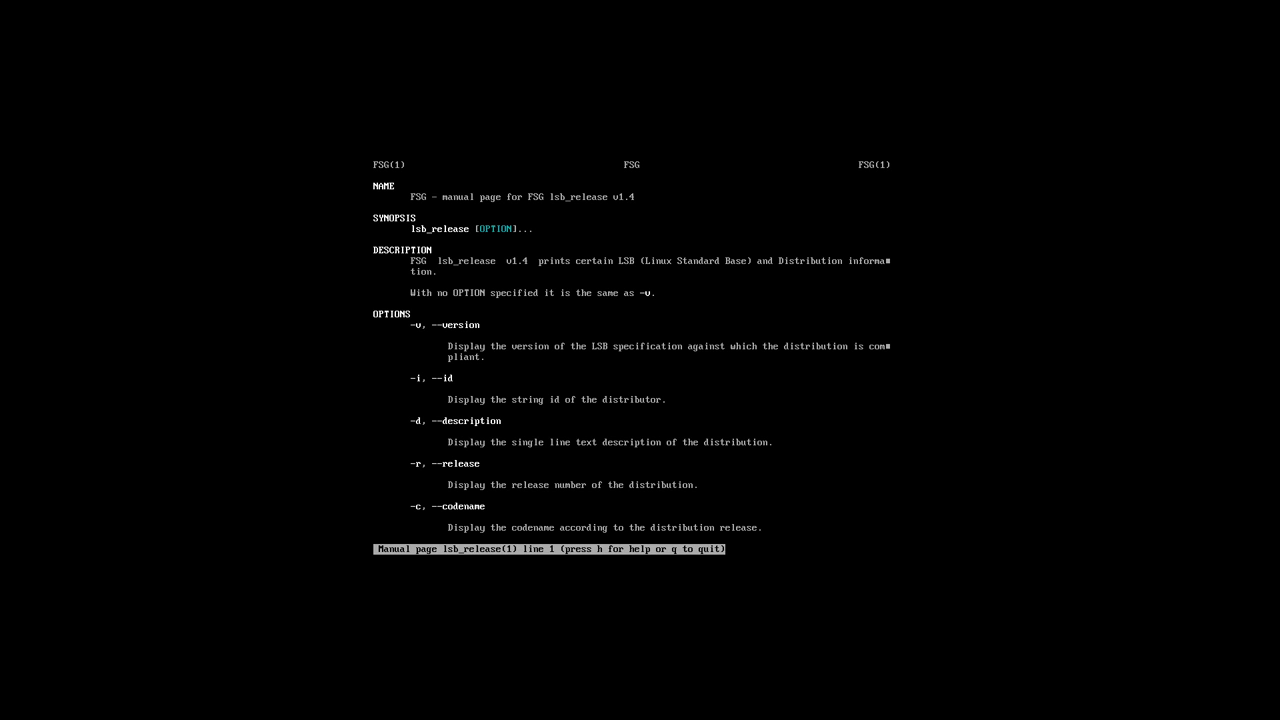
scroll("down", 3)
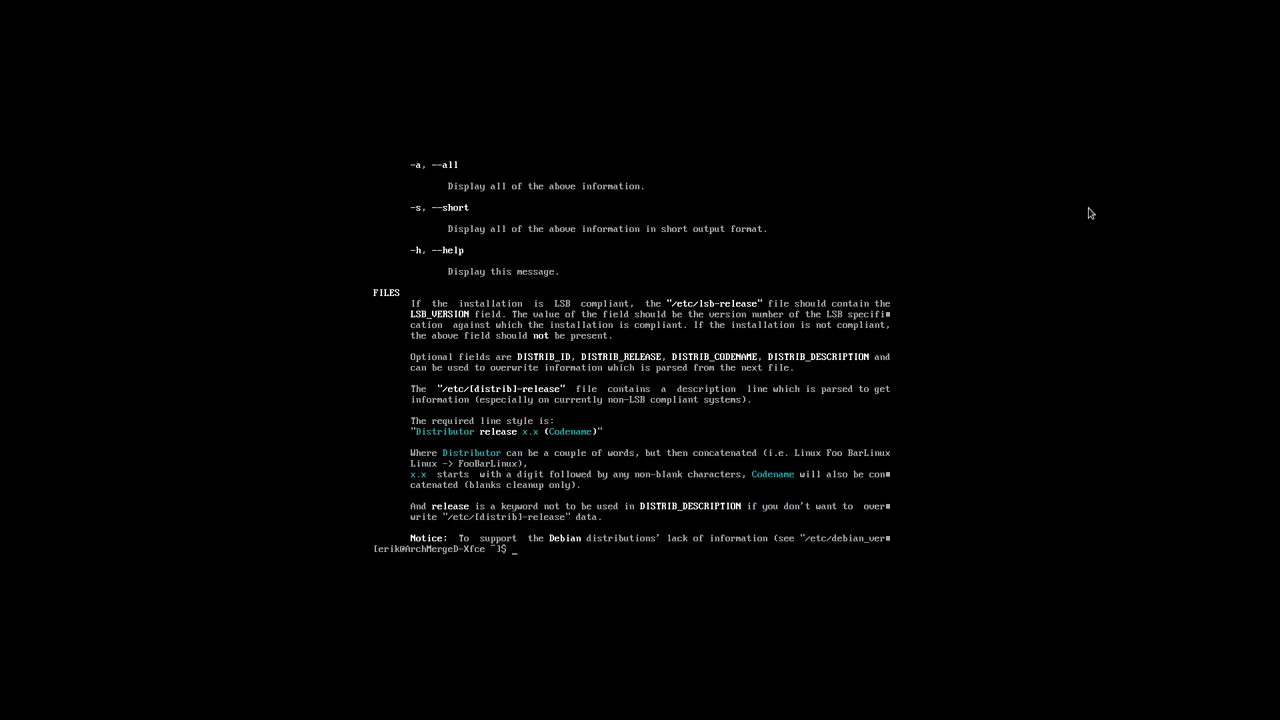
Step: Run lsb_release -a again, then list the shell aliases with alias
type("lsb_release -a")
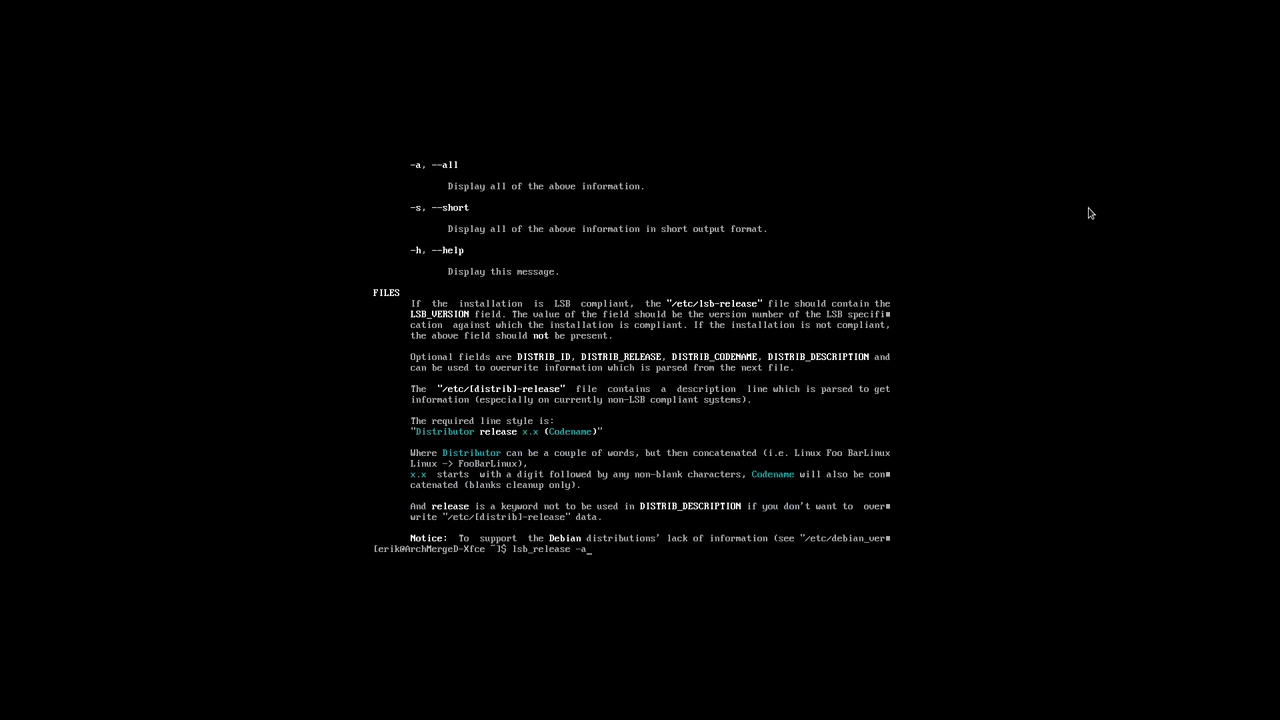
key("Return")
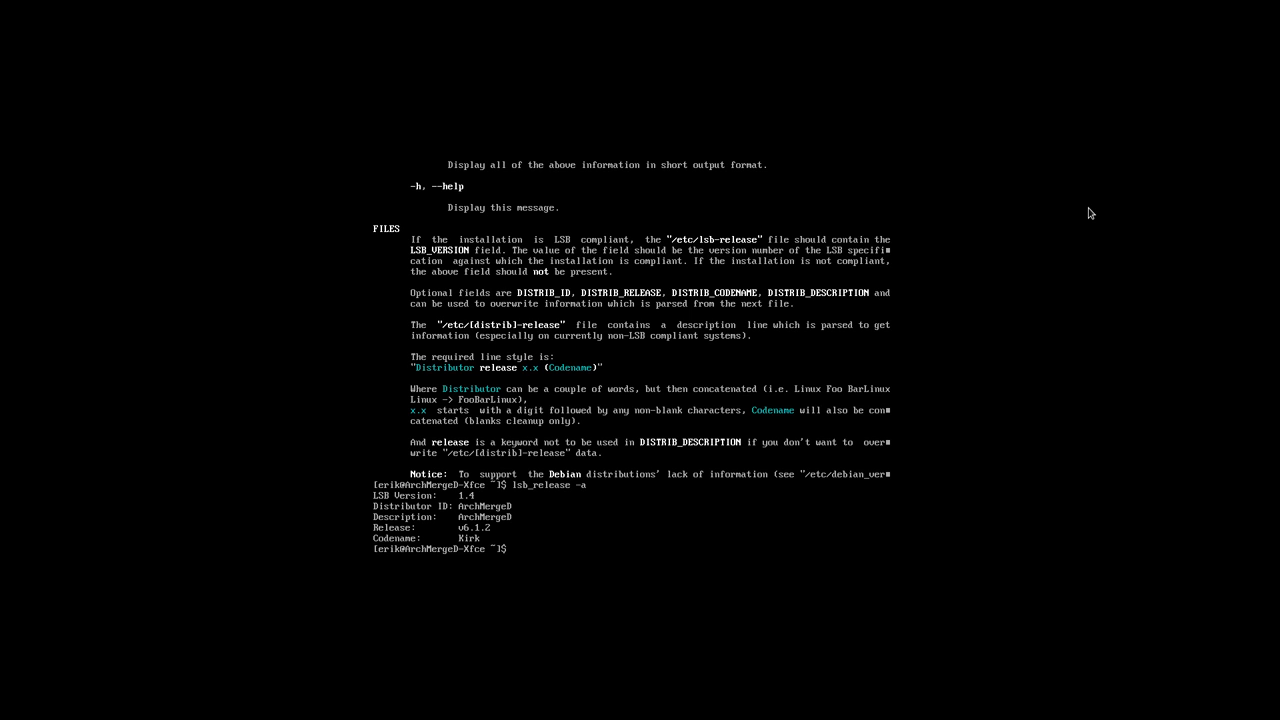
type("alia")
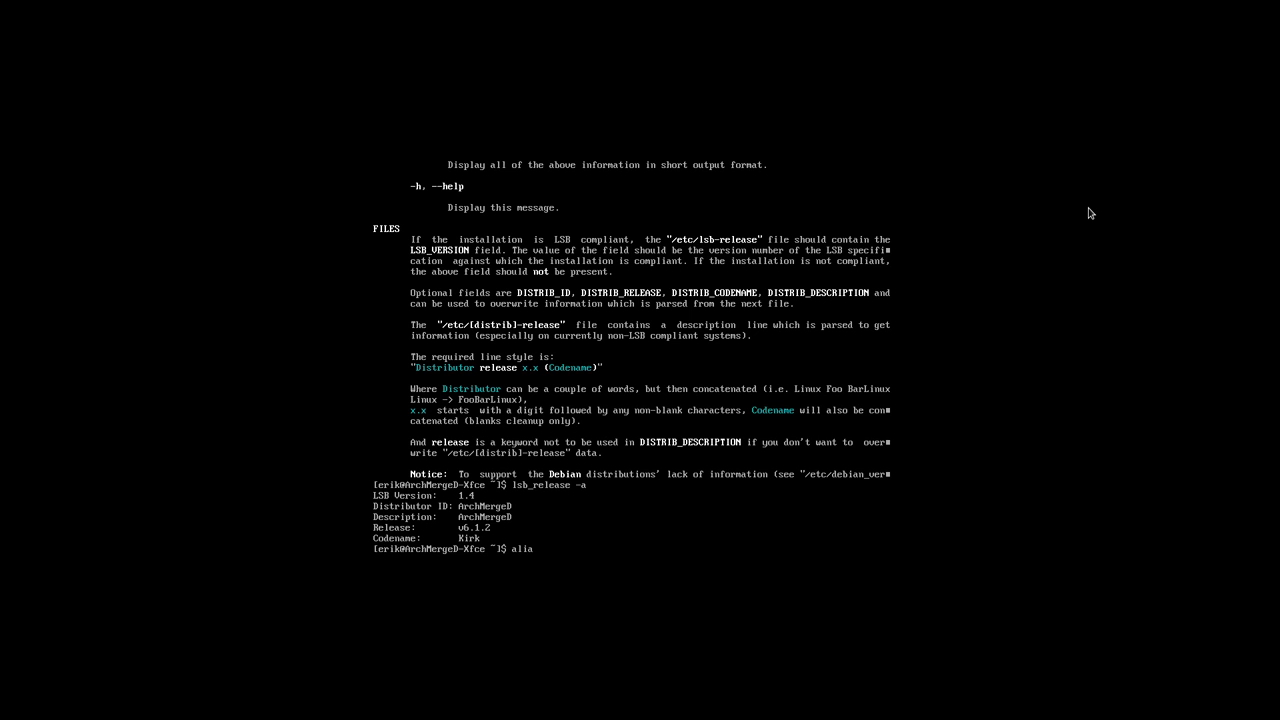
key("Return")
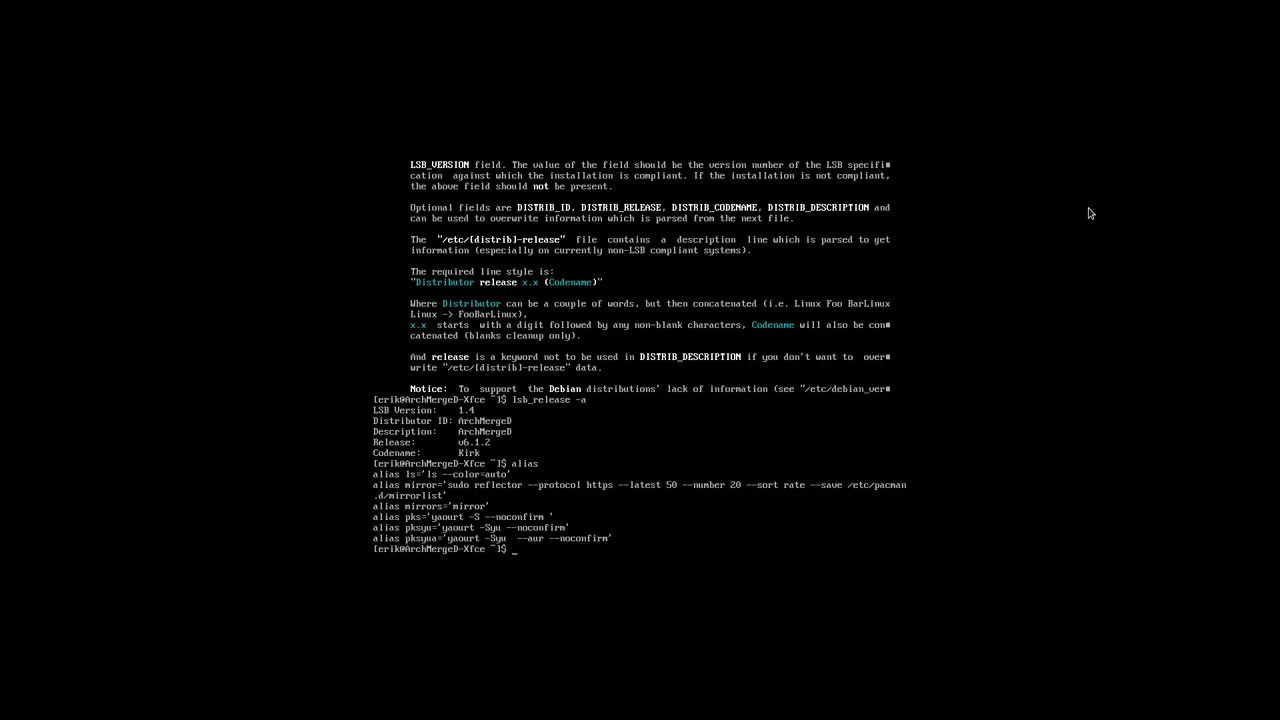